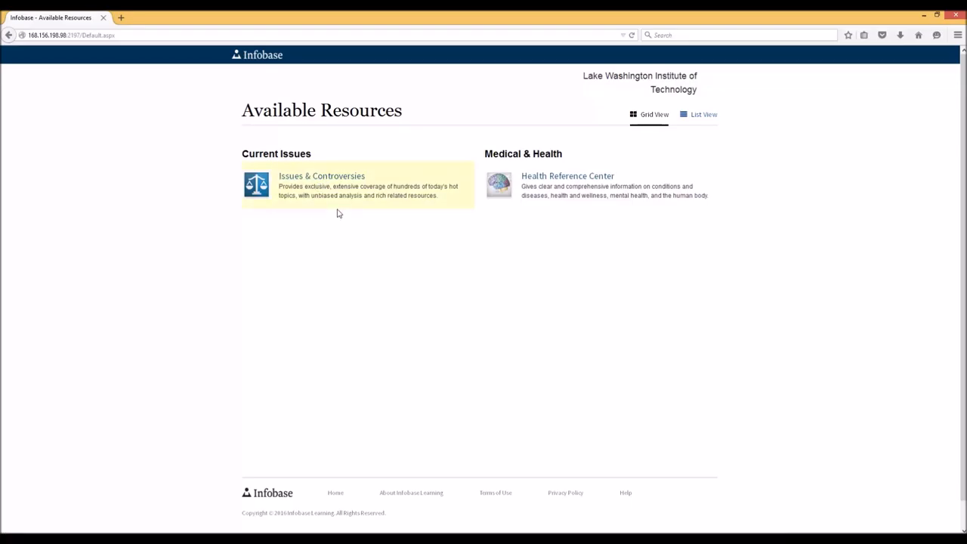
mouse_move(340, 210)
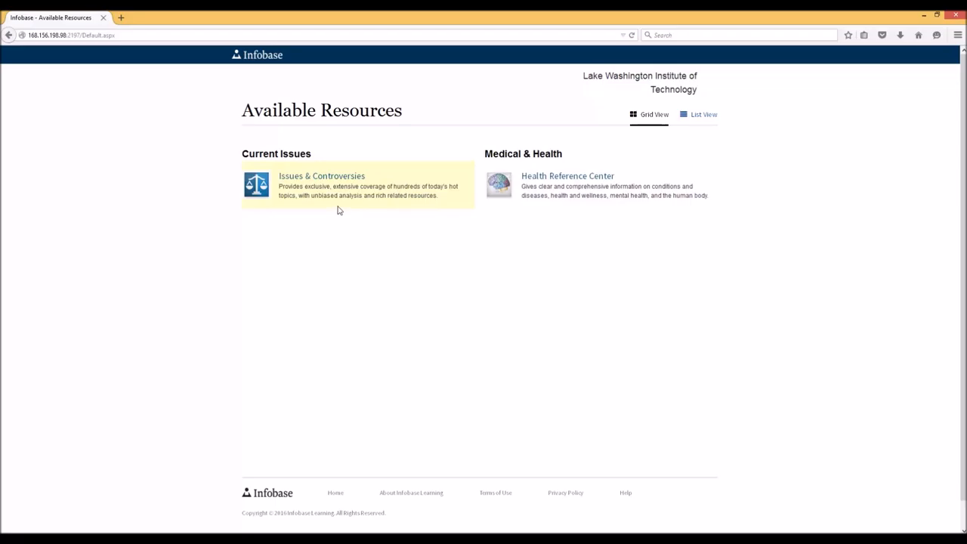
mouse_move(338, 206)
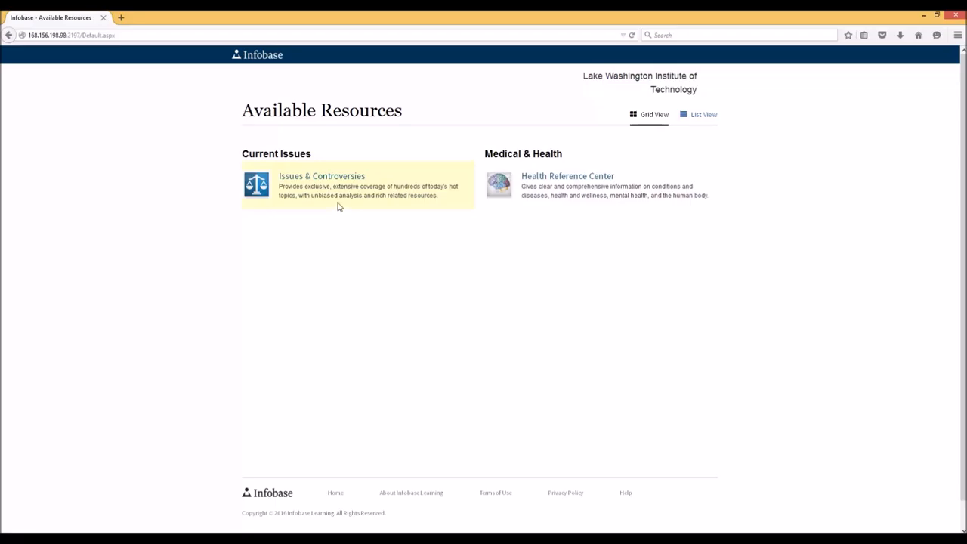
Step: Open the Issues & Controversies resource from the Current Issues list on the Available Resources page
left_click(322, 175)
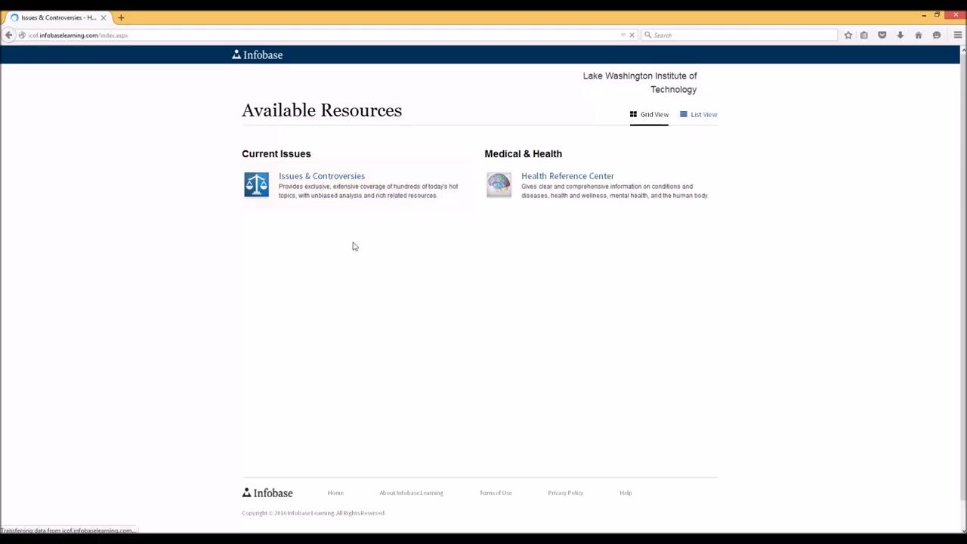
Step: Advance the Recent Controversies carousel to the set starting with Police Brutality and Islamic State (ISIS)
left_click(320, 175)
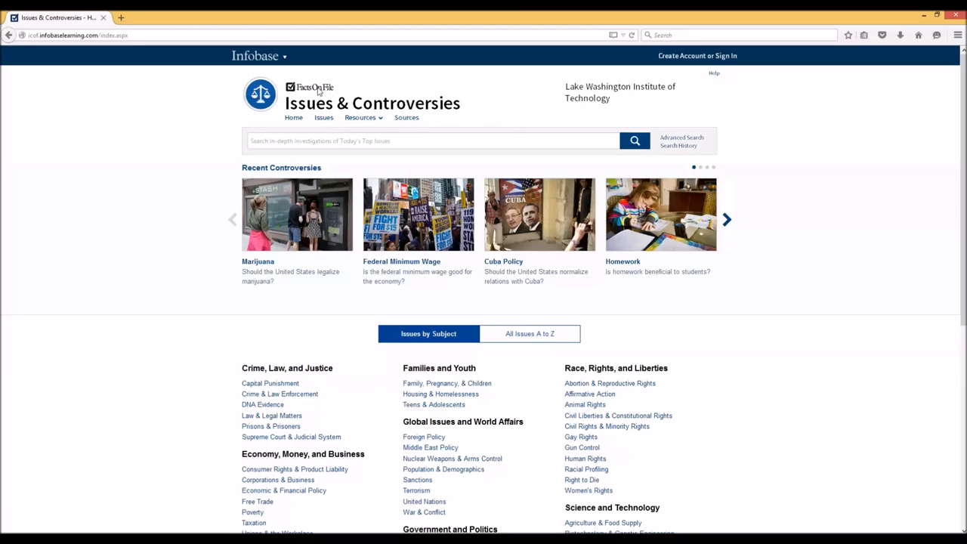
mouse_move(433, 120)
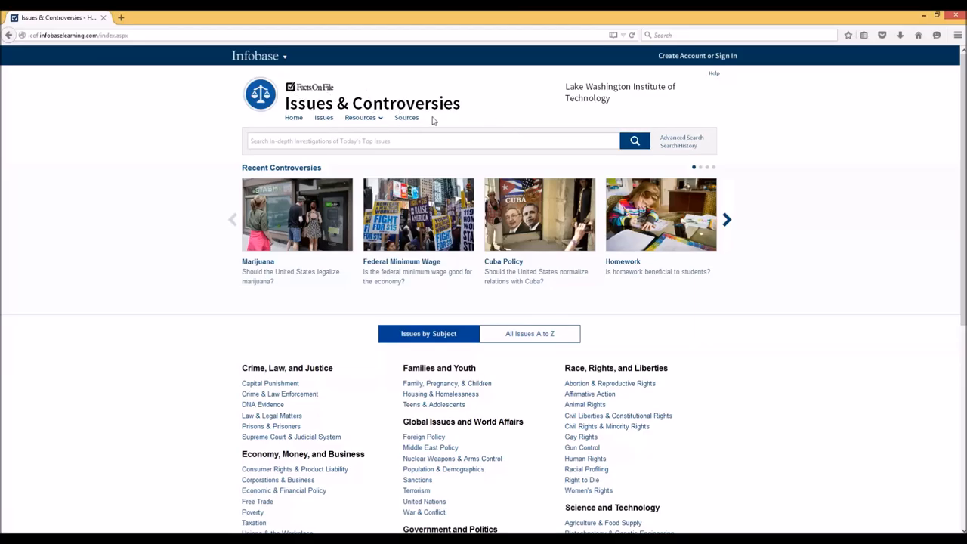
mouse_move(613, 112)
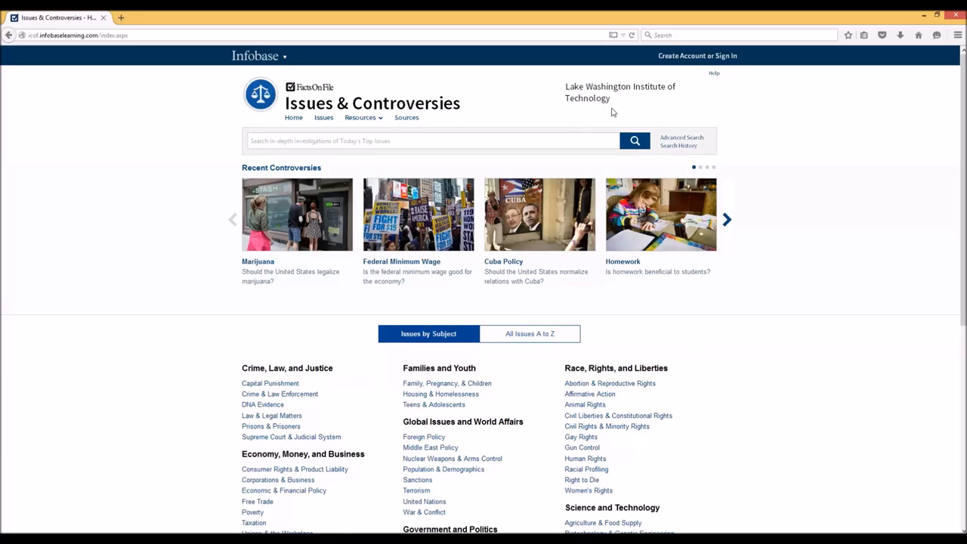
left_click(431, 140)
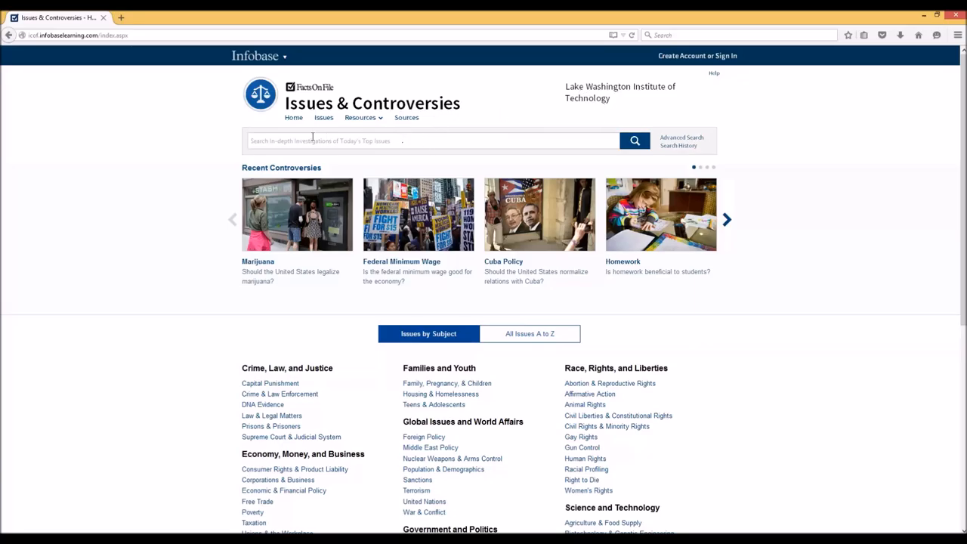
mouse_move(444, 168)
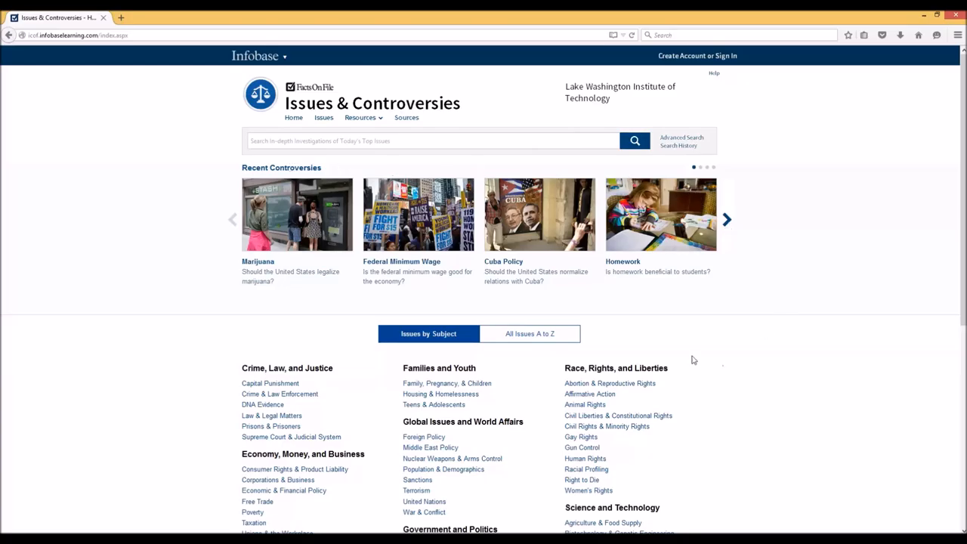
scroll("down", 3)
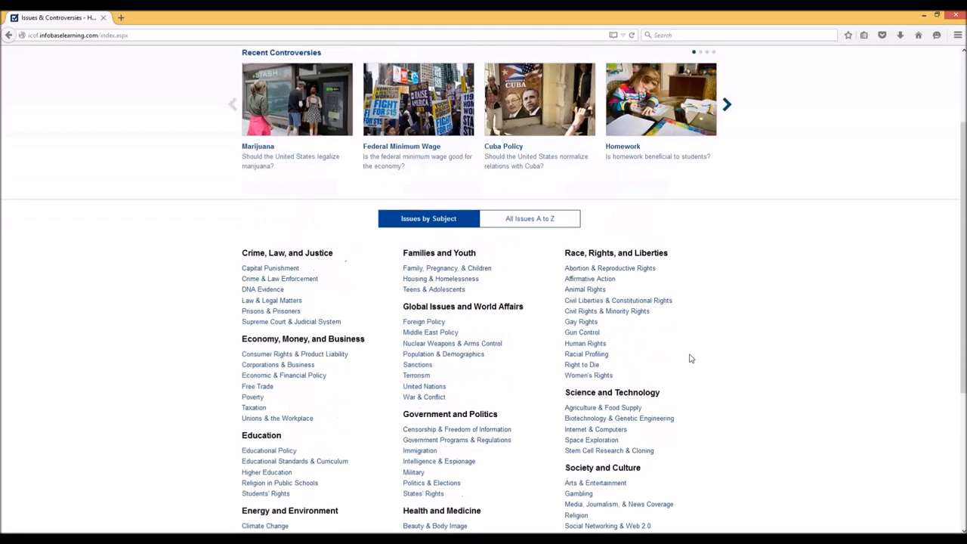
scroll("up", 3)
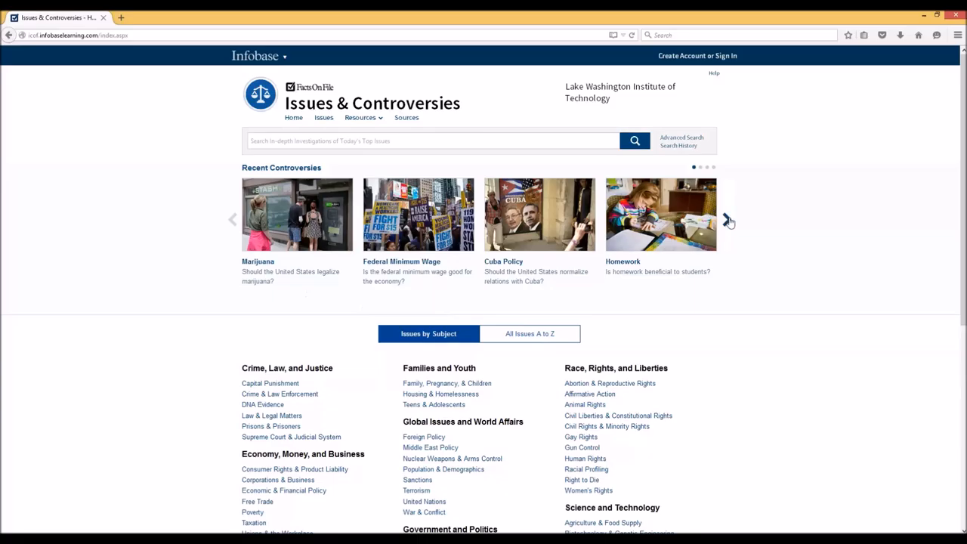
left_click(729, 221)
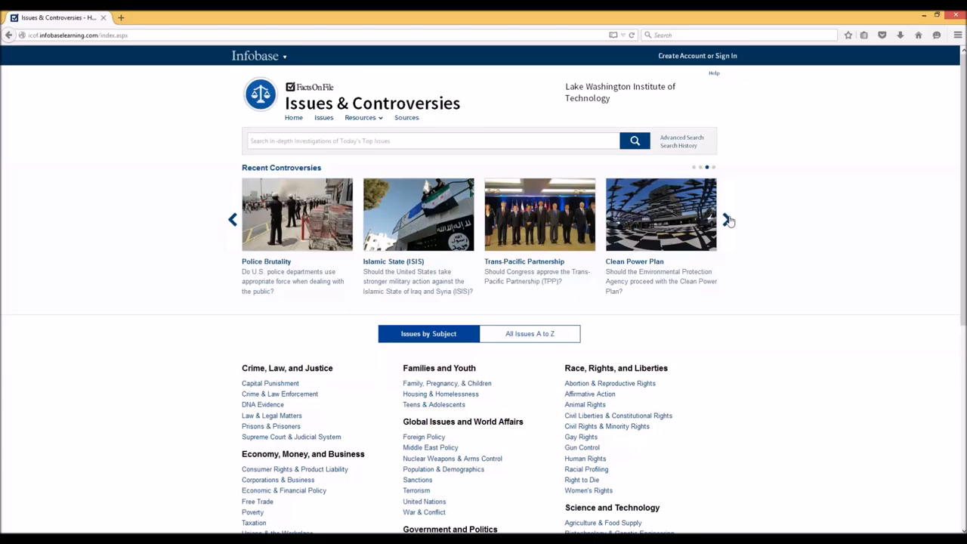
mouse_move(703, 227)
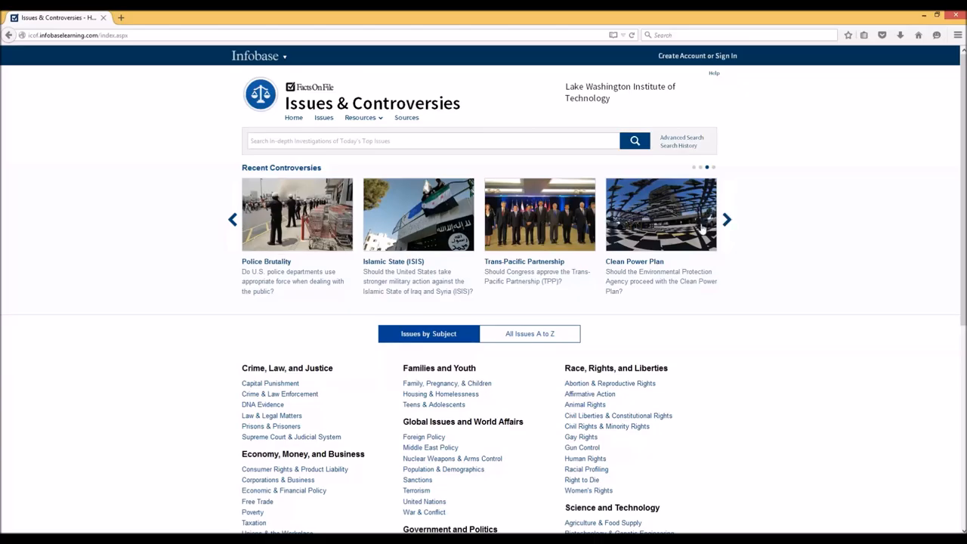
scroll("down", 3)
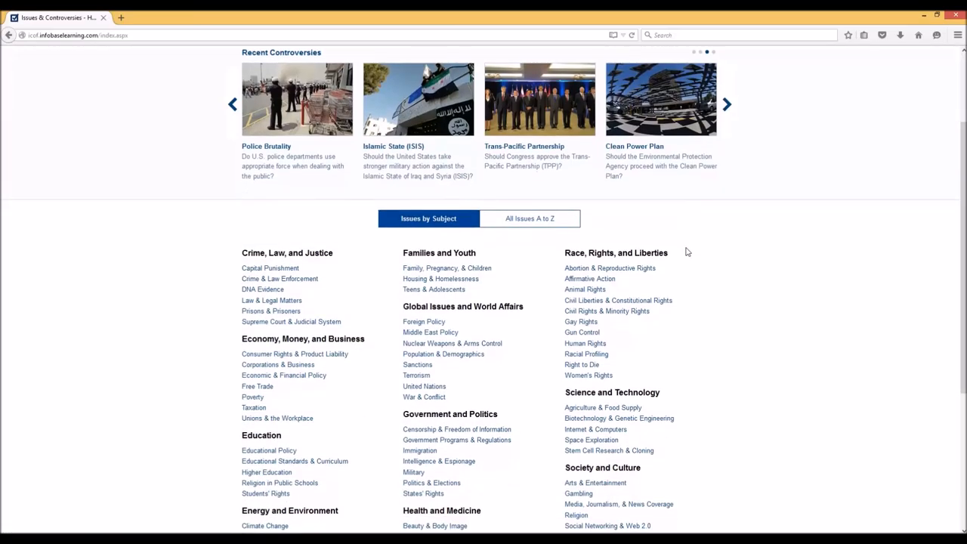
scroll("down", 3)
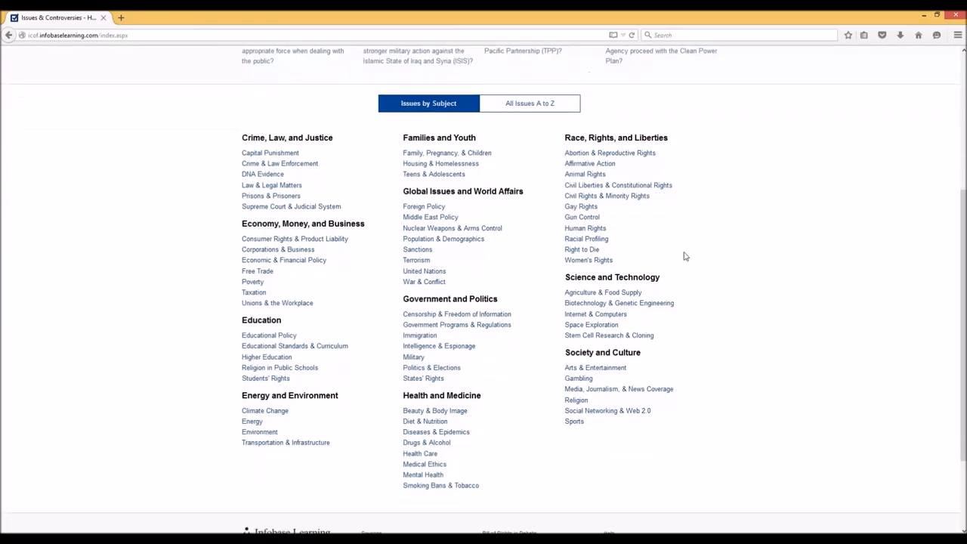
mouse_move(465, 247)
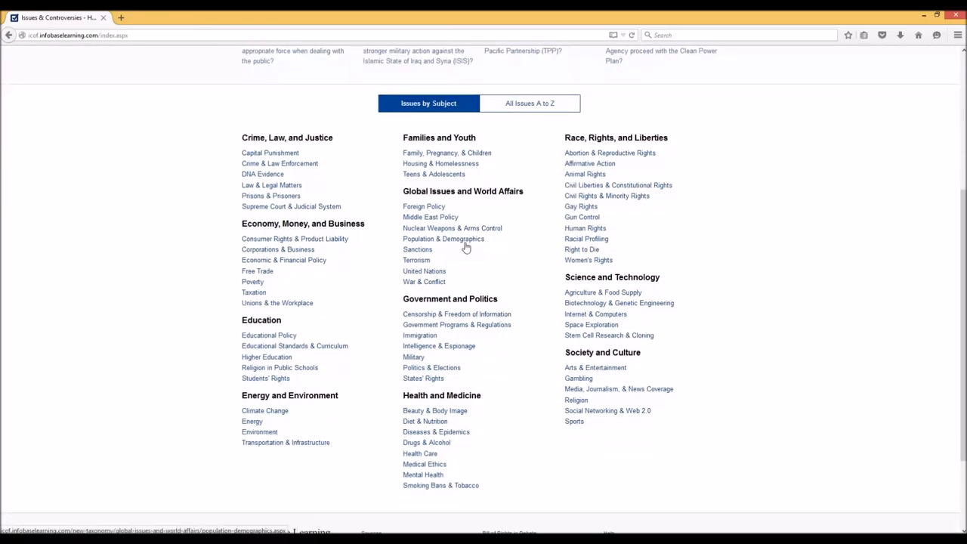
mouse_move(272, 217)
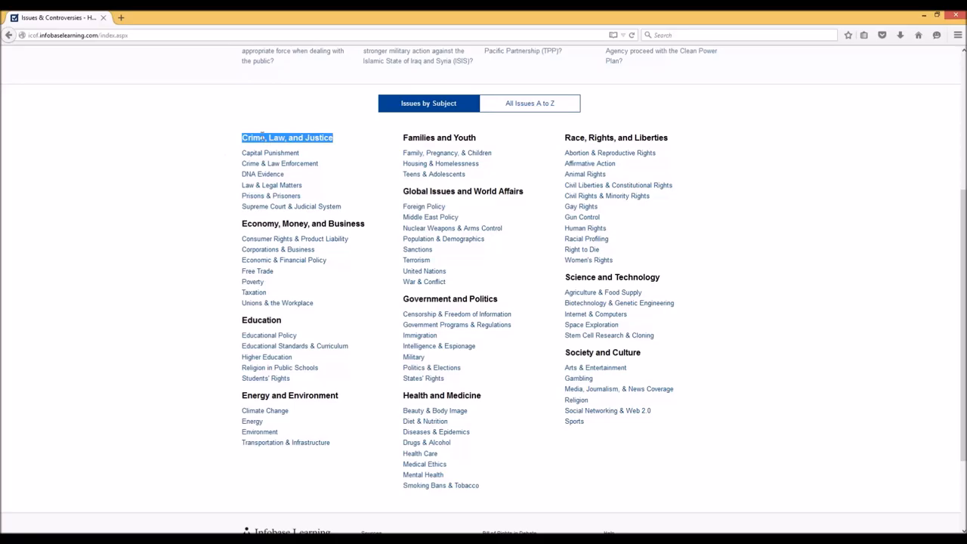
mouse_move(260, 178)
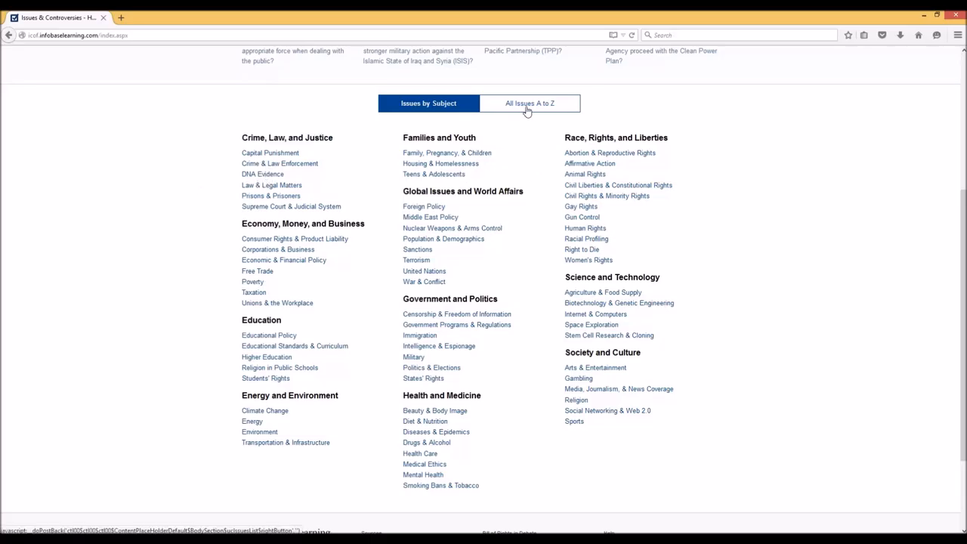
Step: Switch to the All Issues A to Z listing and look through the alphabetical list
left_click(541, 103)
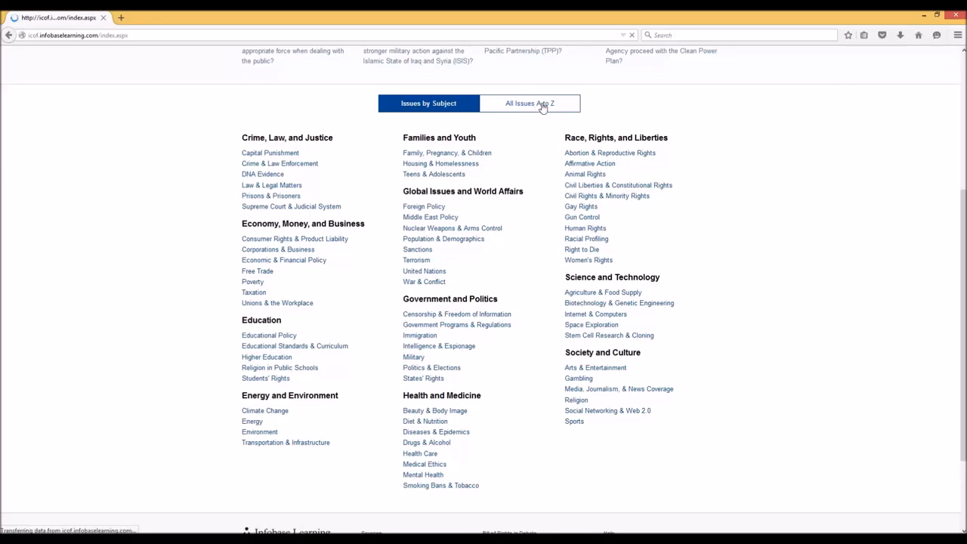
left_click(531, 103)
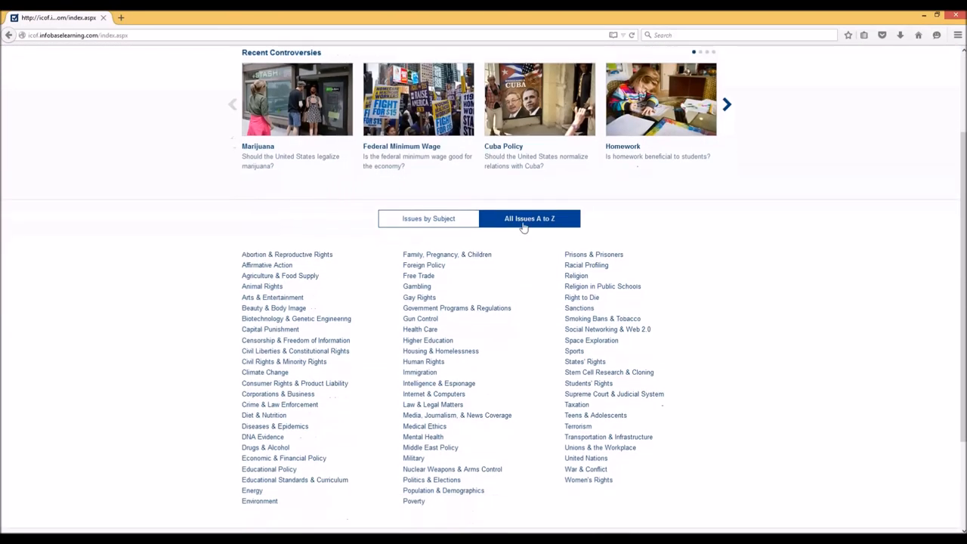
scroll("down", 3)
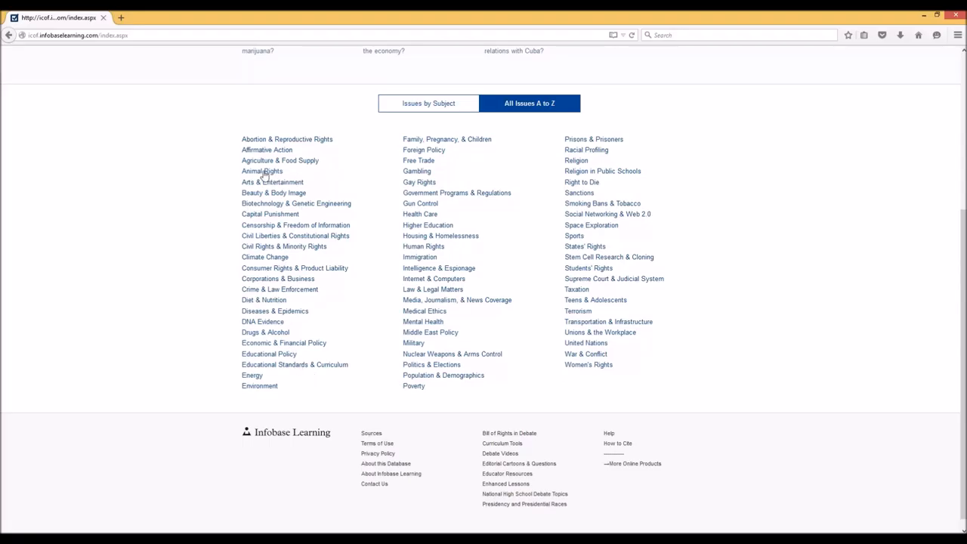
mouse_move(420, 250)
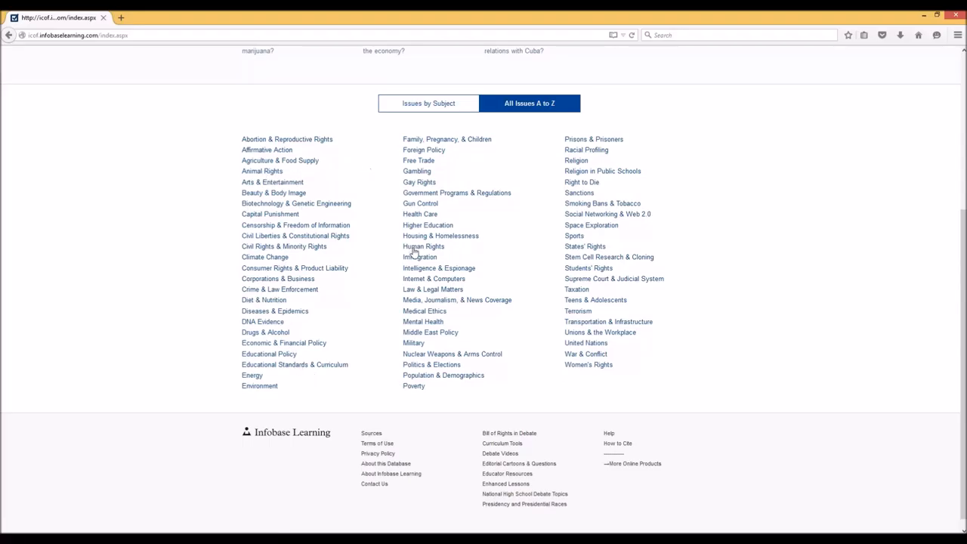
mouse_move(583, 286)
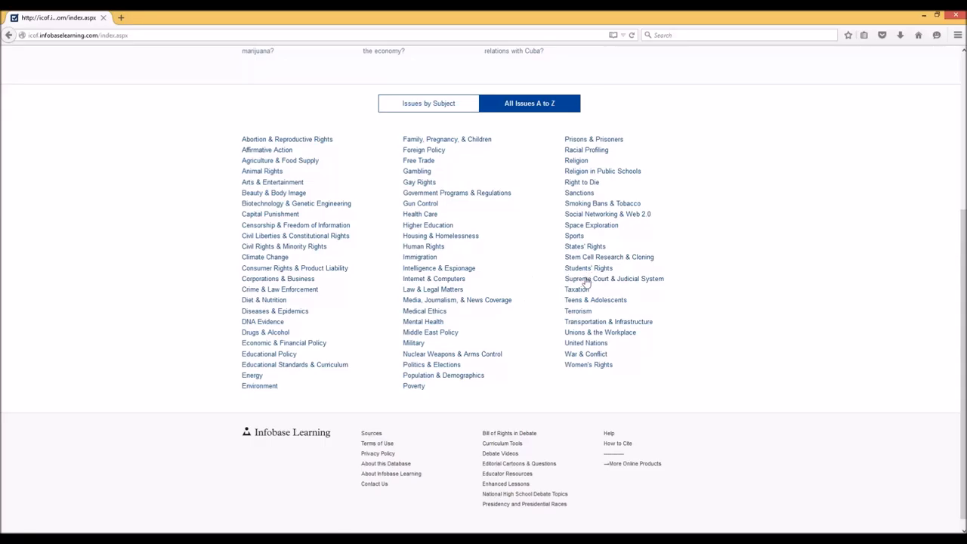
mouse_move(458, 312)
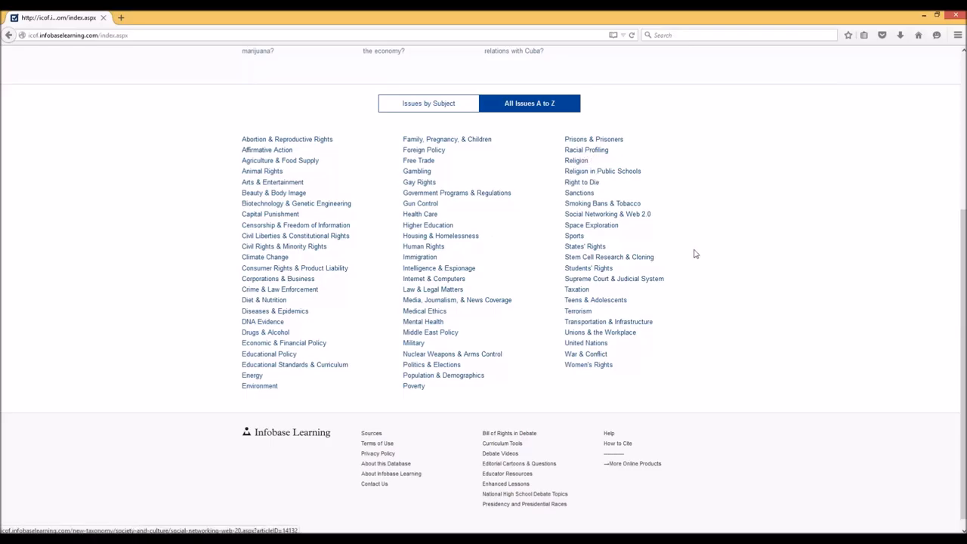
mouse_move(671, 139)
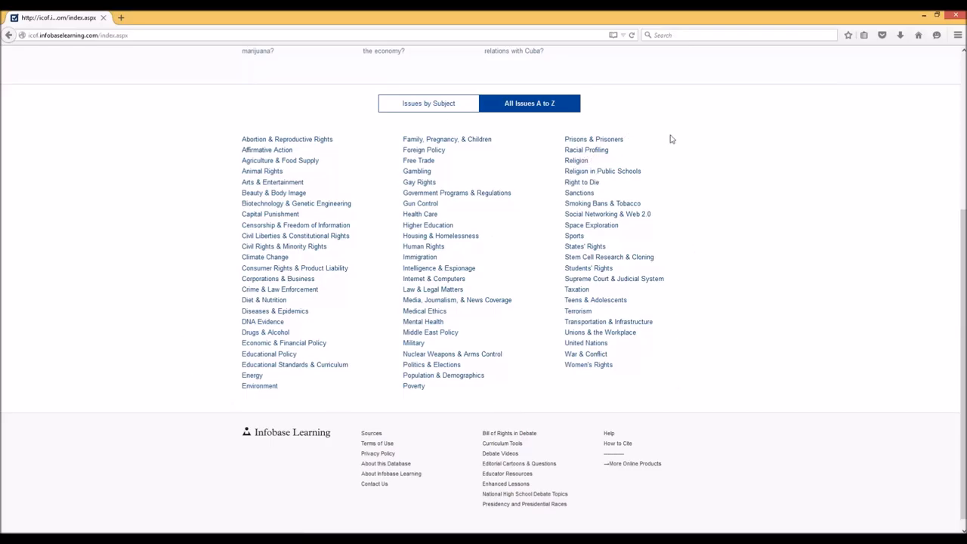
scroll("up", 3)
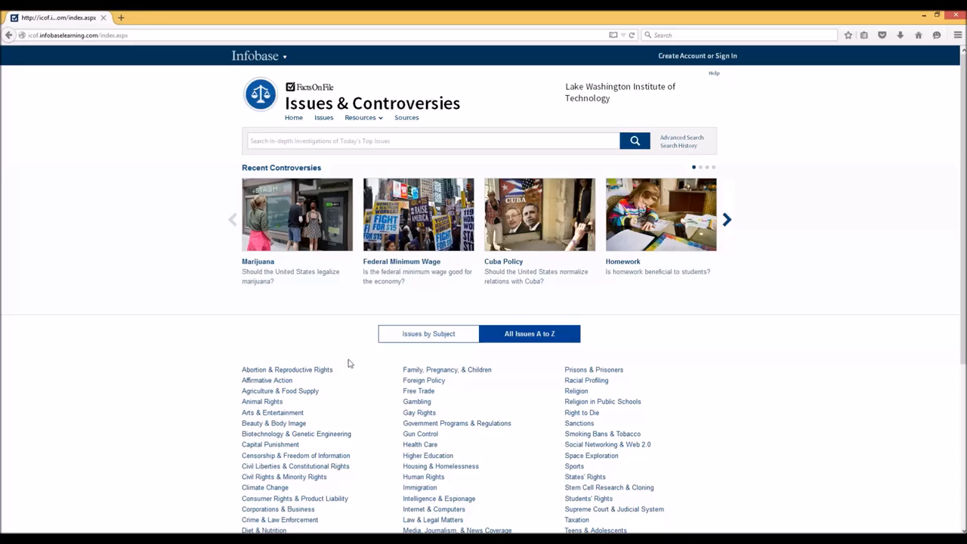
scroll("down", 3)
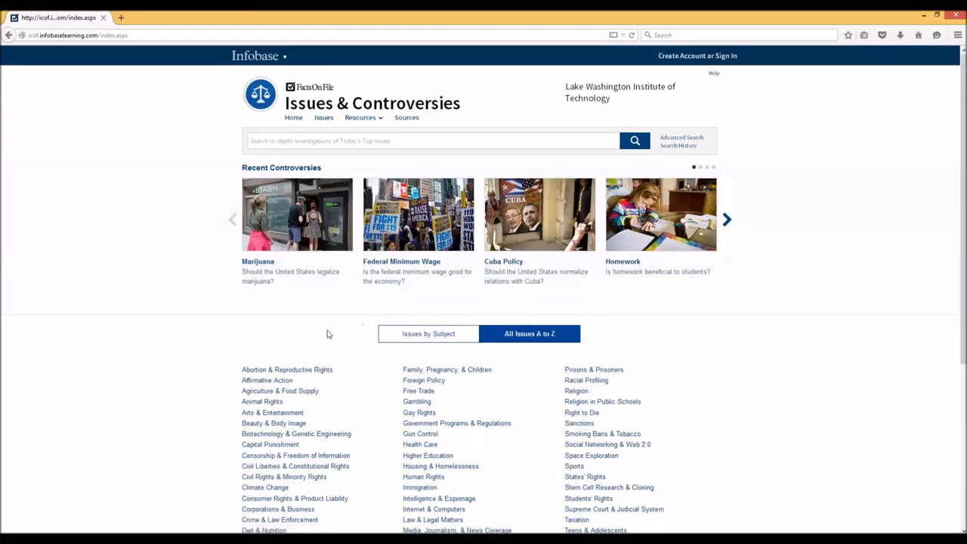
mouse_move(448, 386)
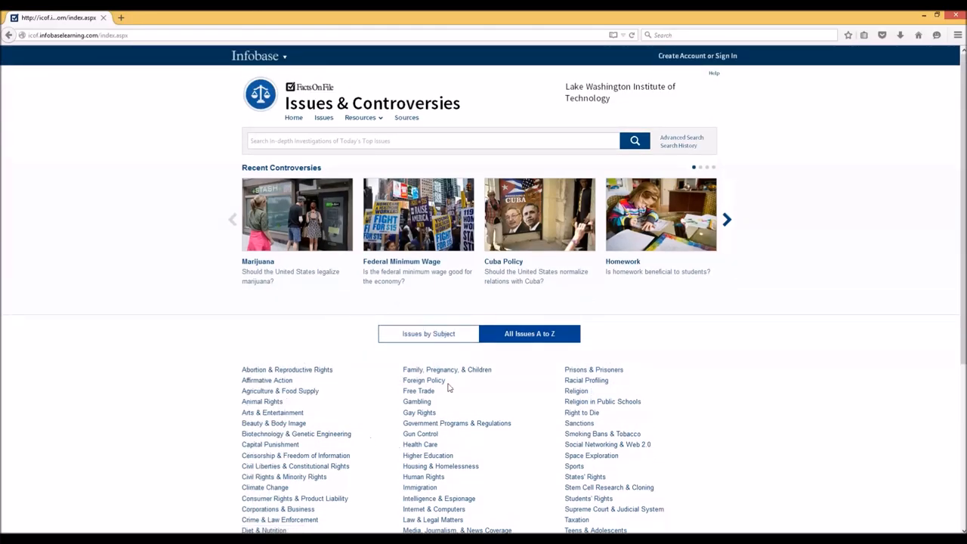
mouse_move(473, 374)
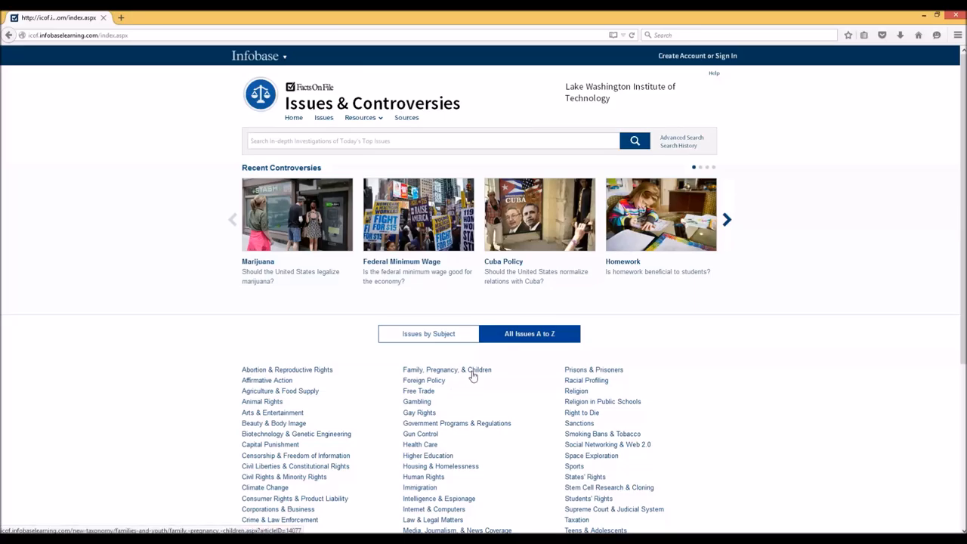
mouse_move(538, 219)
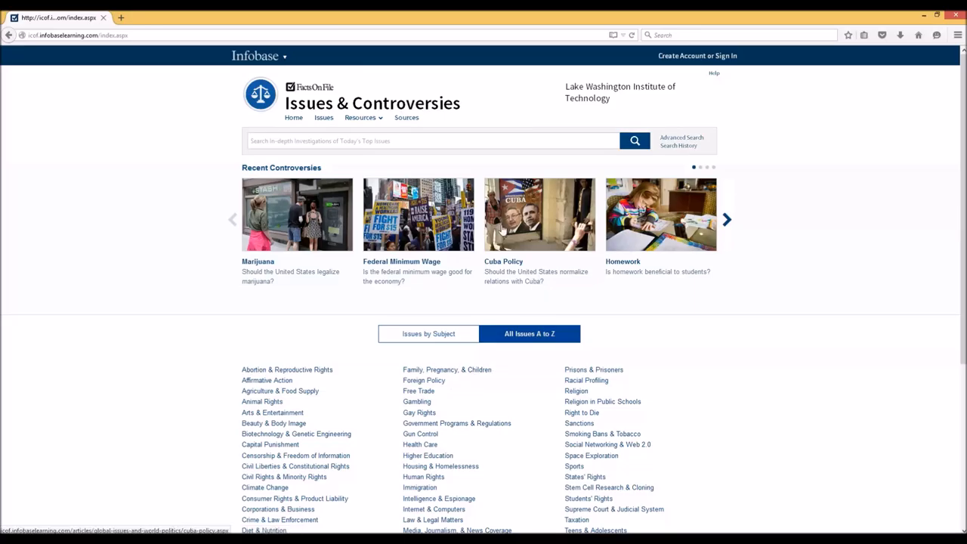
left_click(409, 142)
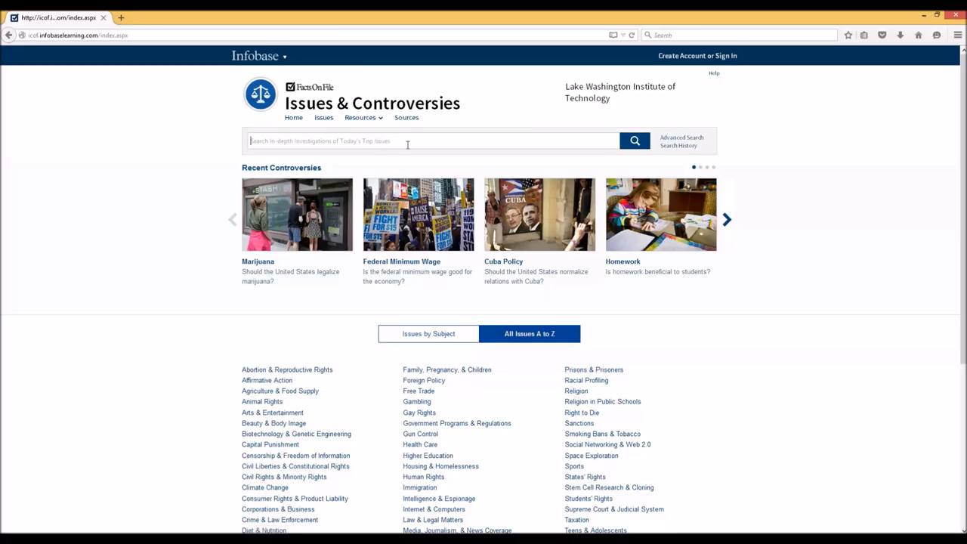
mouse_move(441, 154)
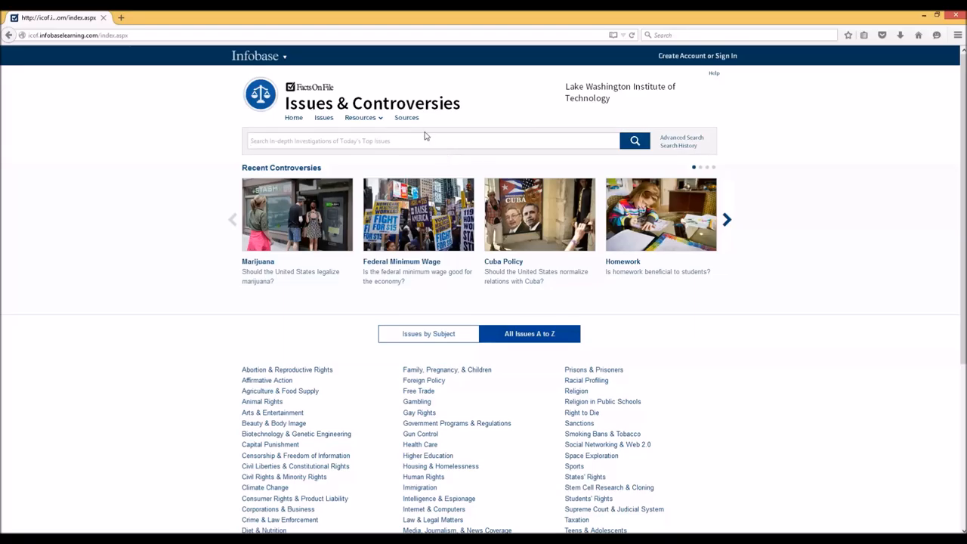
Step: Enter "teen pregnancy" in quotation marks into the site search box
left_click(424, 141)
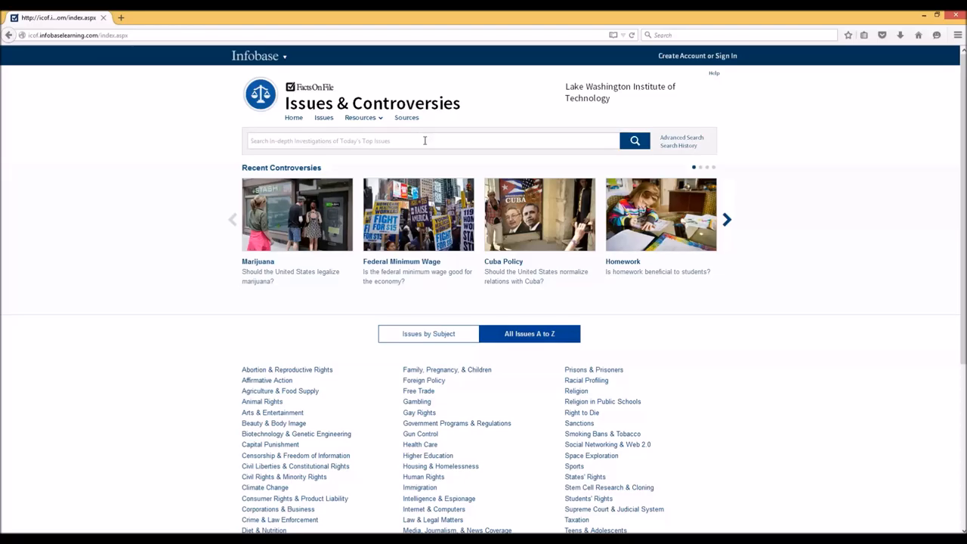
type("\"teen pregnancy")
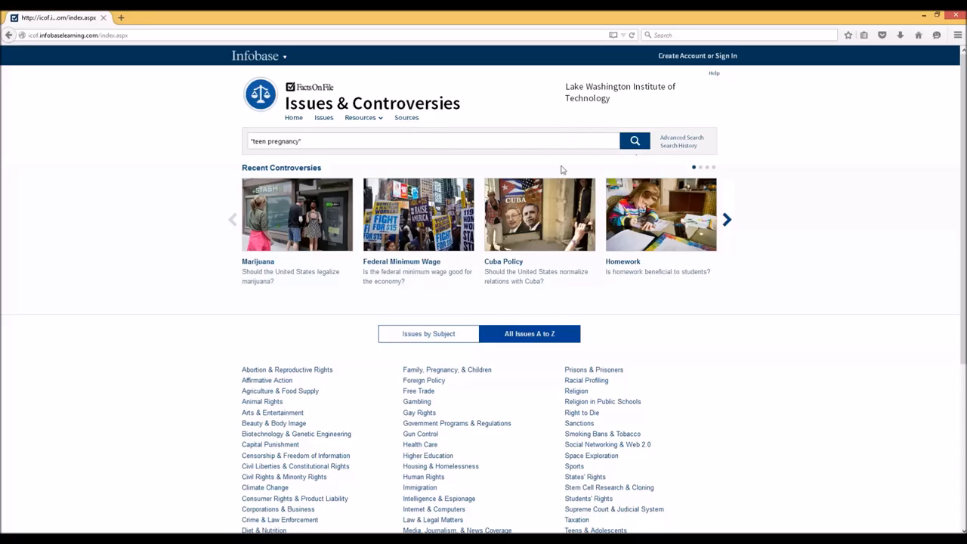
scroll("down", 3)
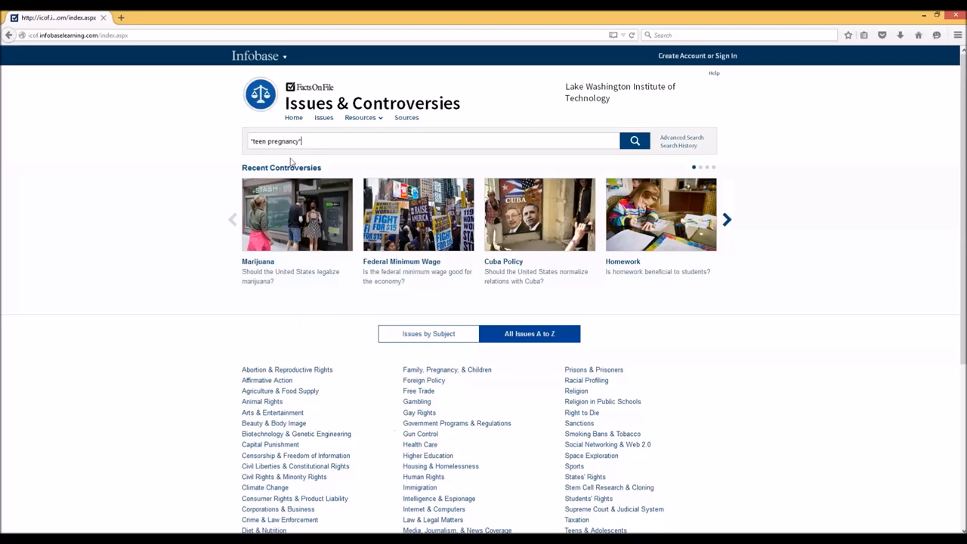
mouse_move(399, 168)
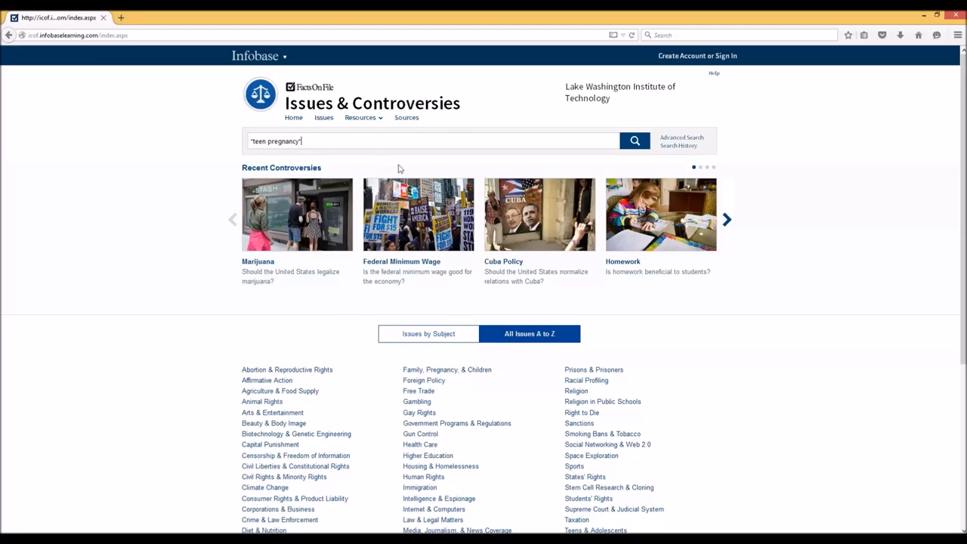
mouse_move(478, 174)
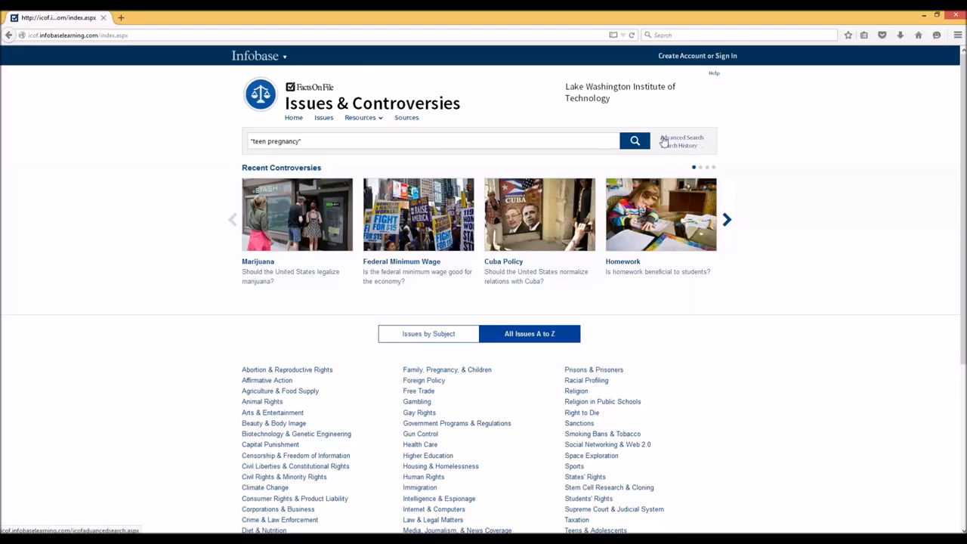
mouse_move(677, 142)
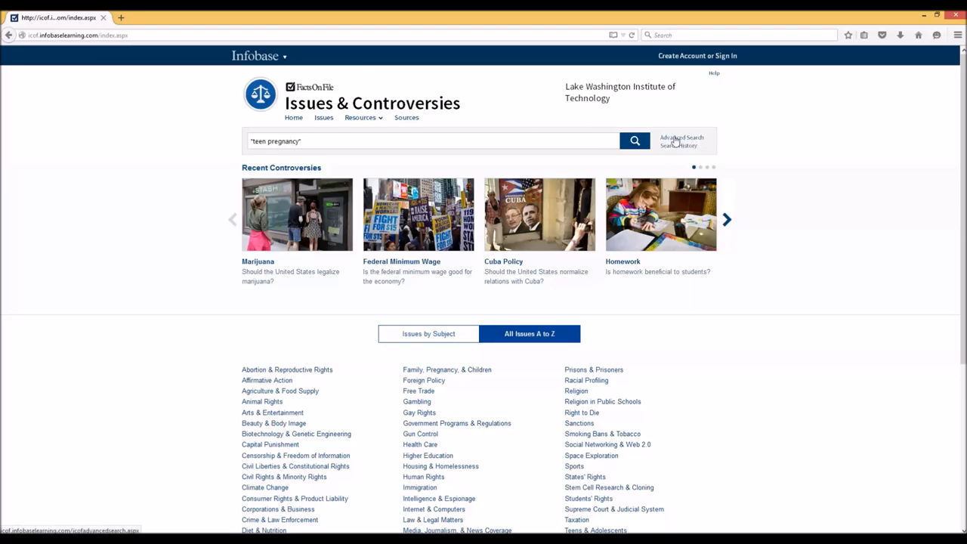
mouse_move(734, 148)
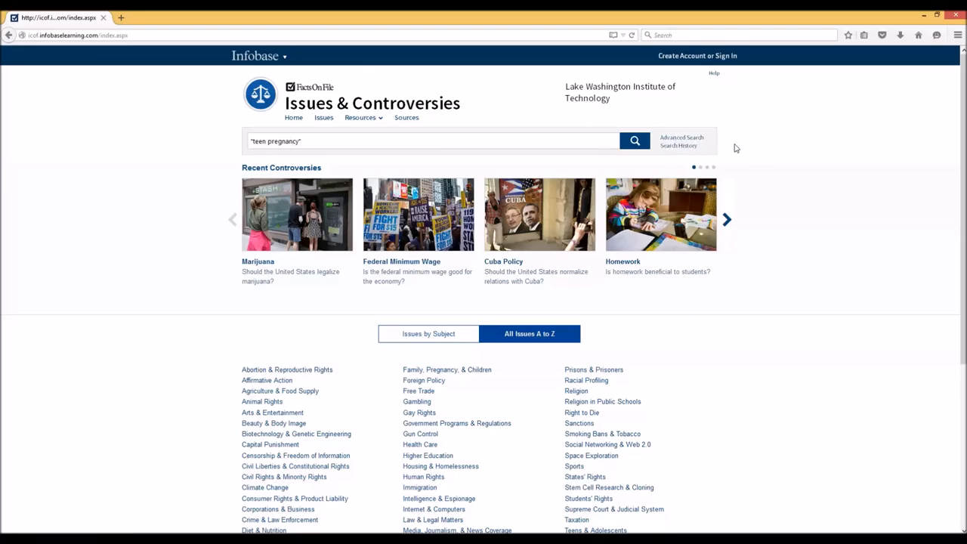
mouse_move(704, 63)
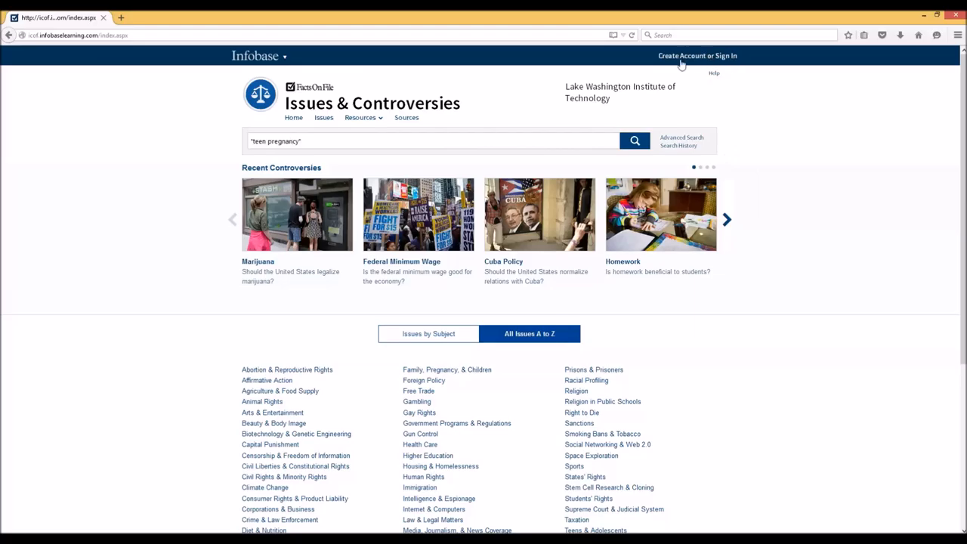
mouse_move(747, 154)
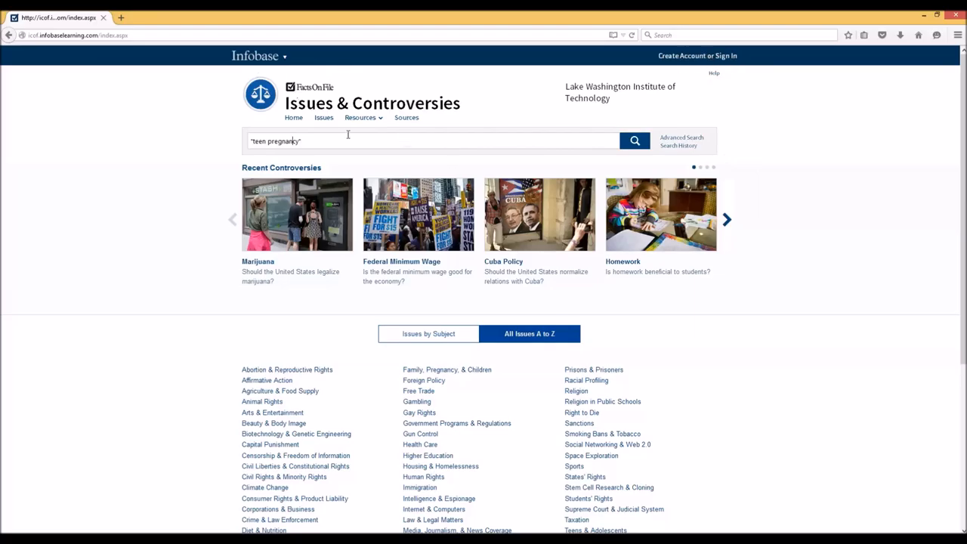
mouse_move(420, 83)
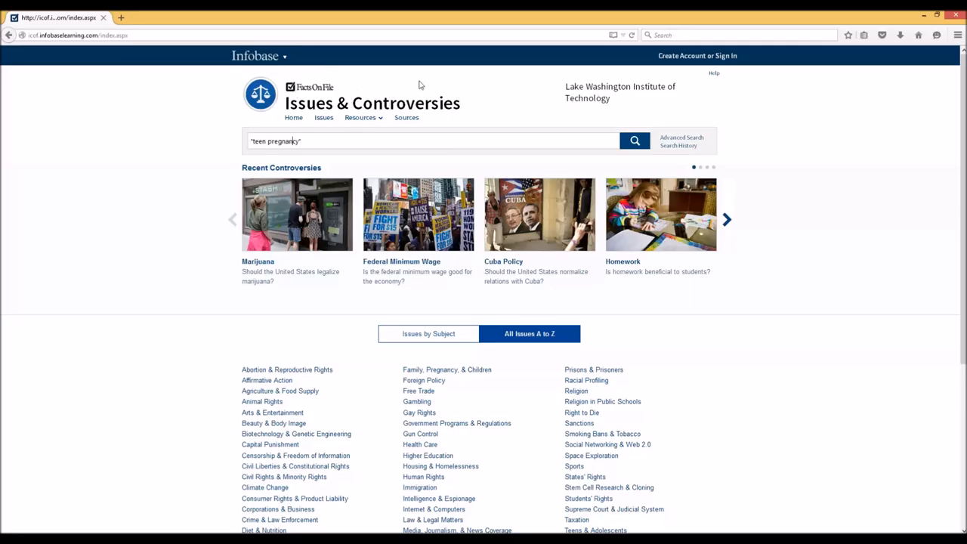
mouse_move(662, 150)
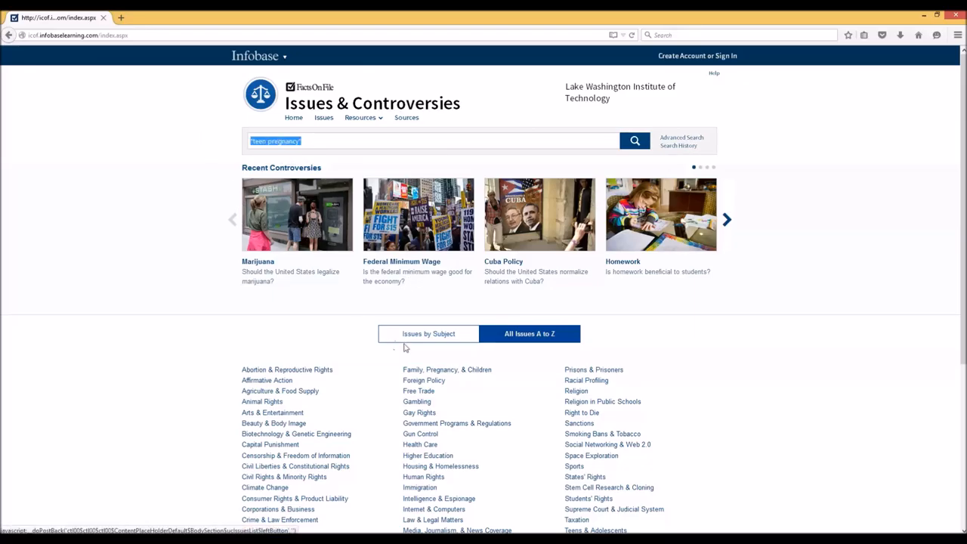
mouse_move(402, 384)
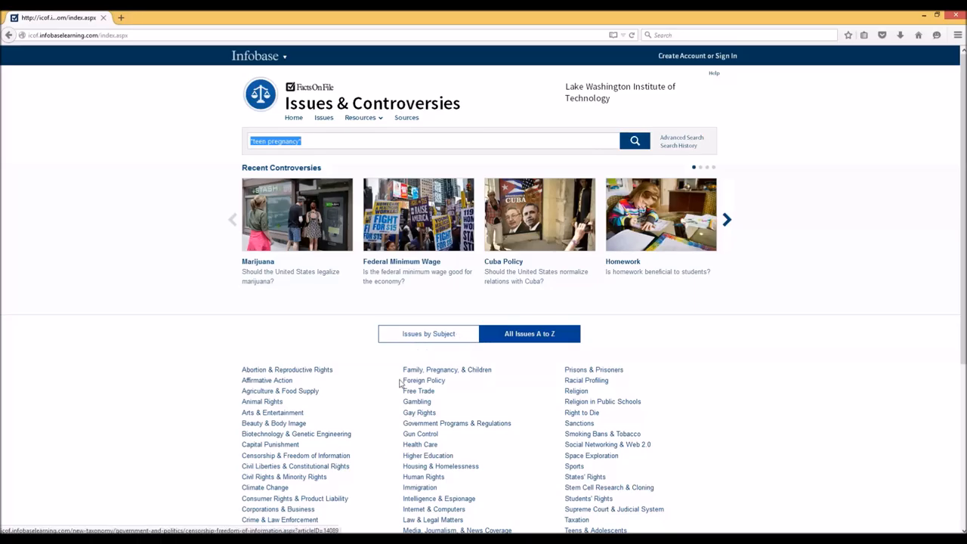
scroll("down", 3)
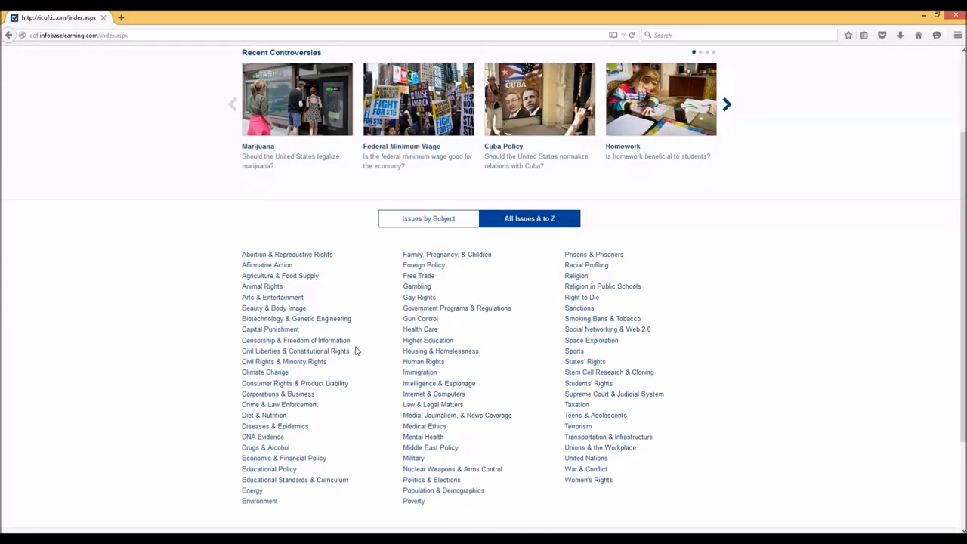
mouse_move(563, 438)
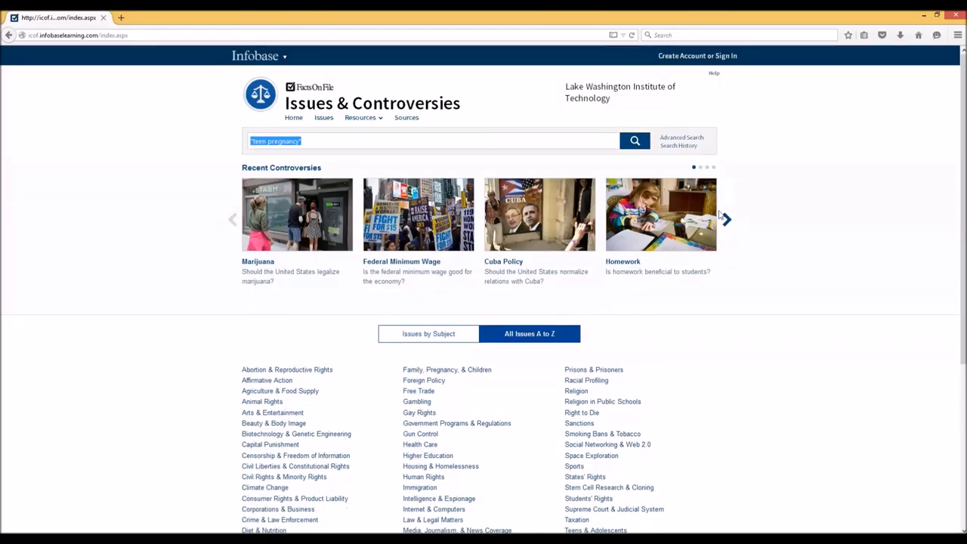
Step: Submit the "teen pregnancy" search and view its 17 results
left_click(635, 141)
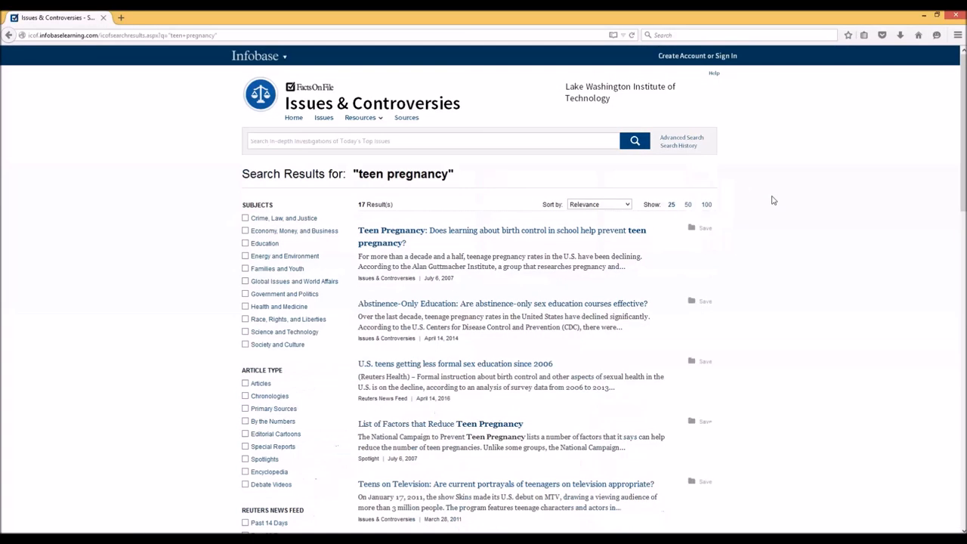
mouse_move(399, 206)
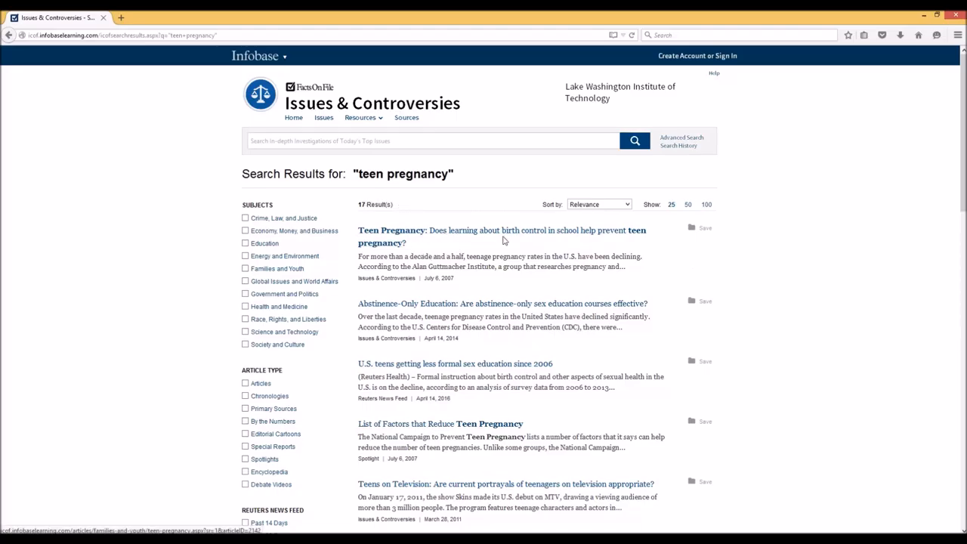
mouse_move(469, 255)
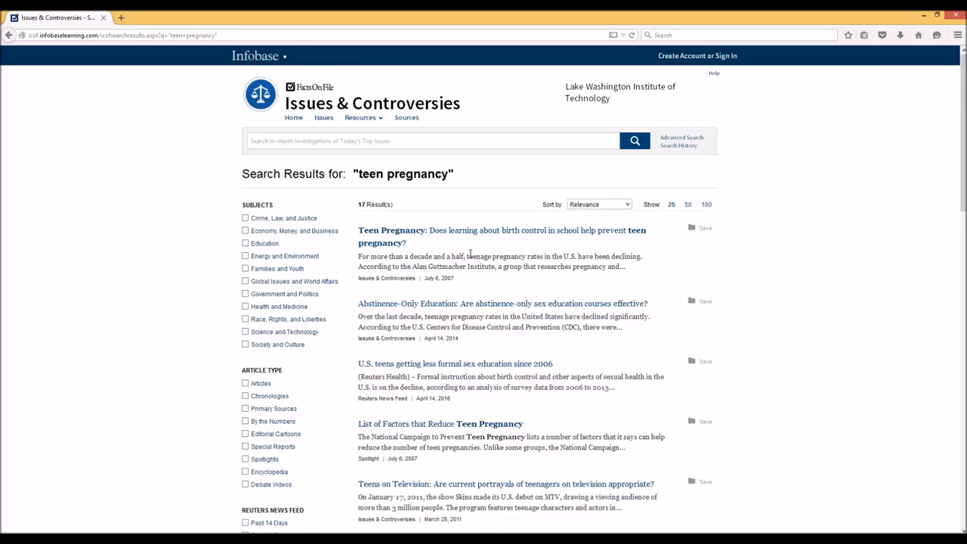
scroll("down", 3)
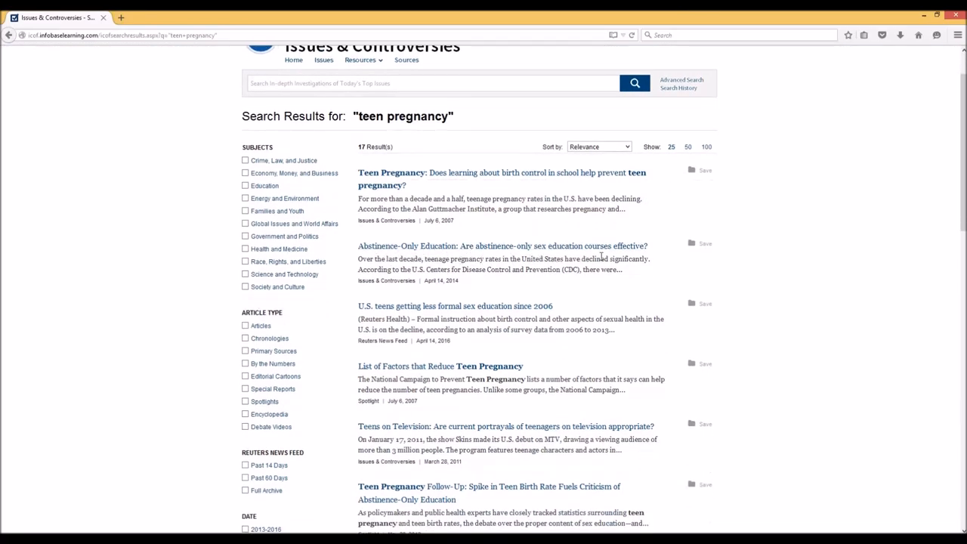
mouse_move(631, 284)
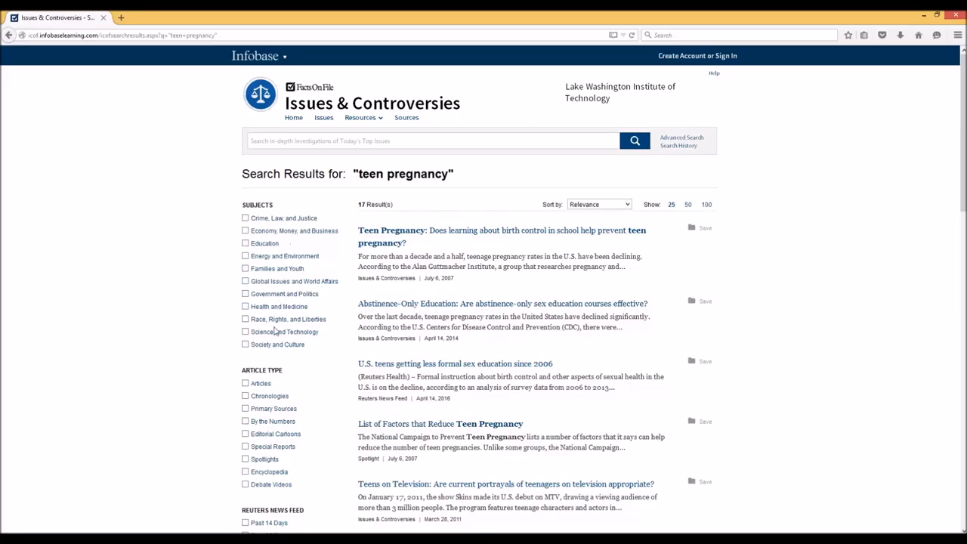
mouse_move(300, 160)
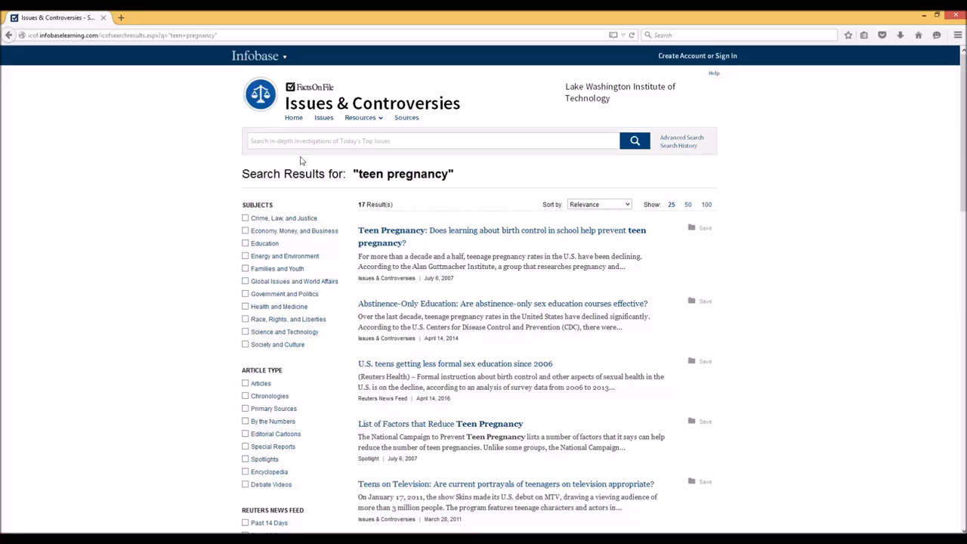
mouse_move(320, 210)
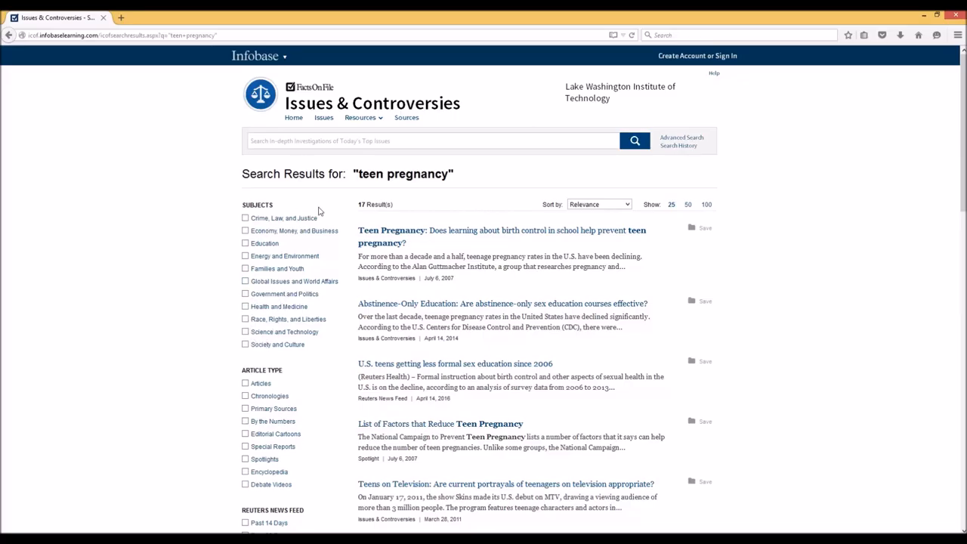
mouse_move(275, 206)
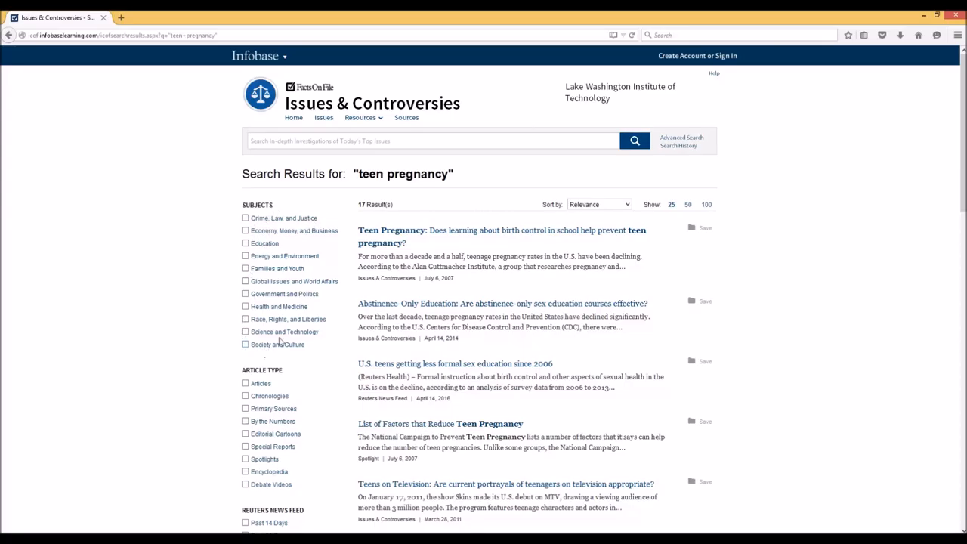
mouse_move(390, 230)
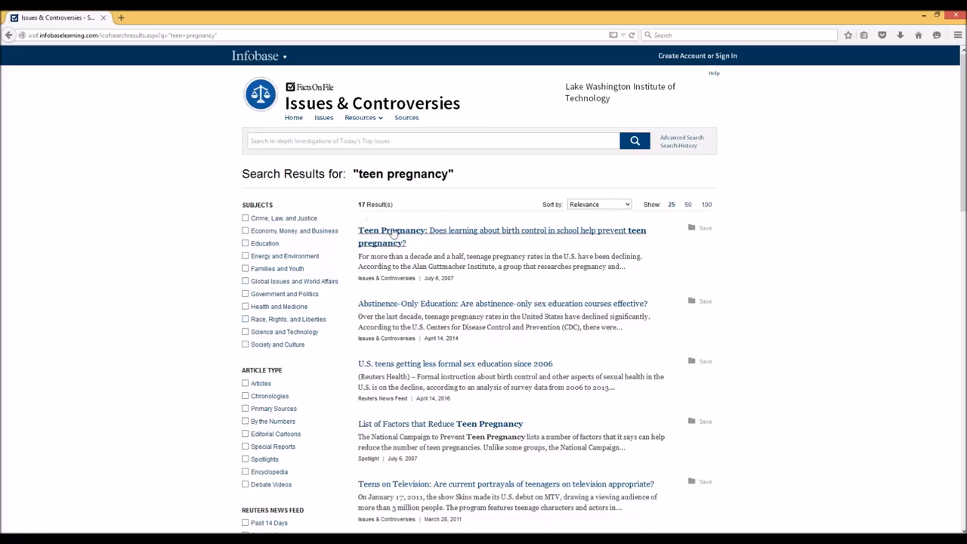
mouse_move(252, 249)
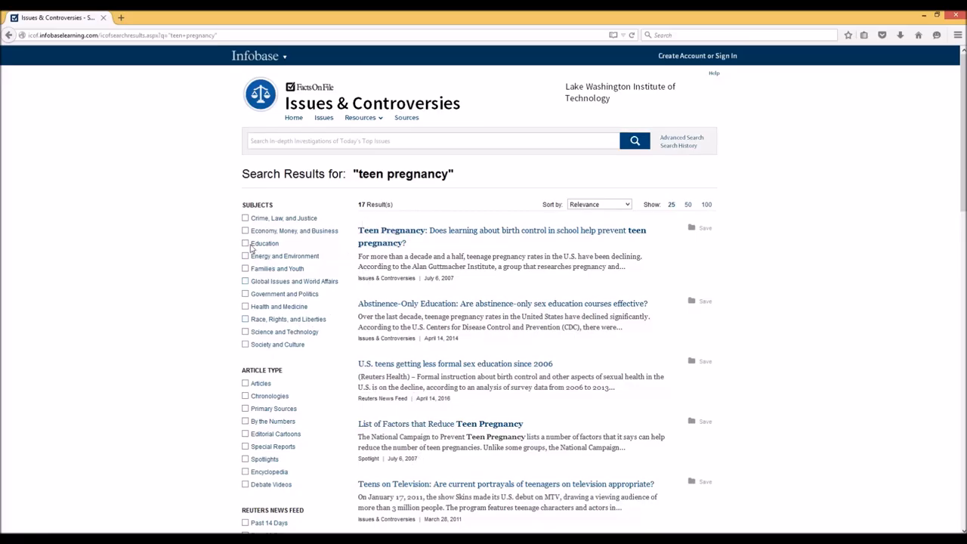
Step: Filter the teen pregnancy results to the Education subject, leaving one result
left_click(245, 242)
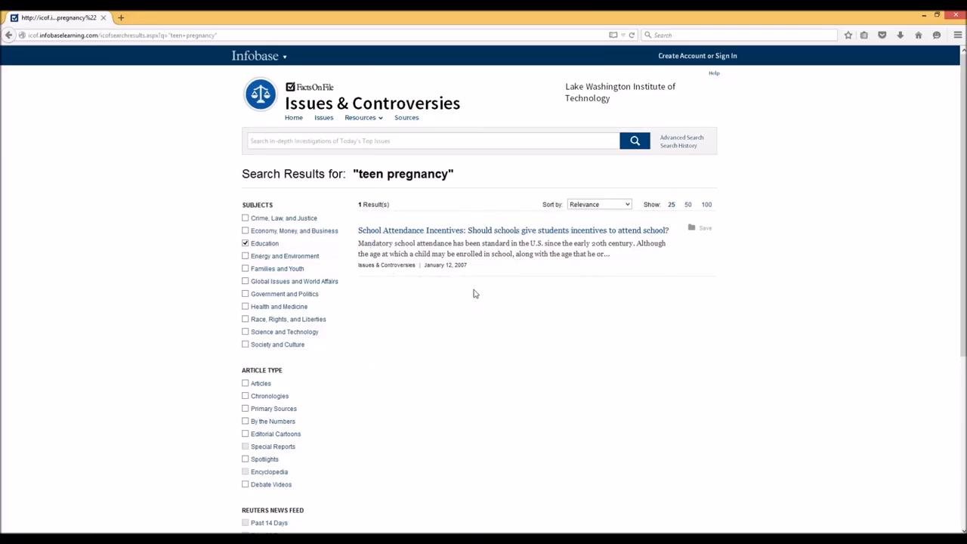
mouse_move(454, 290)
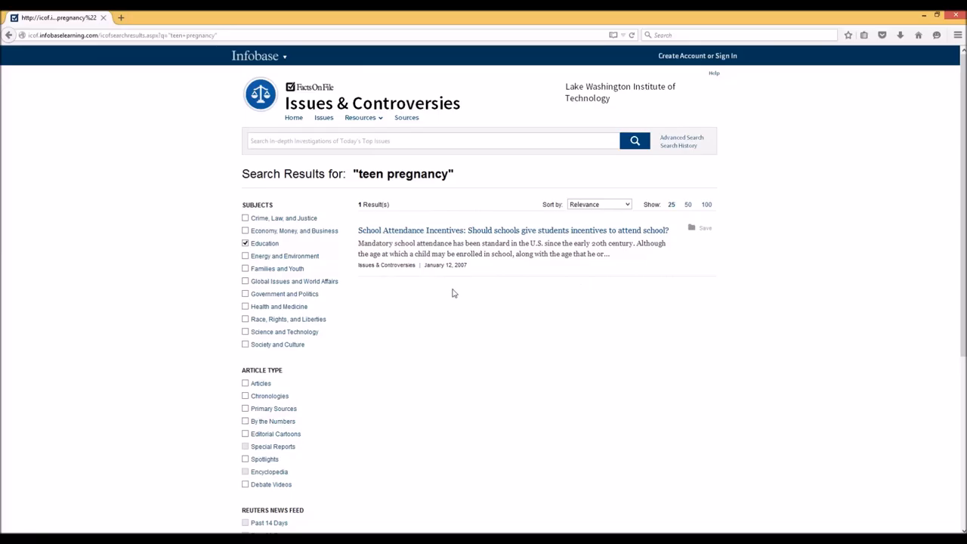
mouse_move(254, 239)
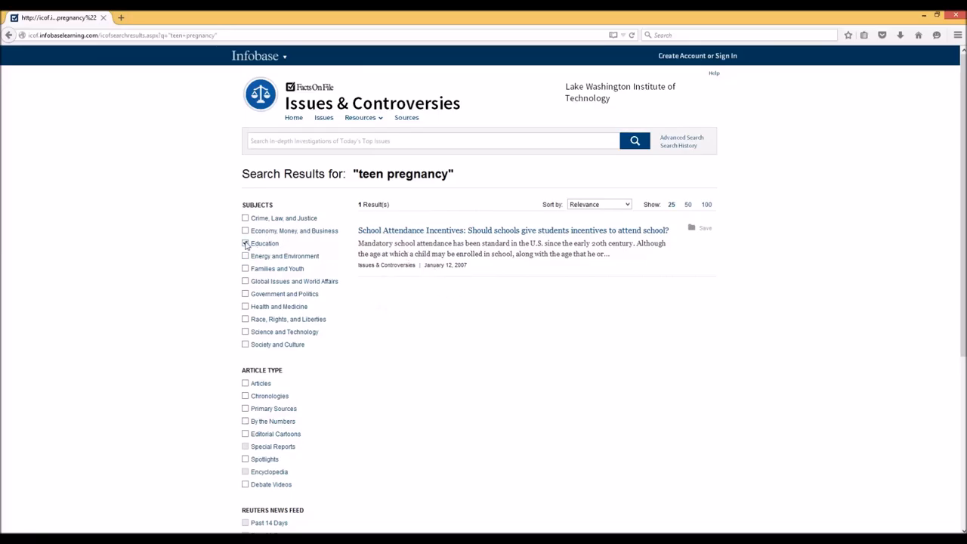
Step: Clear the Education subject filter to restore all 17 results and review the Article Type, Reuters News Feed and Date filters
left_click(245, 242)
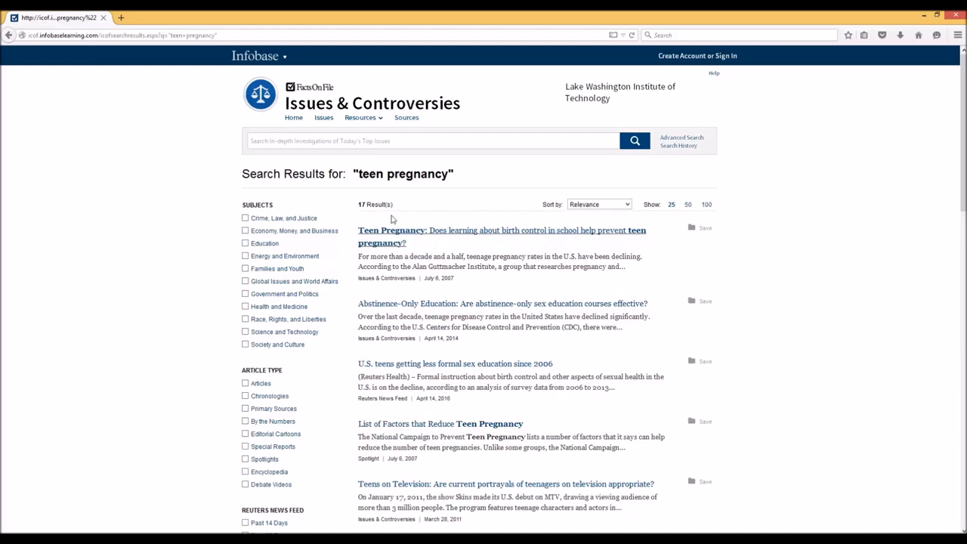
mouse_move(208, 333)
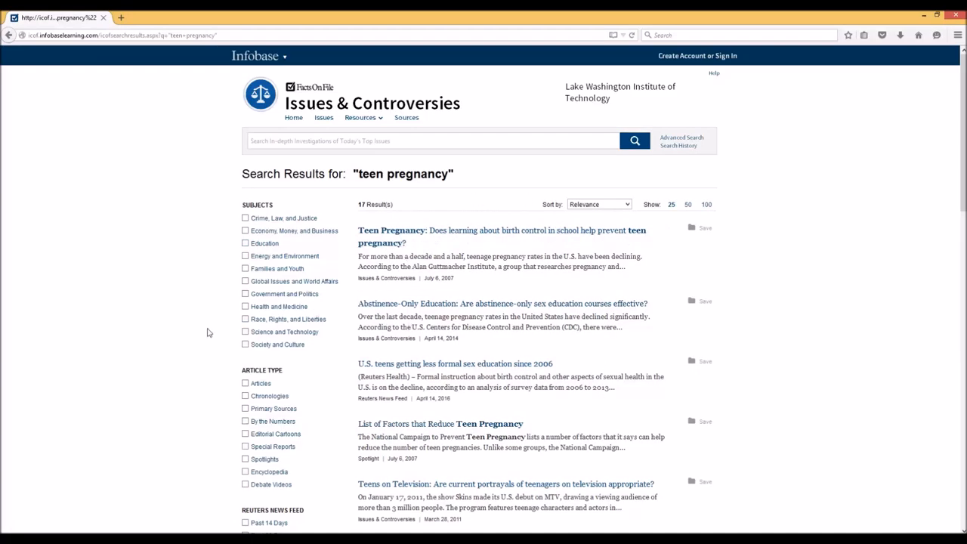
scroll("down", 3)
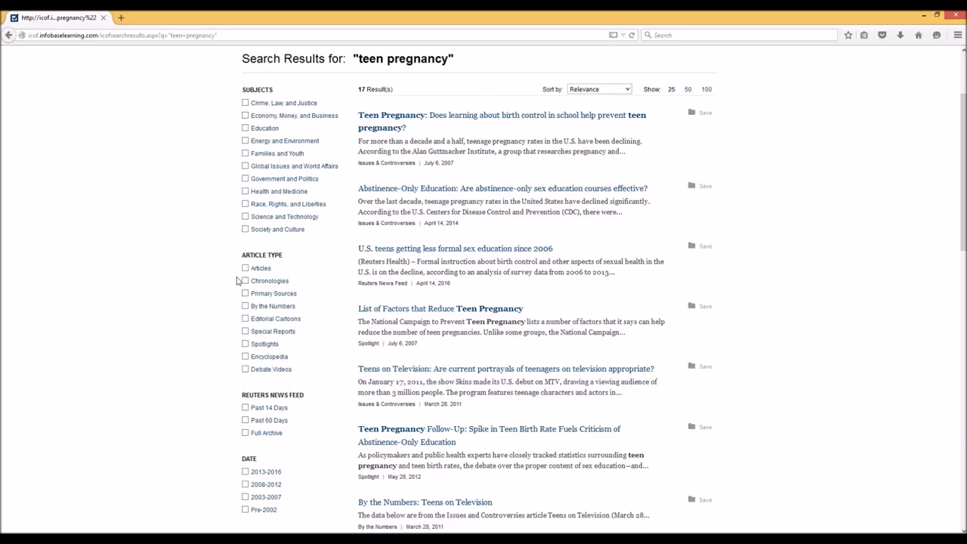
mouse_move(253, 375)
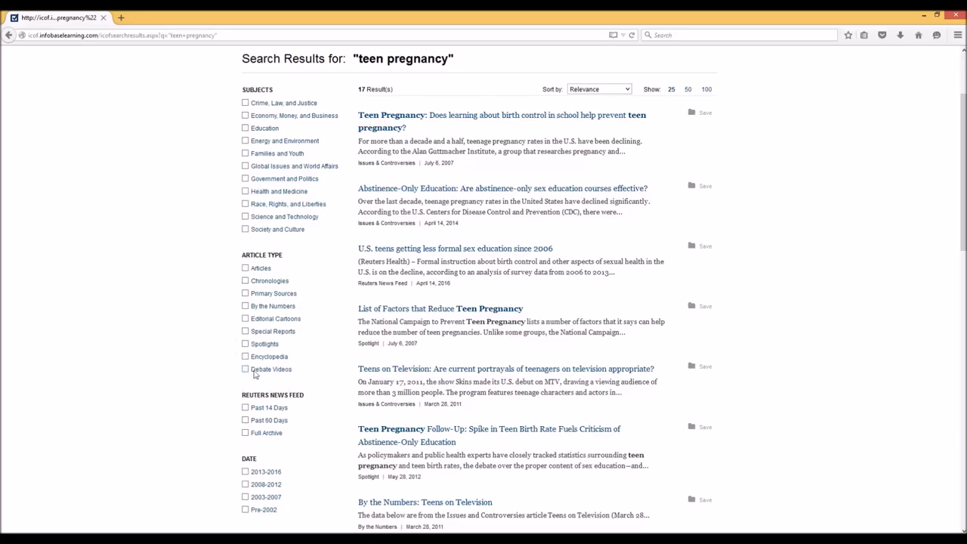
mouse_move(294, 300)
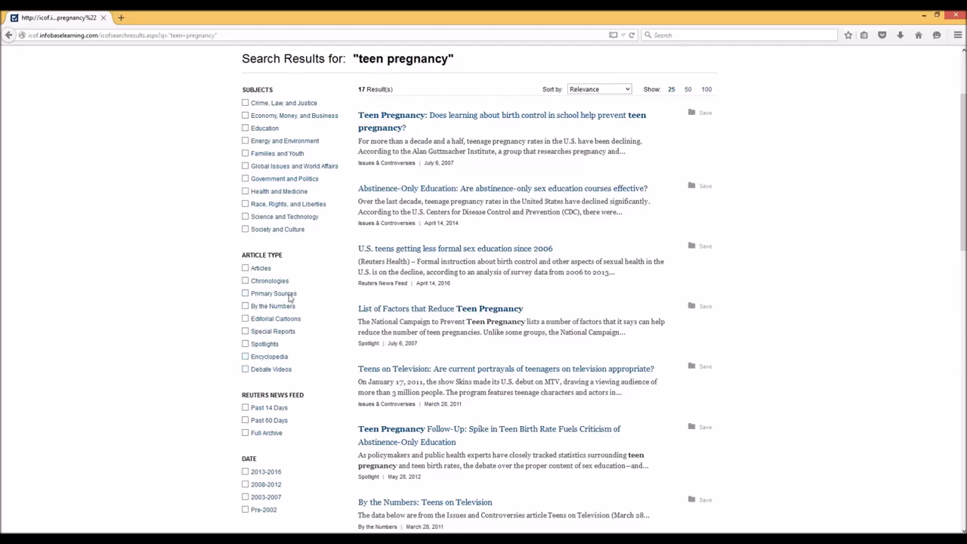
mouse_move(272, 270)
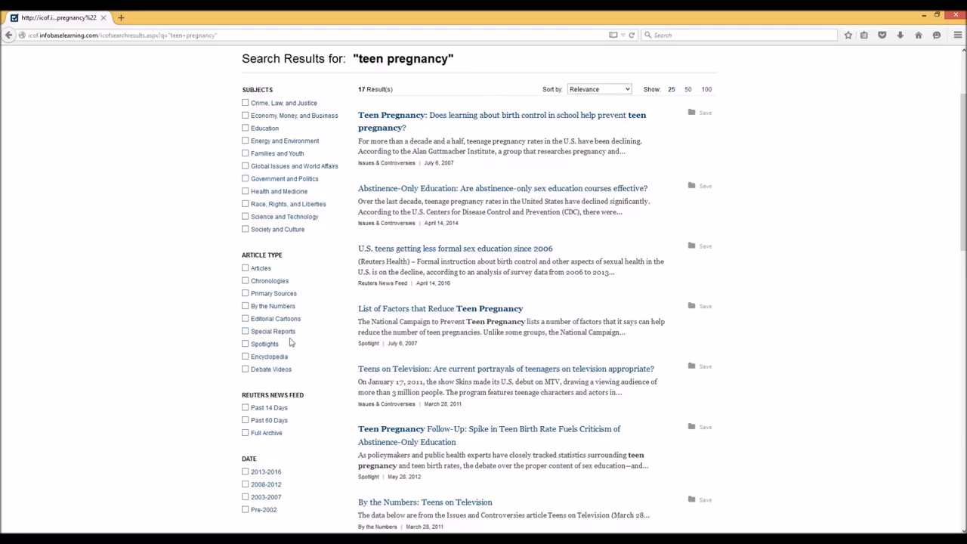
scroll("down", 3)
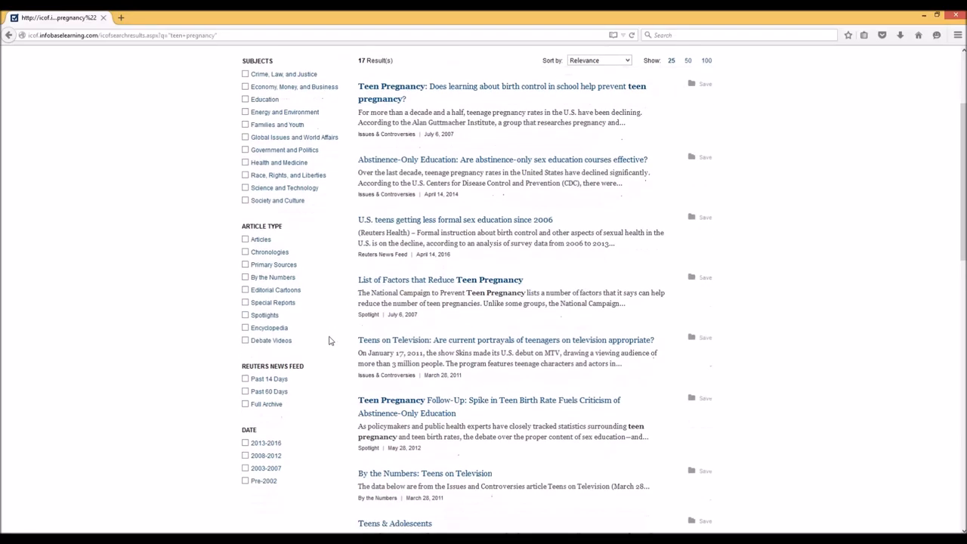
scroll("down", 3)
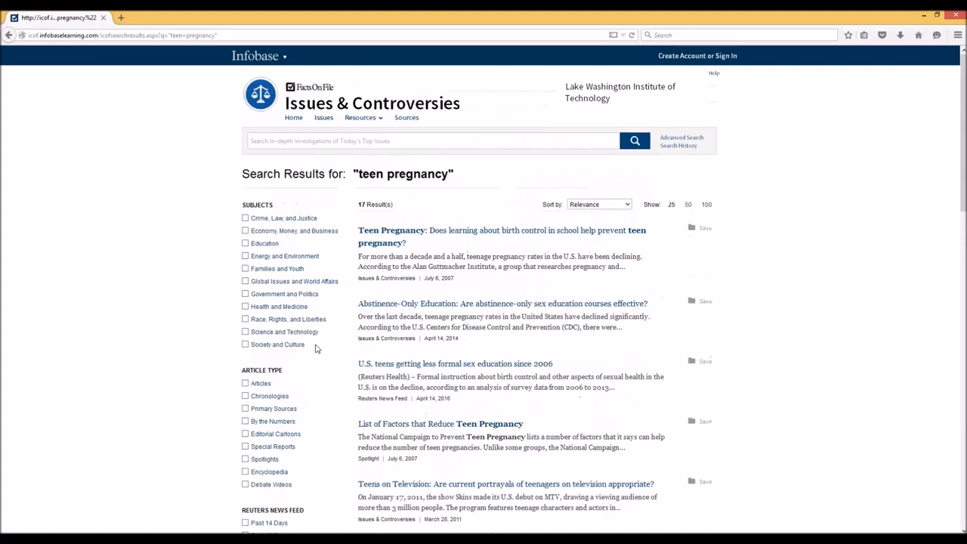
scroll("down", 3)
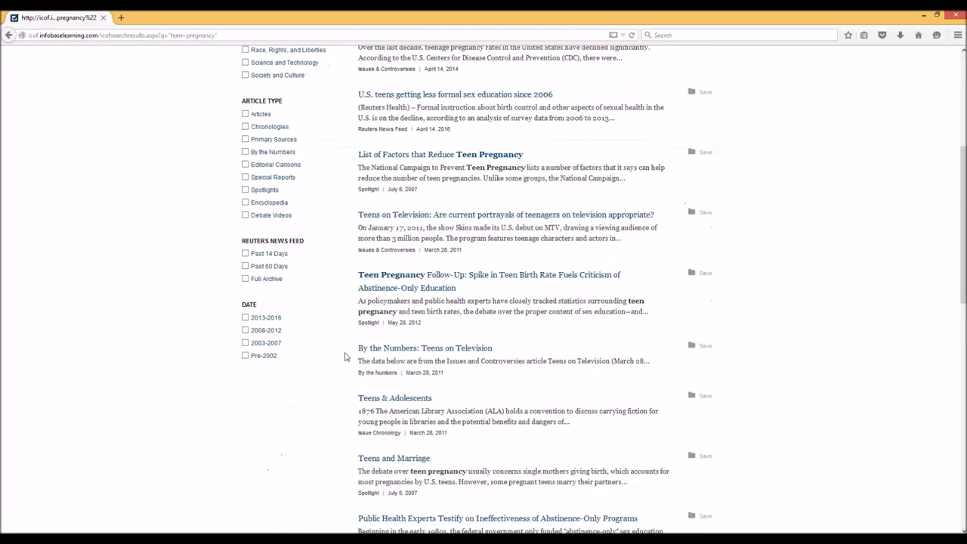
scroll("down", 3)
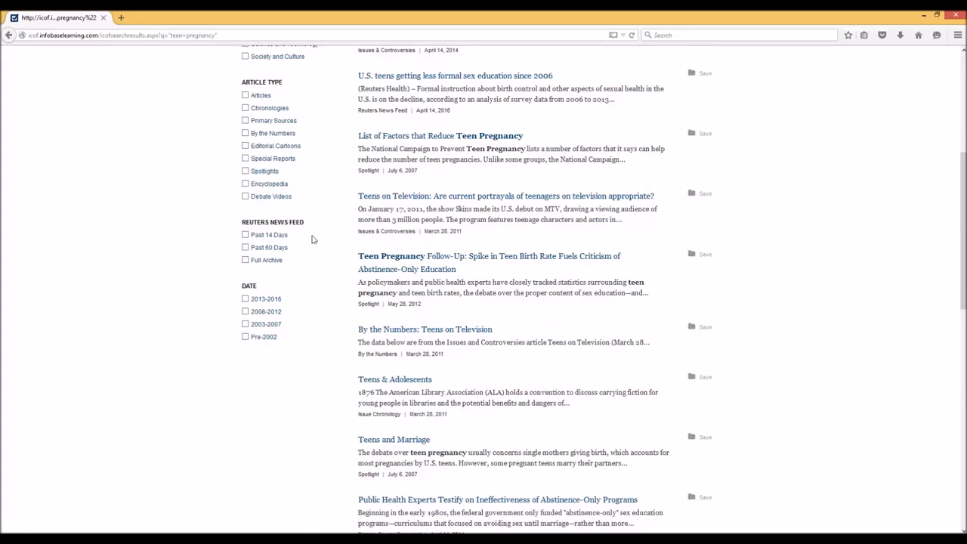
mouse_move(278, 220)
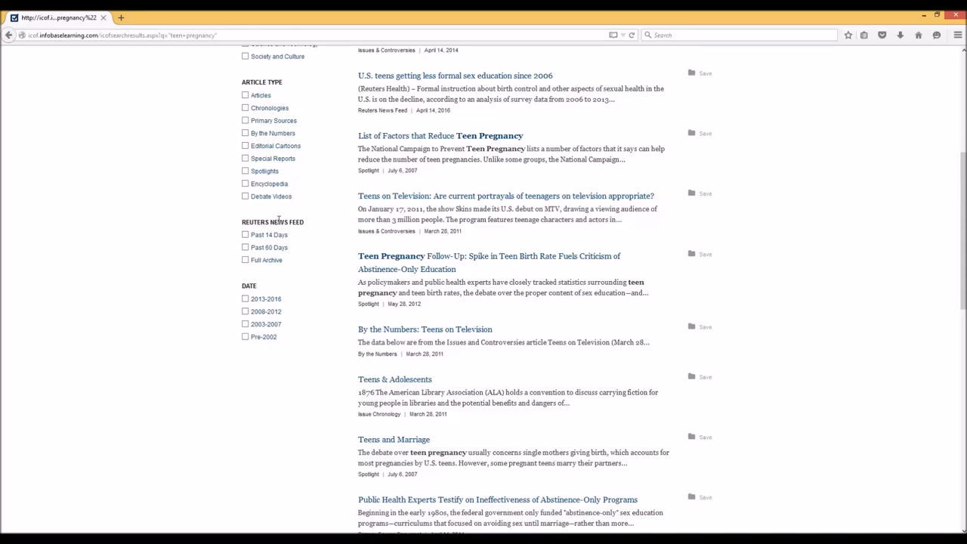
mouse_move(299, 238)
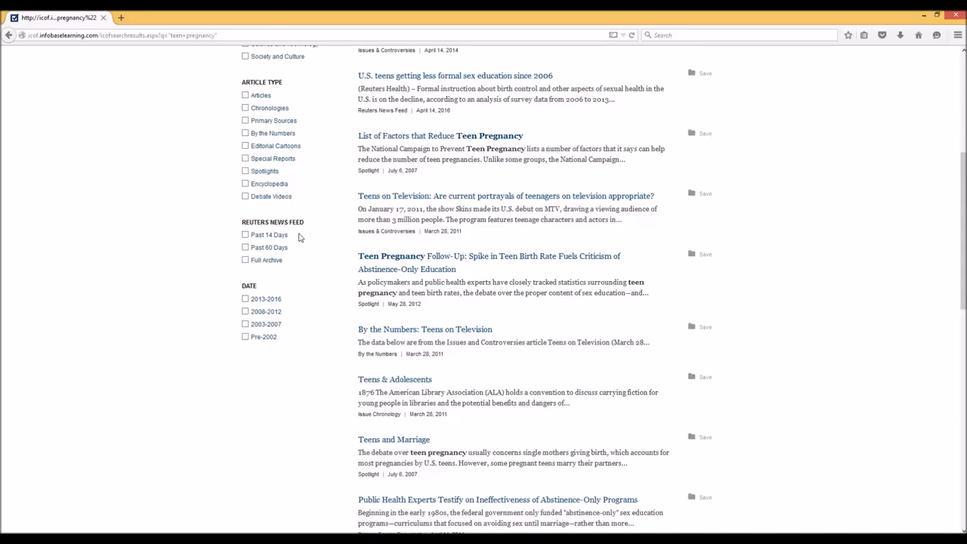
mouse_move(245, 234)
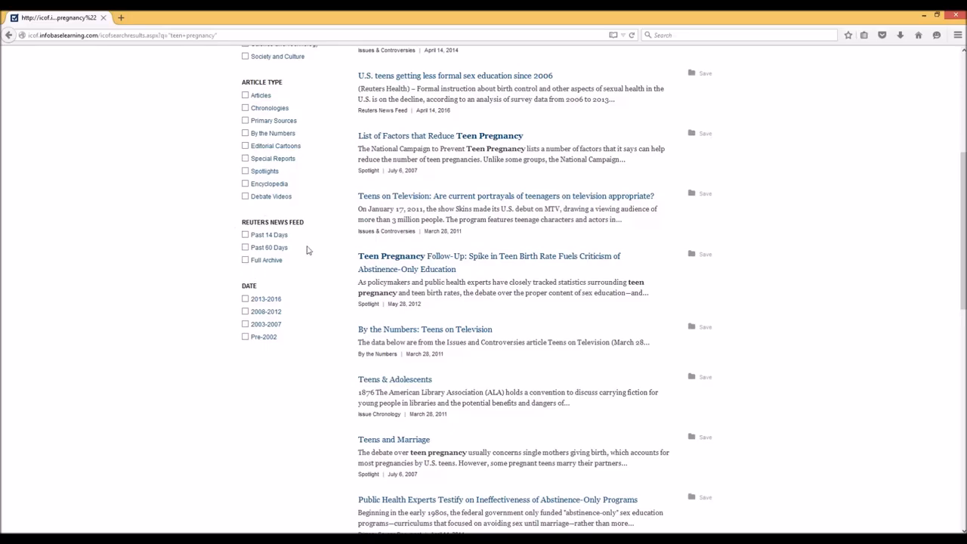
mouse_move(233, 263)
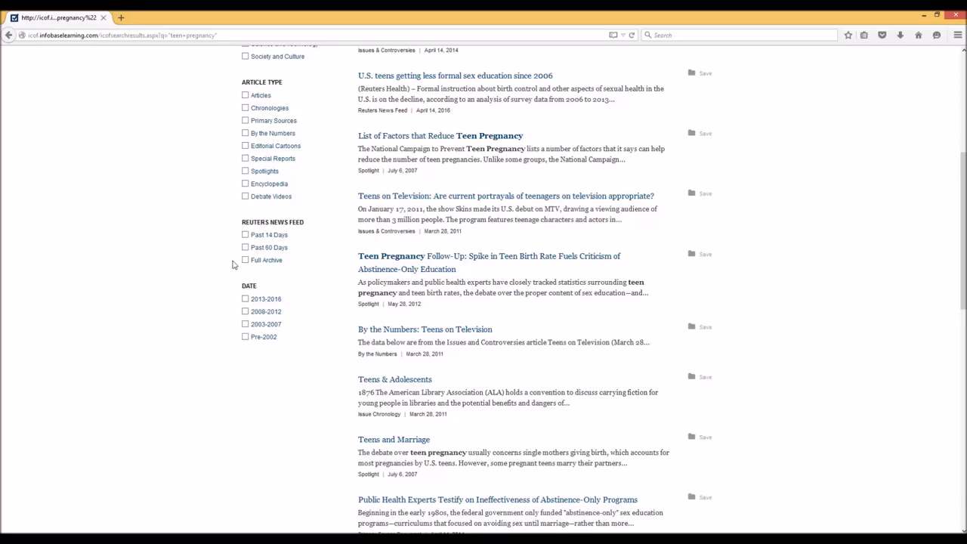
mouse_move(220, 249)
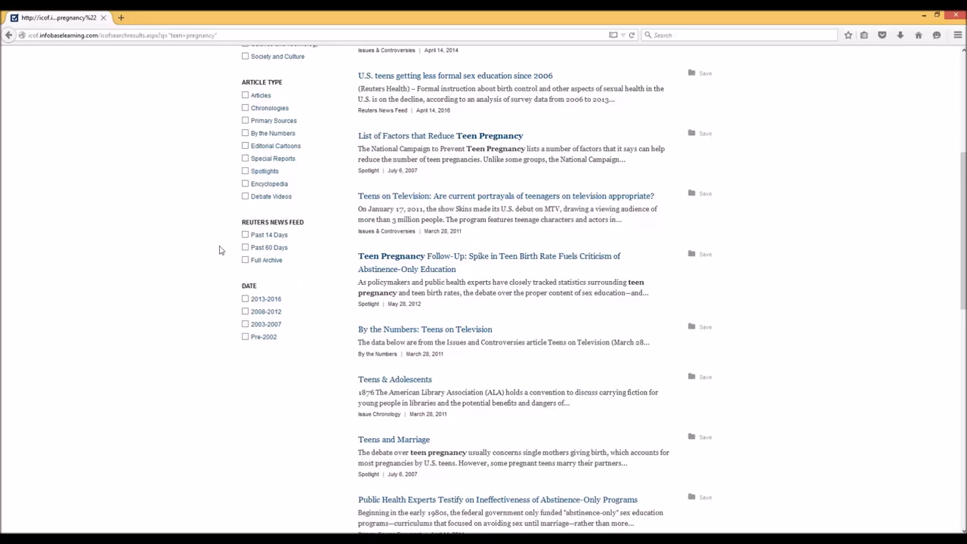
mouse_move(275, 284)
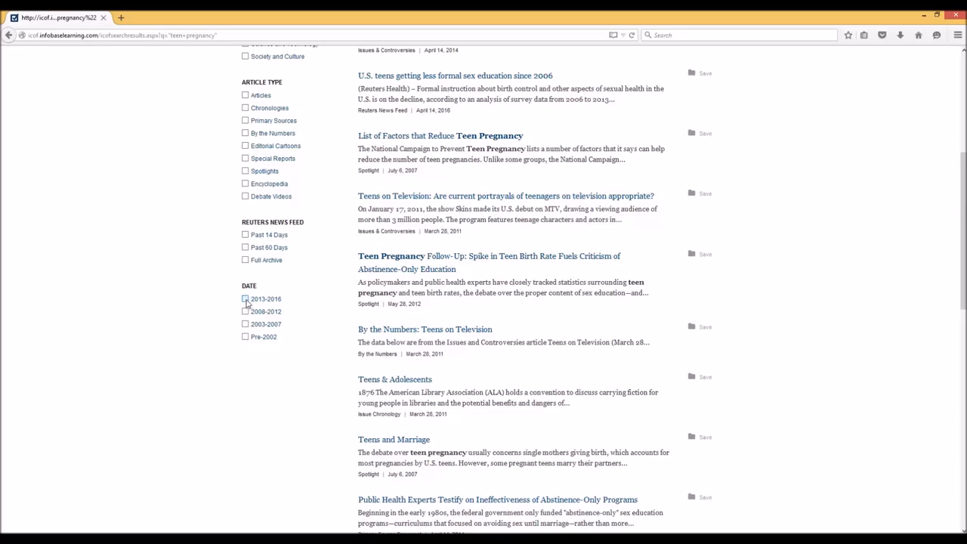
Step: Limit the results to items dated 2013-2016, narrowing to three results led by the abstinence-only education article
left_click(245, 299)
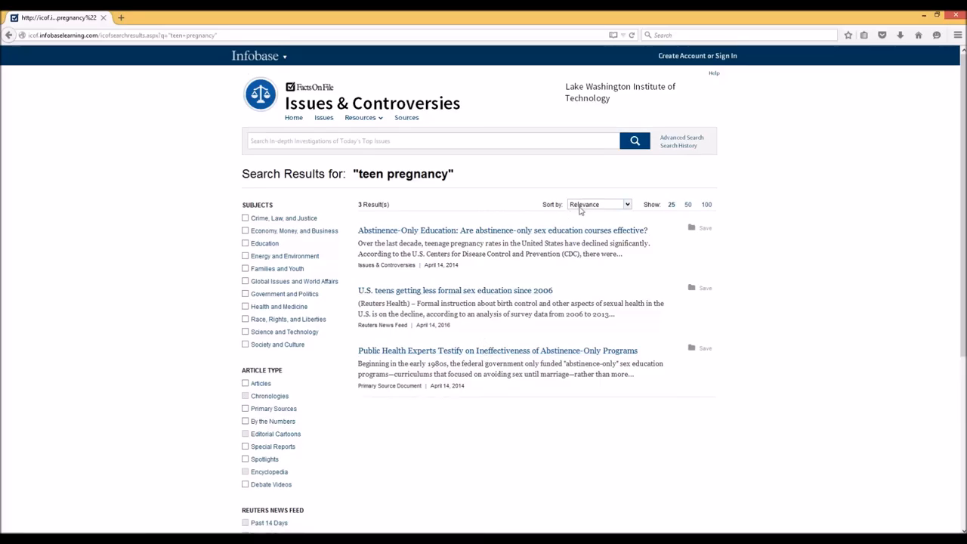
mouse_move(460, 199)
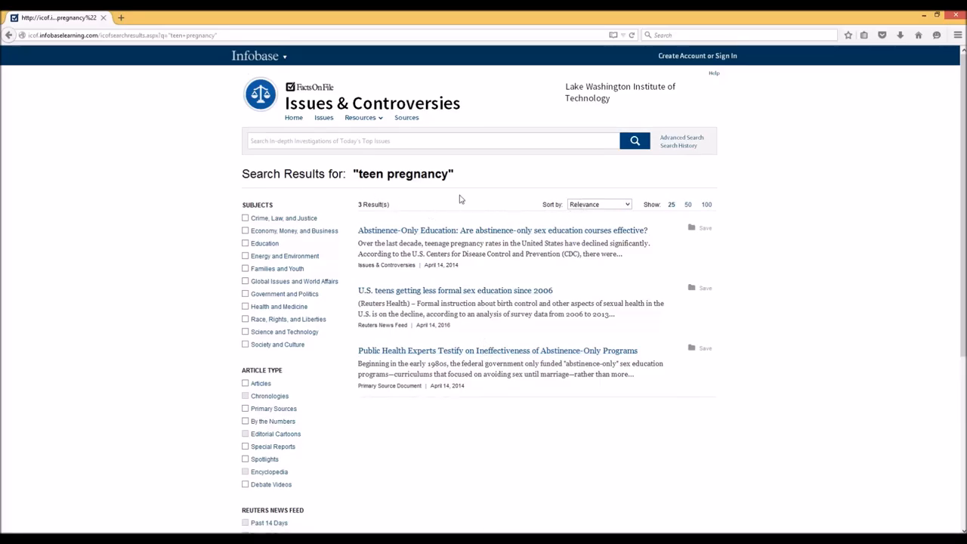
scroll("down", 3)
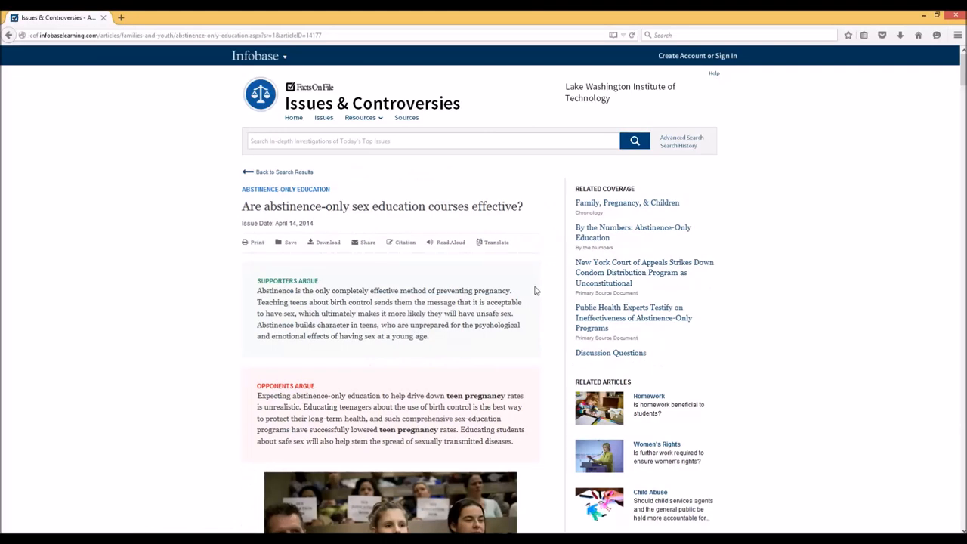
scroll("down", 3)
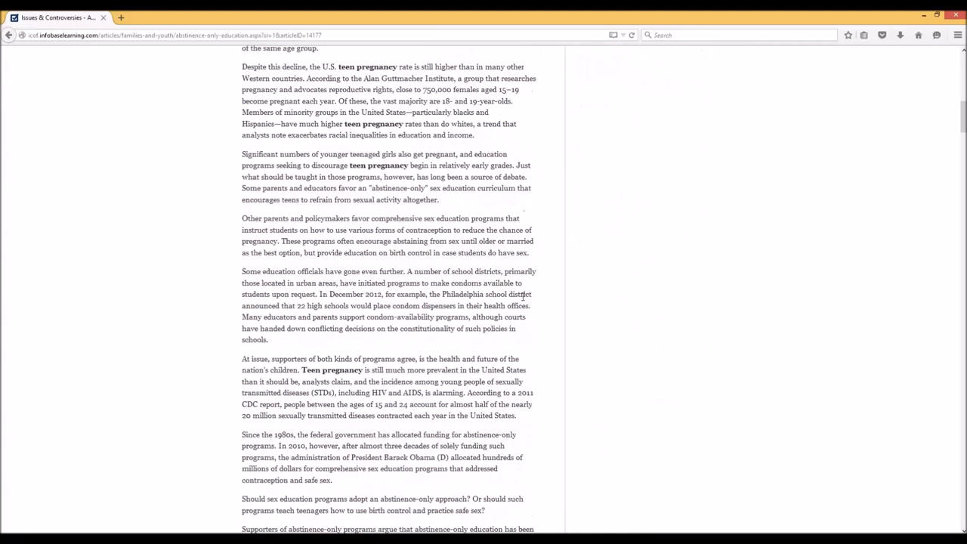
scroll("down", 3)
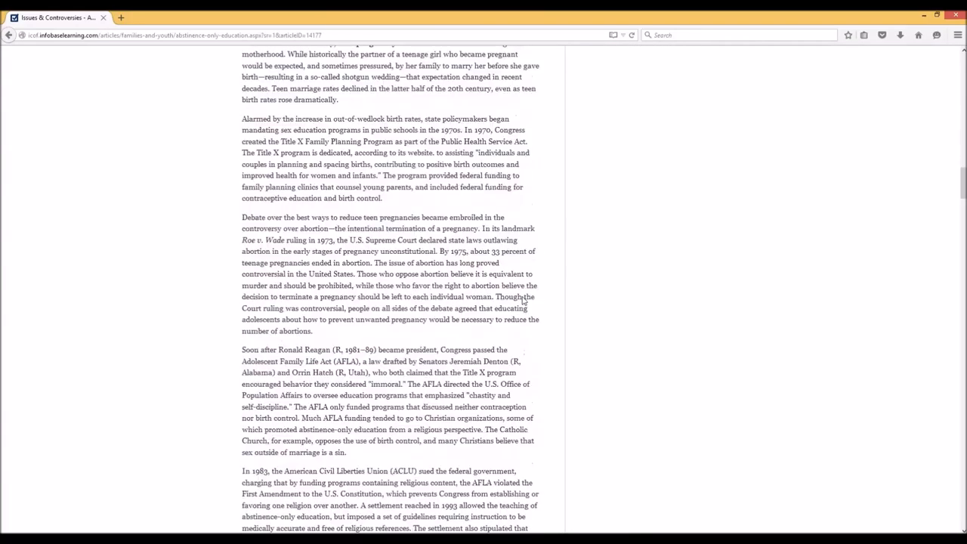
scroll("up", 3)
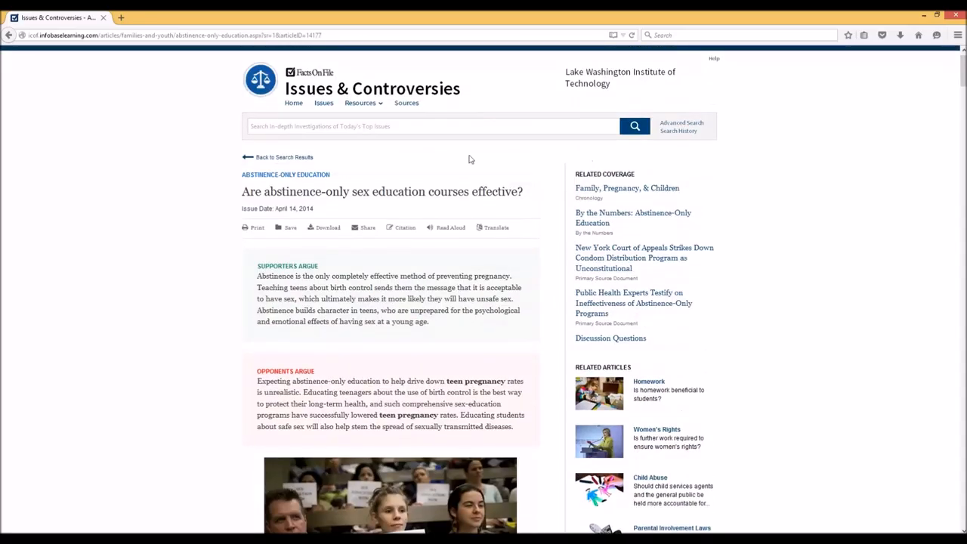
scroll("down", 3)
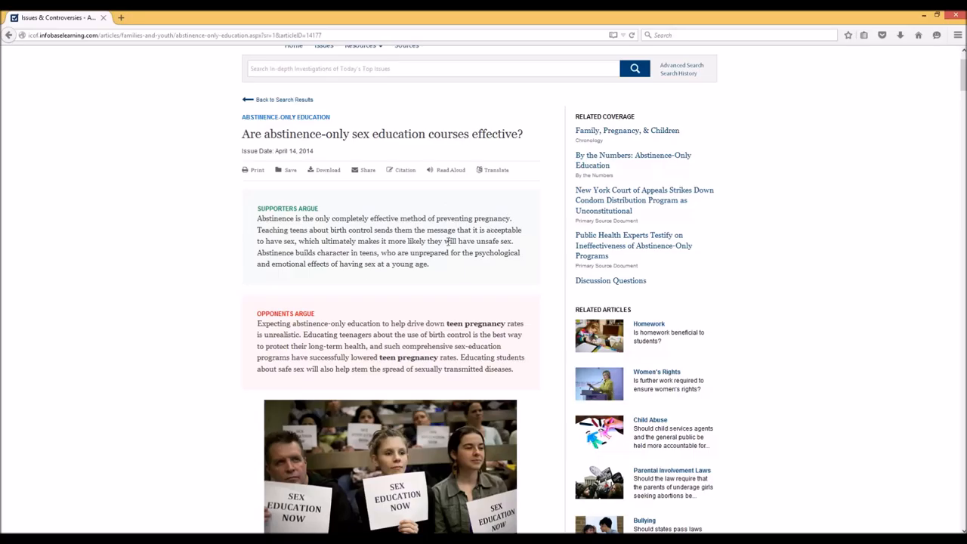
mouse_move(375, 266)
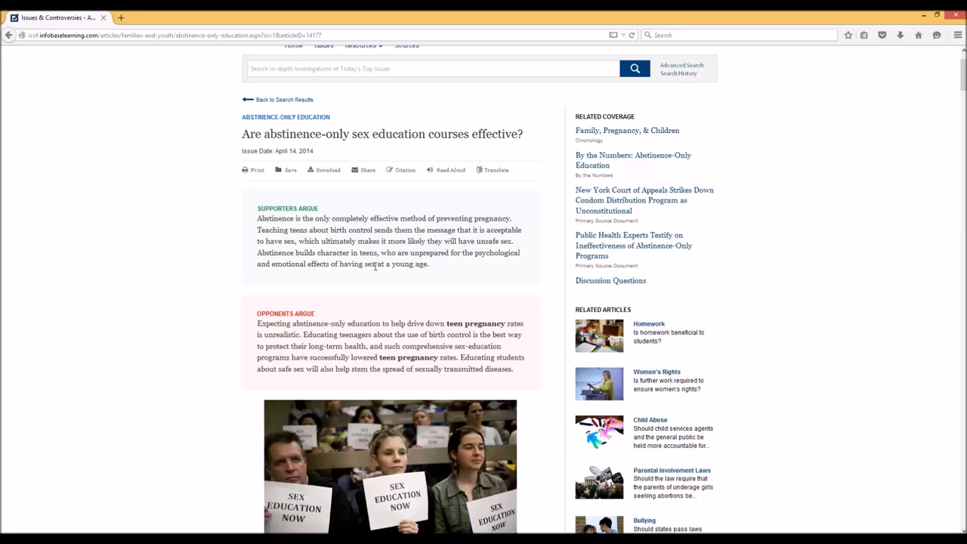
mouse_move(387, 275)
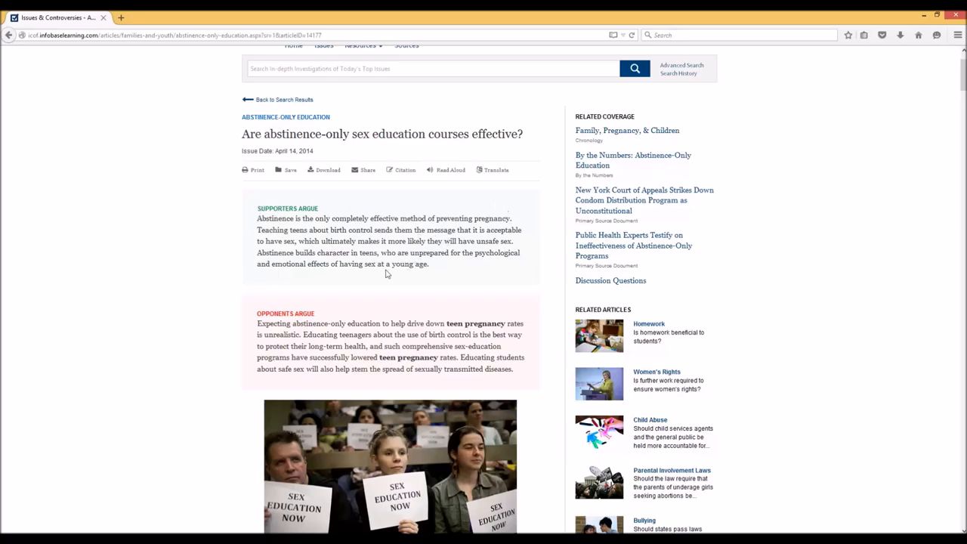
mouse_move(451, 277)
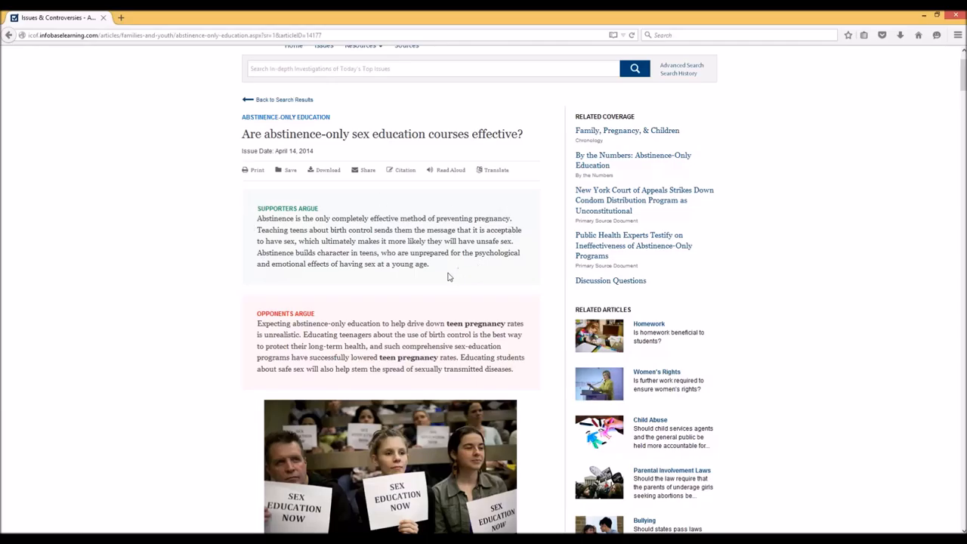
mouse_move(236, 138)
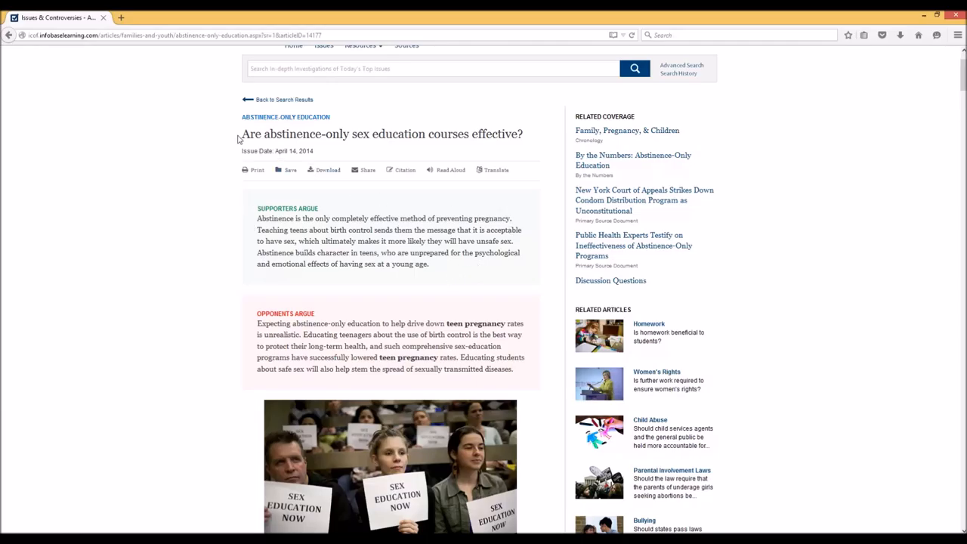
left_click_drag(266, 133, 523, 133)
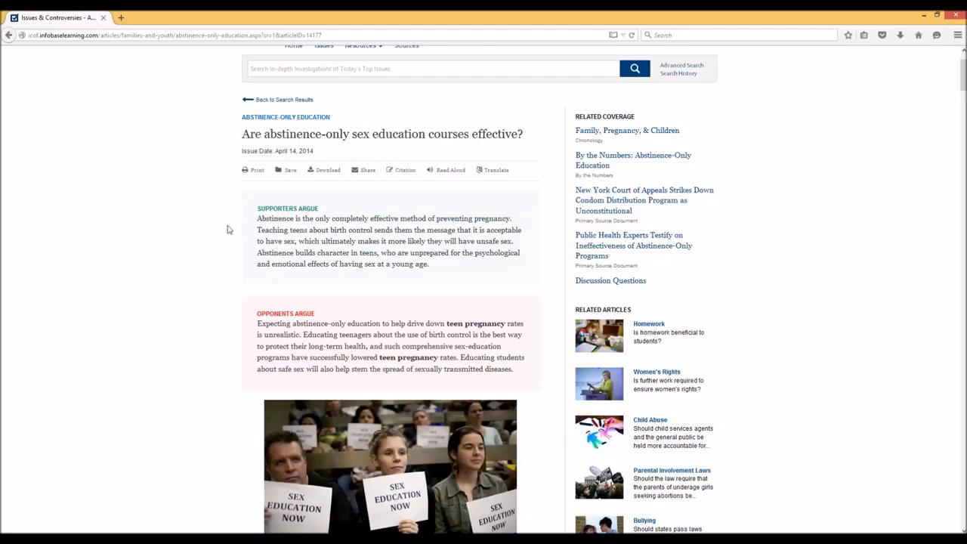
mouse_move(175, 323)
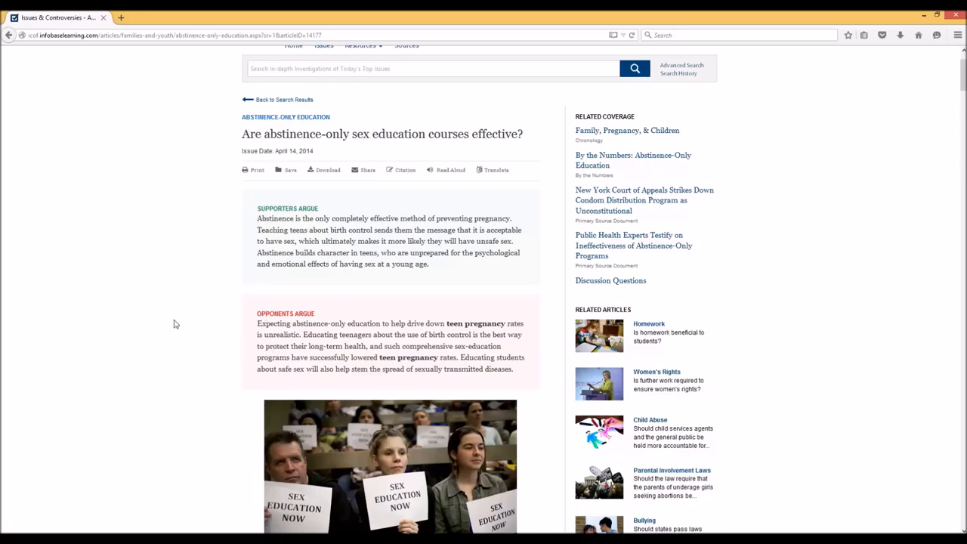
mouse_move(102, 269)
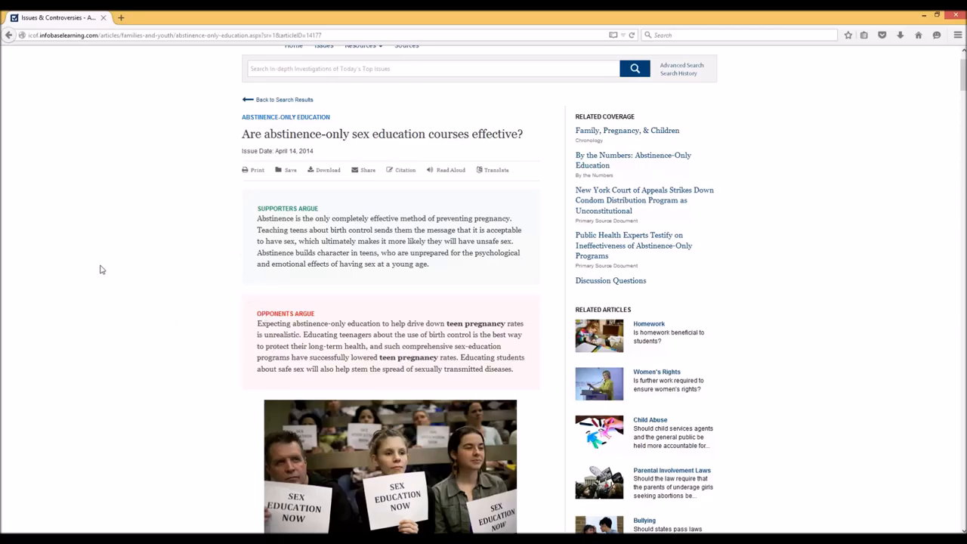
mouse_move(105, 224)
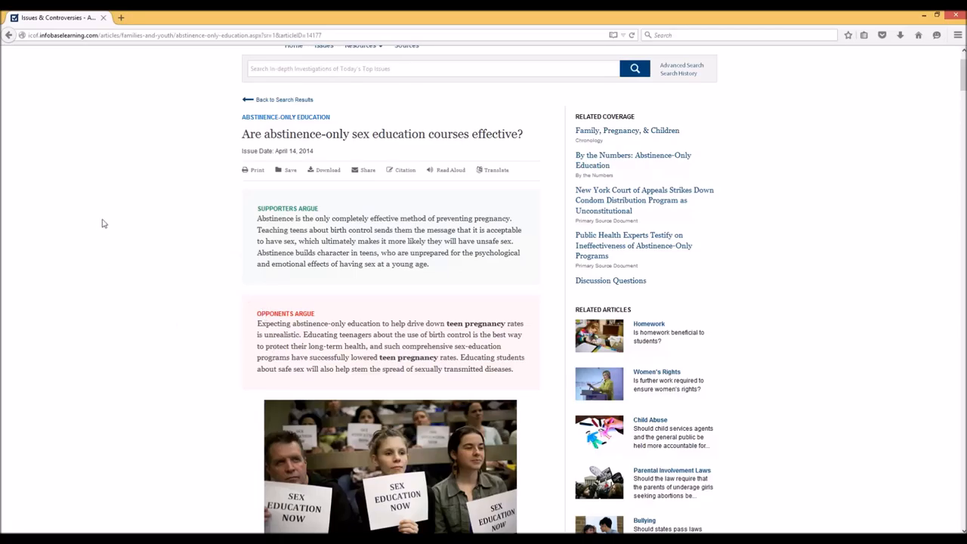
scroll("down", 3)
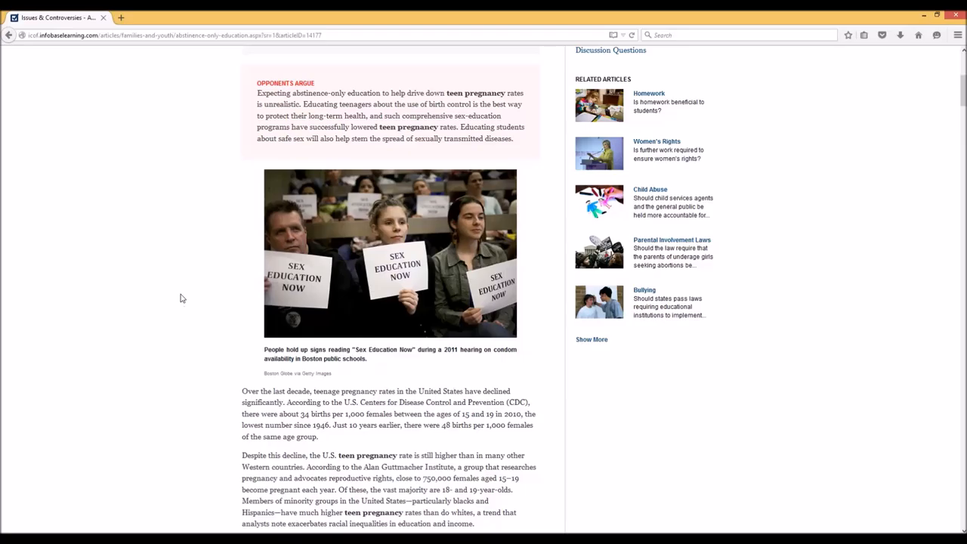
scroll("down", 3)
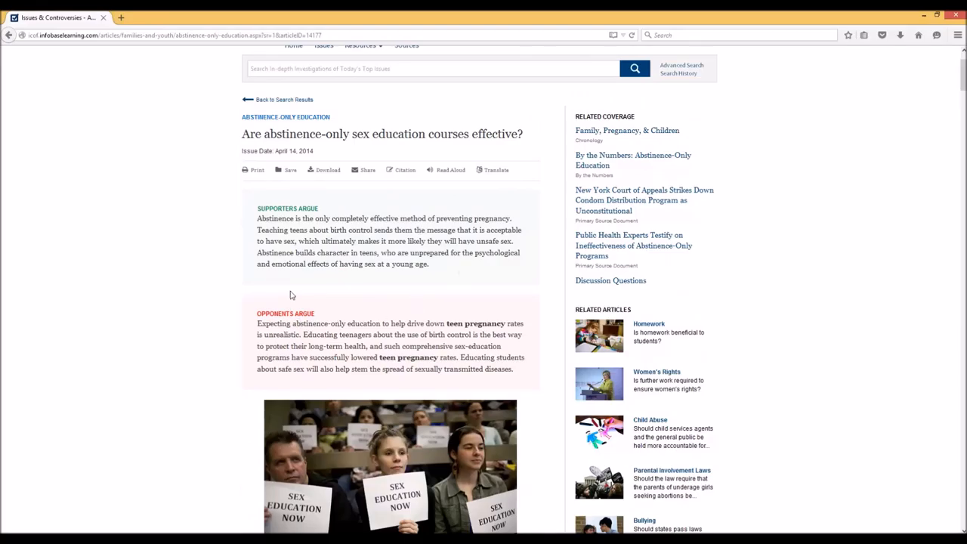
scroll("down", 3)
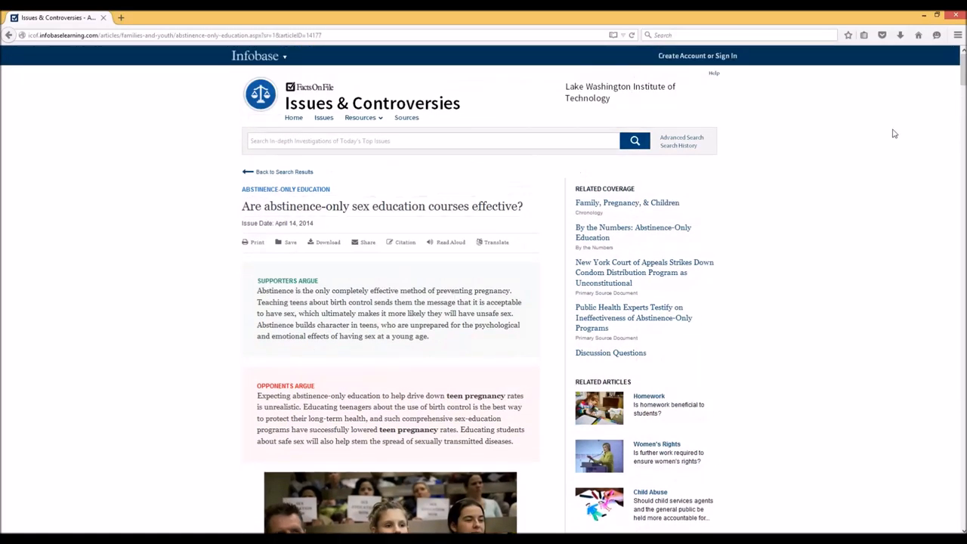
mouse_move(835, 175)
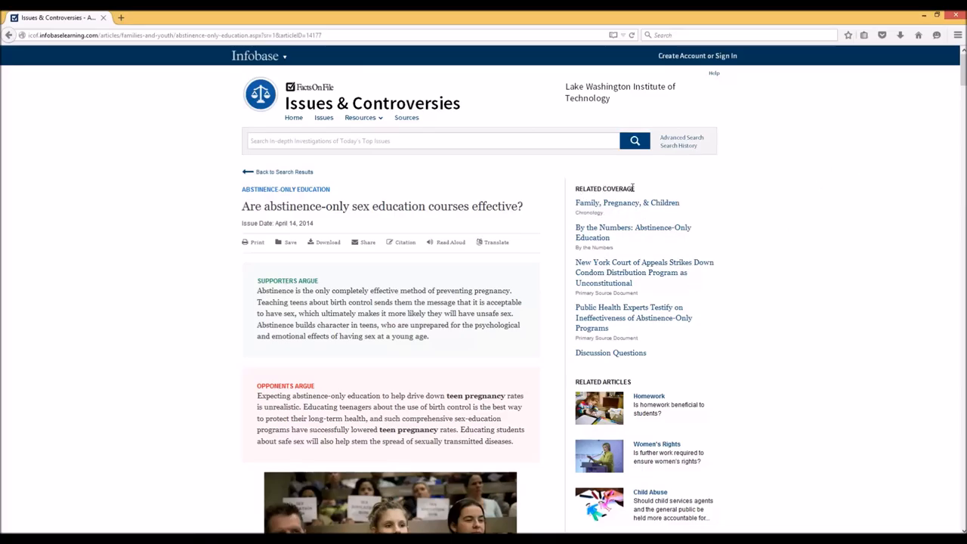
mouse_move(641, 355)
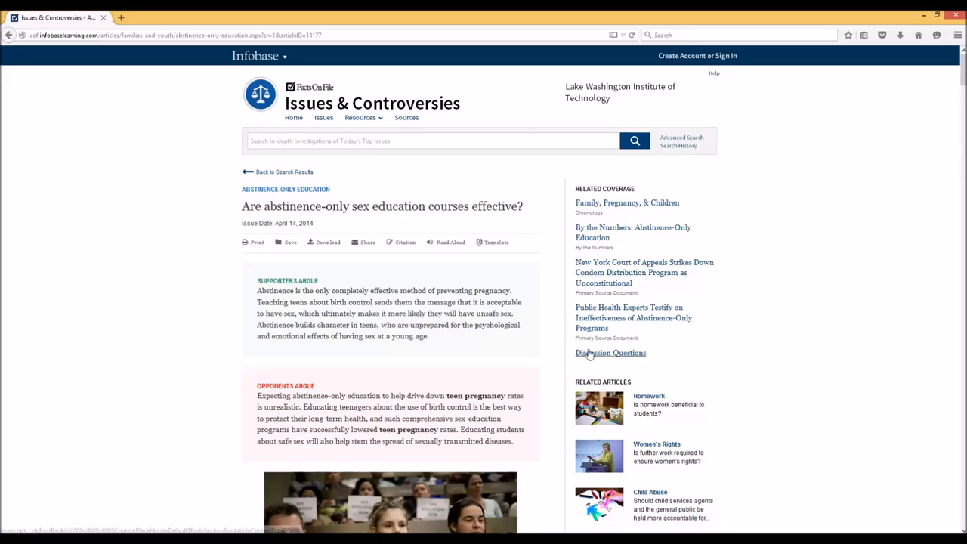
mouse_move(619, 357)
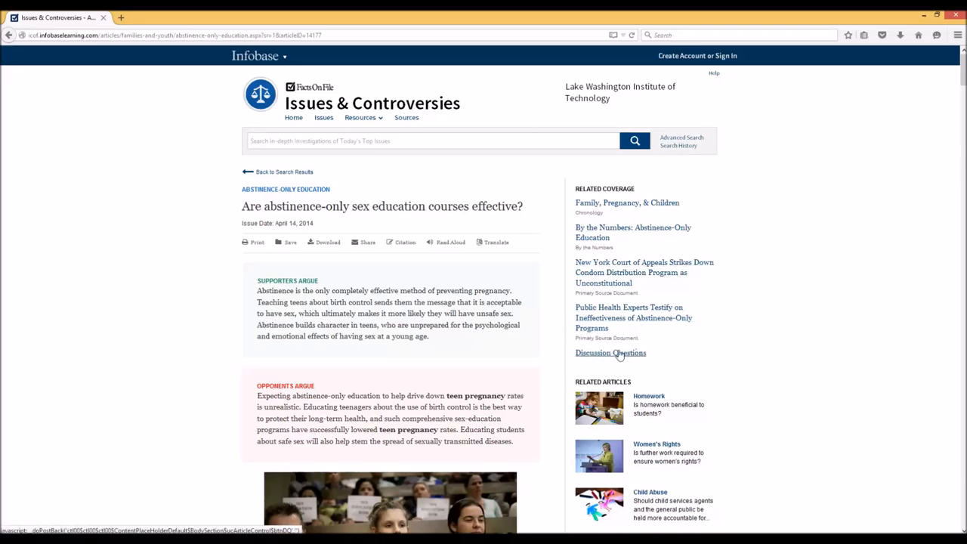
scroll("down", 3)
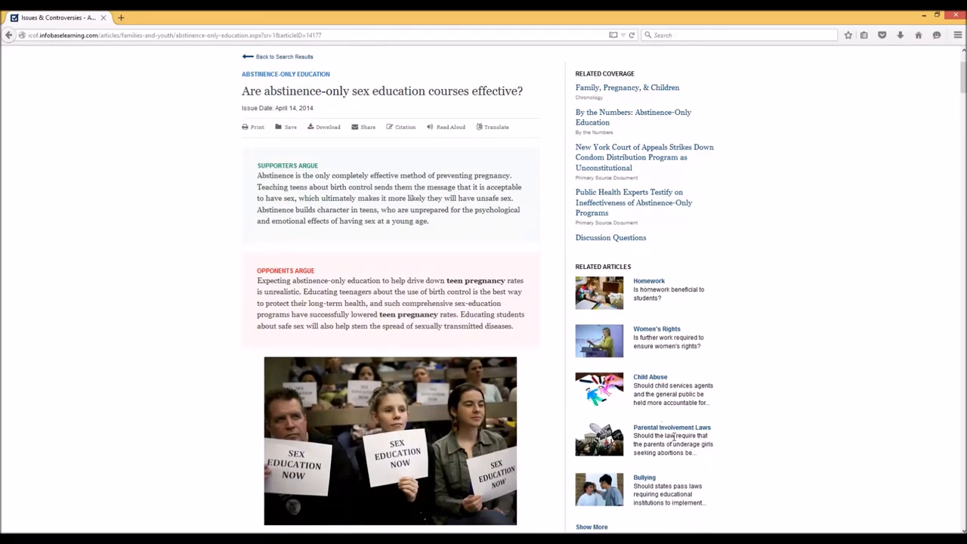
scroll("down", 3)
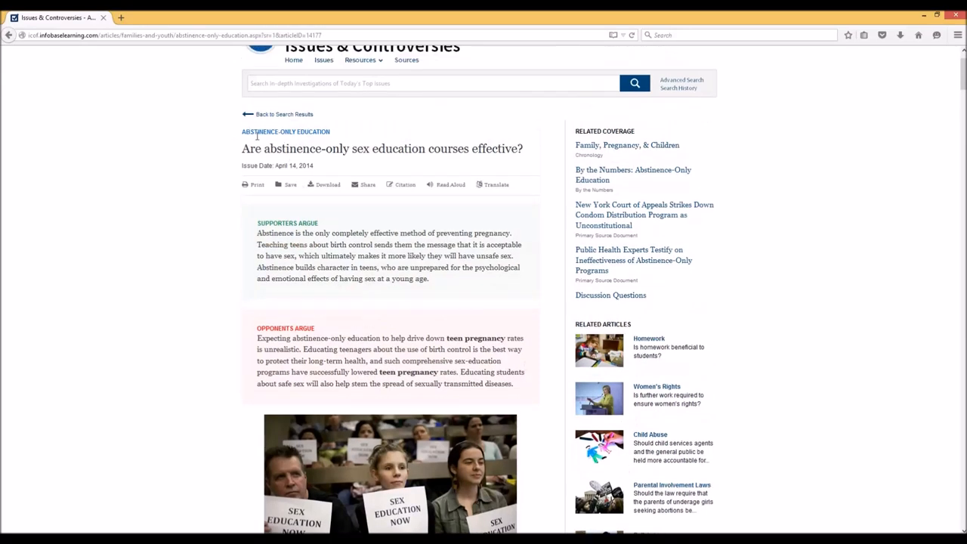
mouse_move(774, 384)
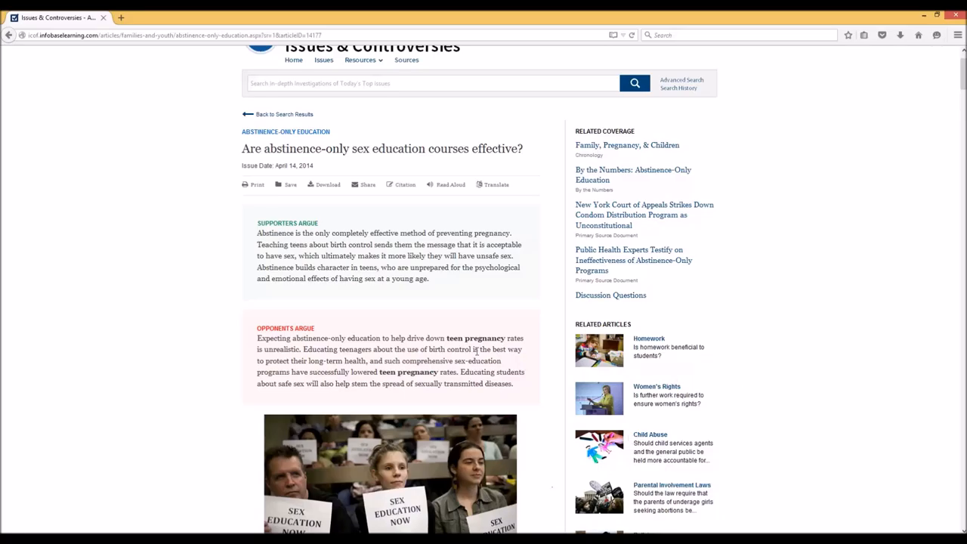
mouse_move(701, 435)
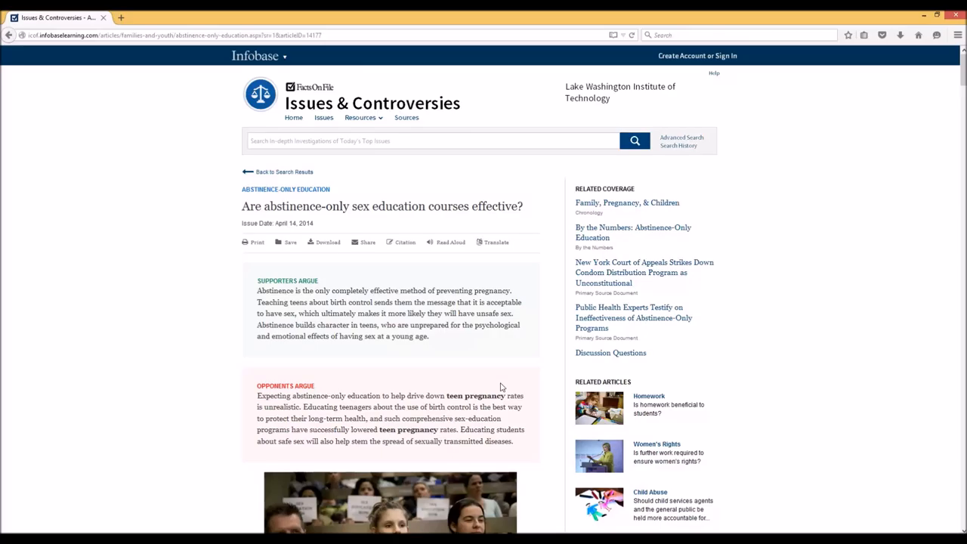
scroll("down", 3)
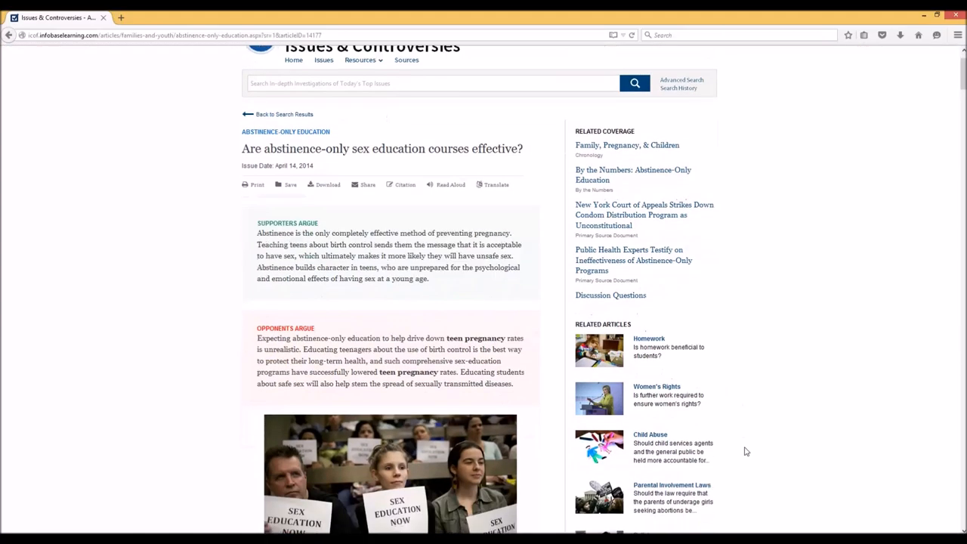
scroll("down", 3)
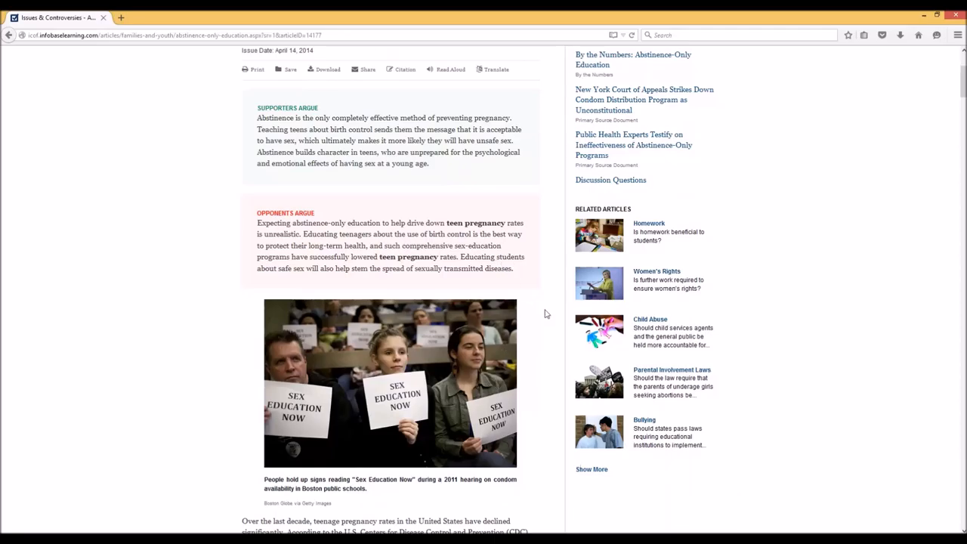
mouse_move(737, 235)
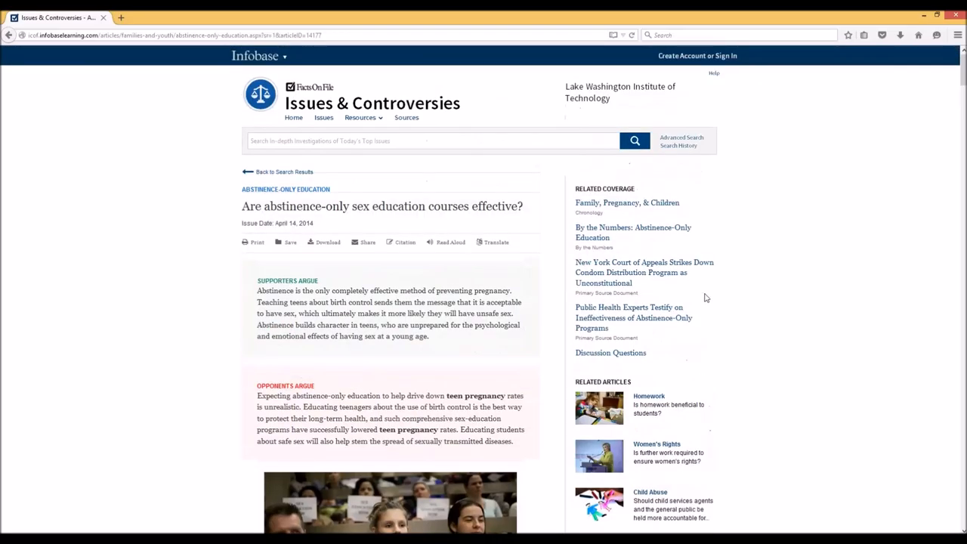
mouse_move(173, 275)
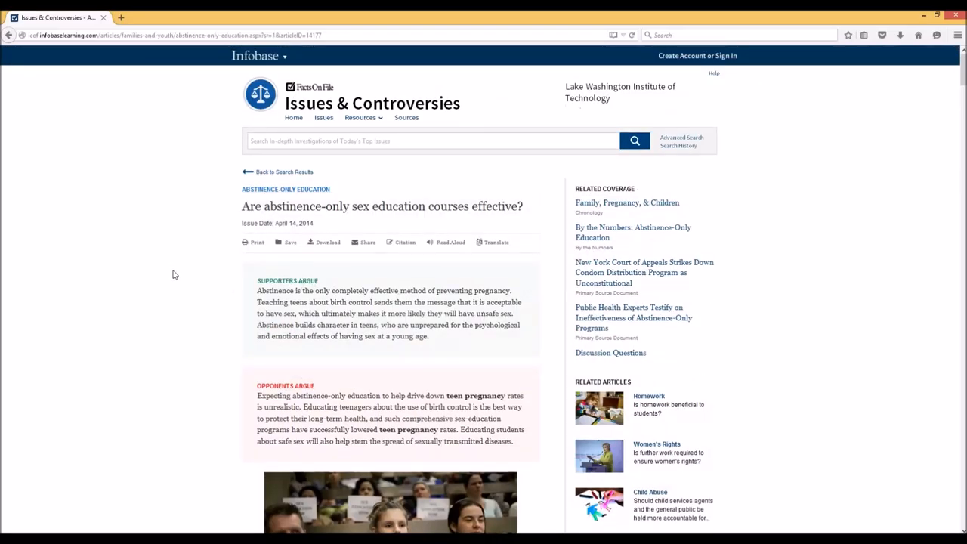
mouse_move(203, 239)
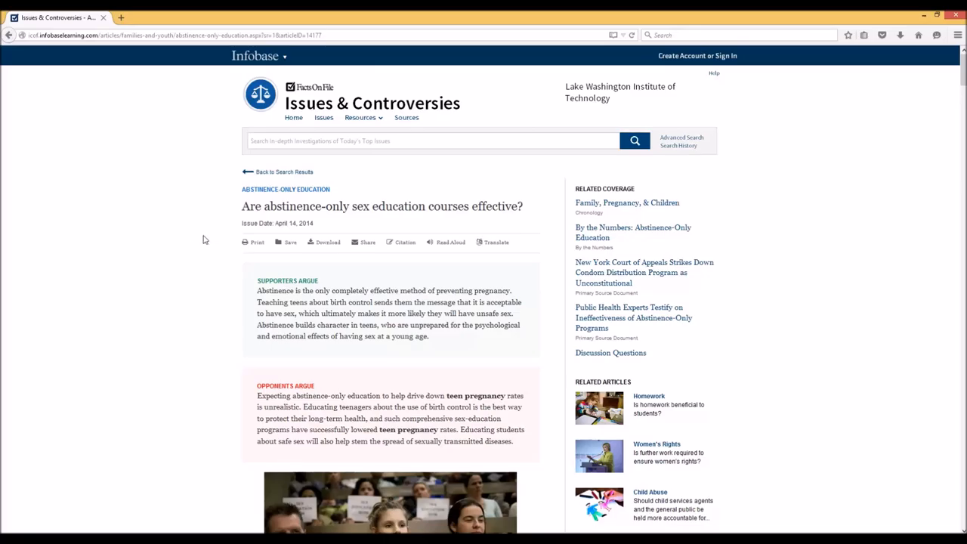
mouse_move(489, 253)
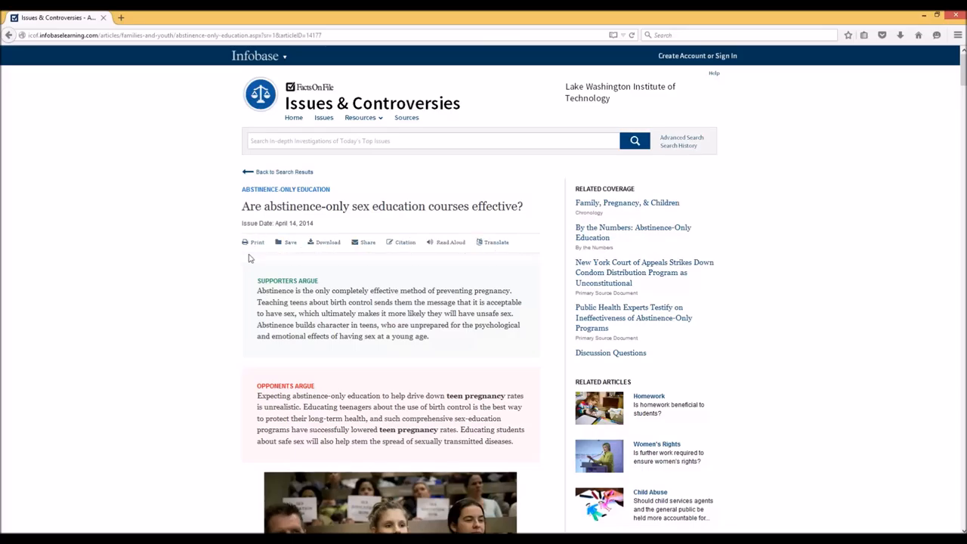
mouse_move(254, 248)
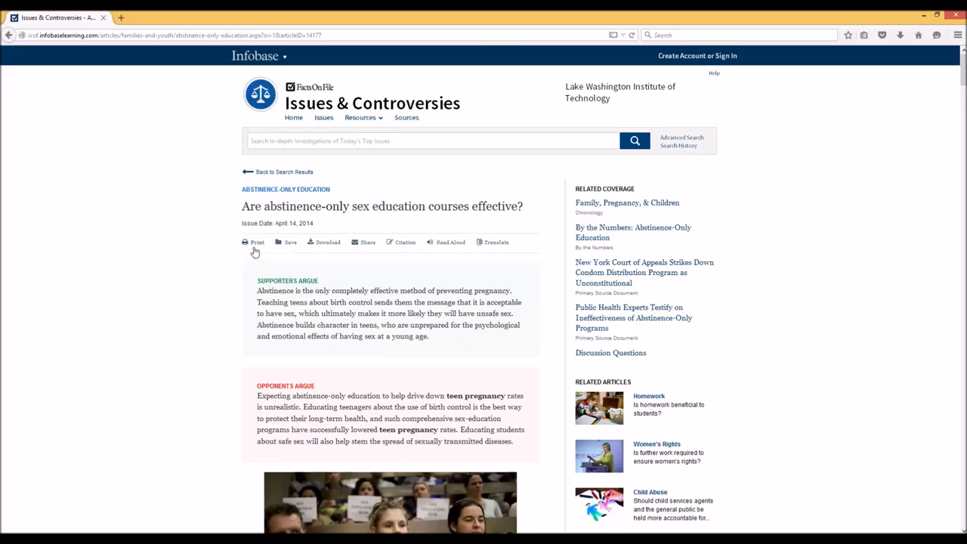
mouse_move(340, 376)
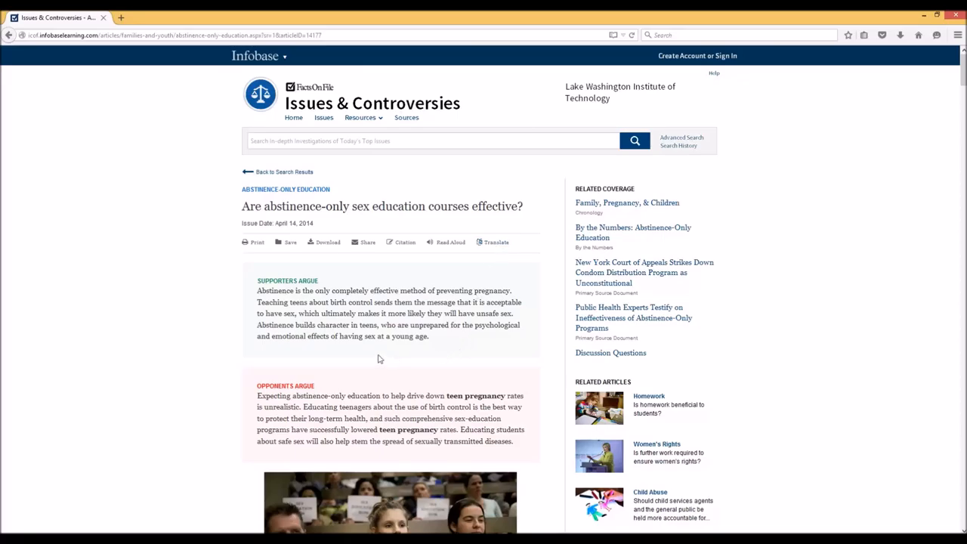
mouse_move(694, 169)
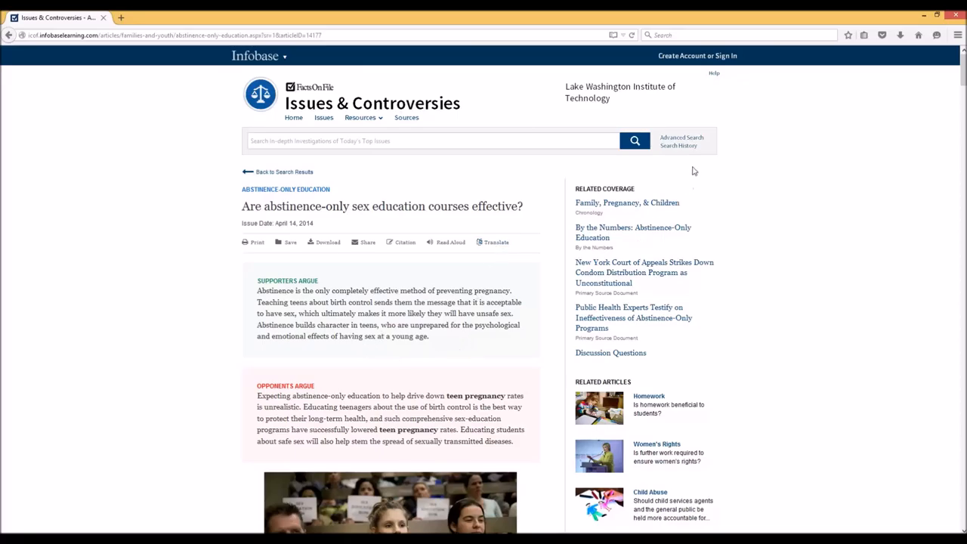
mouse_move(706, 176)
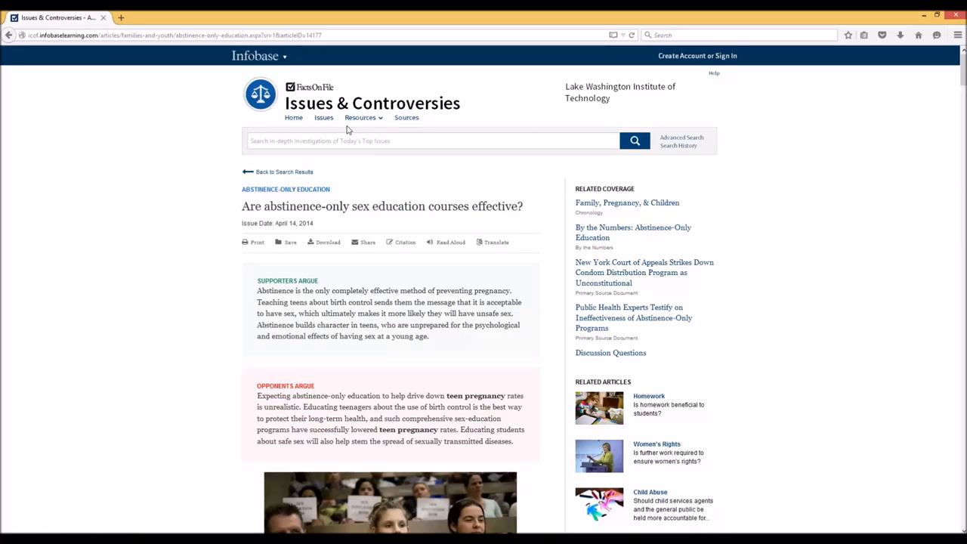
mouse_move(351, 121)
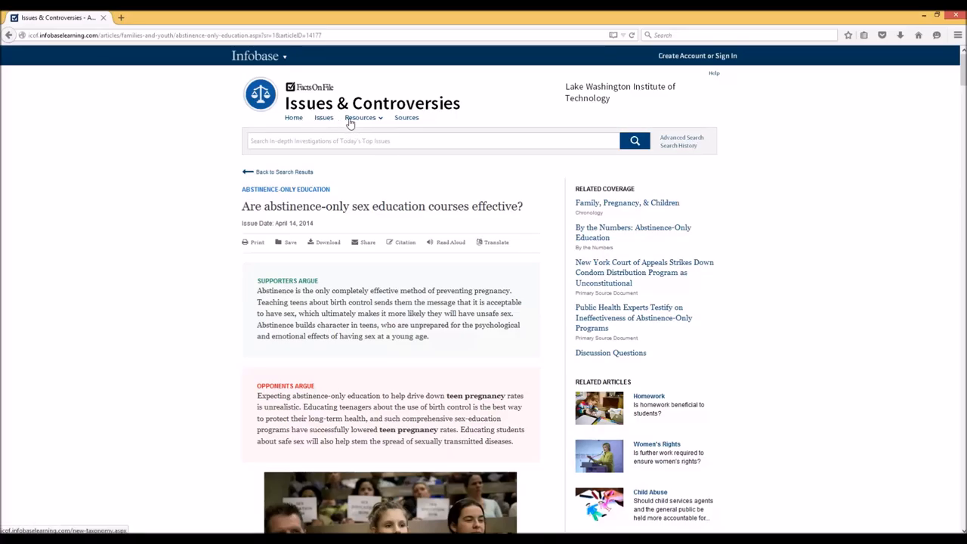
mouse_move(323, 122)
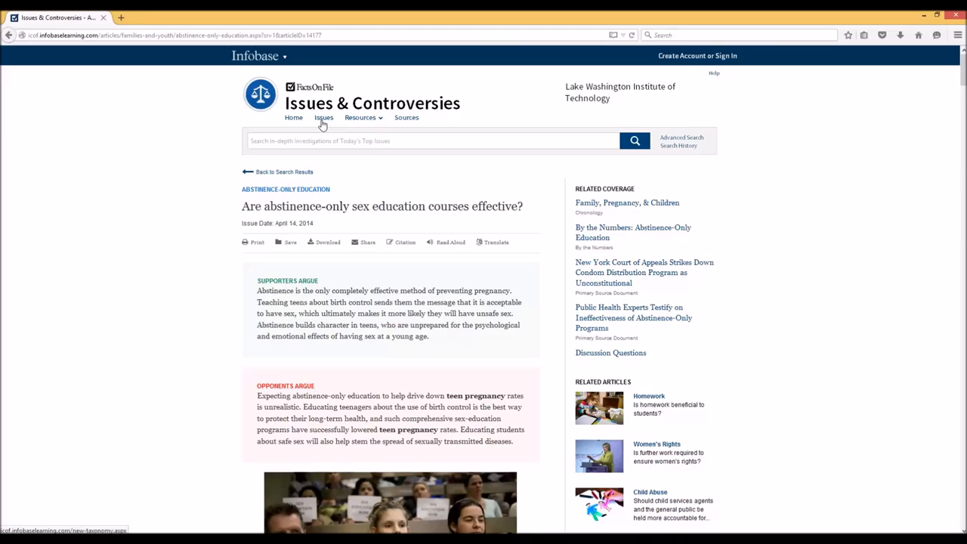
mouse_move(325, 124)
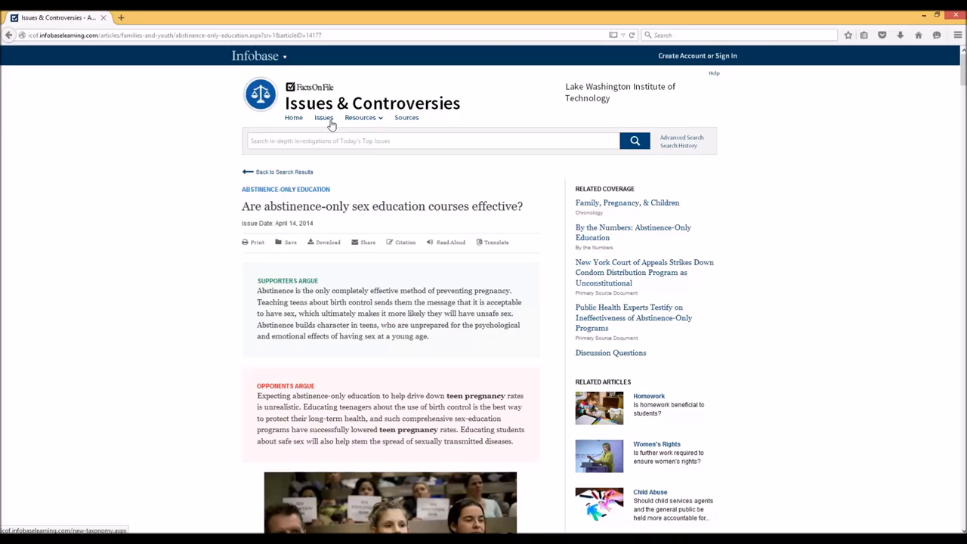
mouse_move(372, 124)
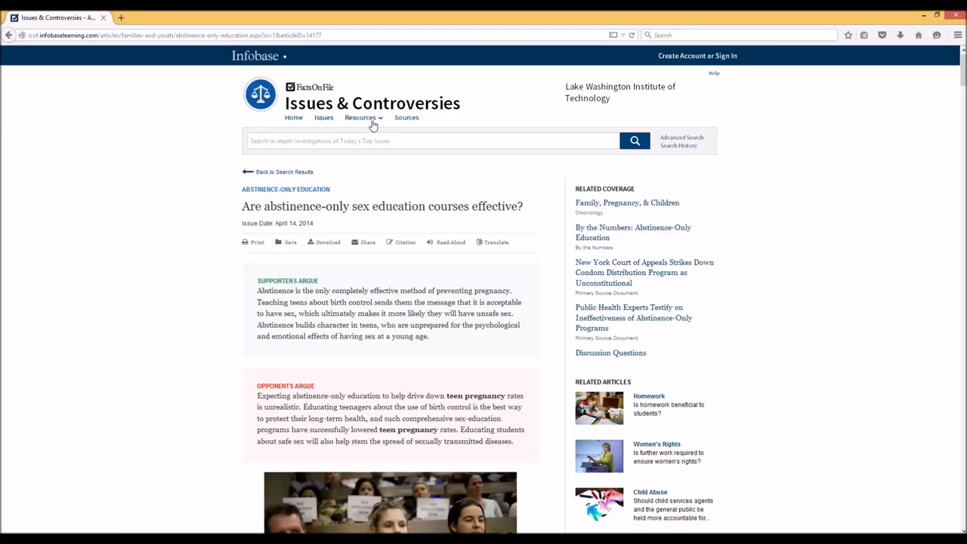
mouse_move(407, 118)
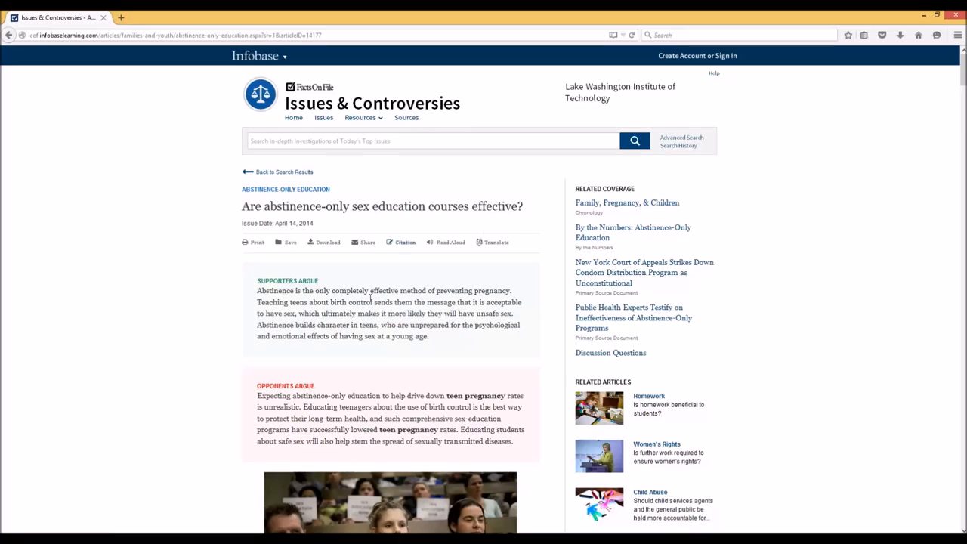
mouse_move(195, 380)
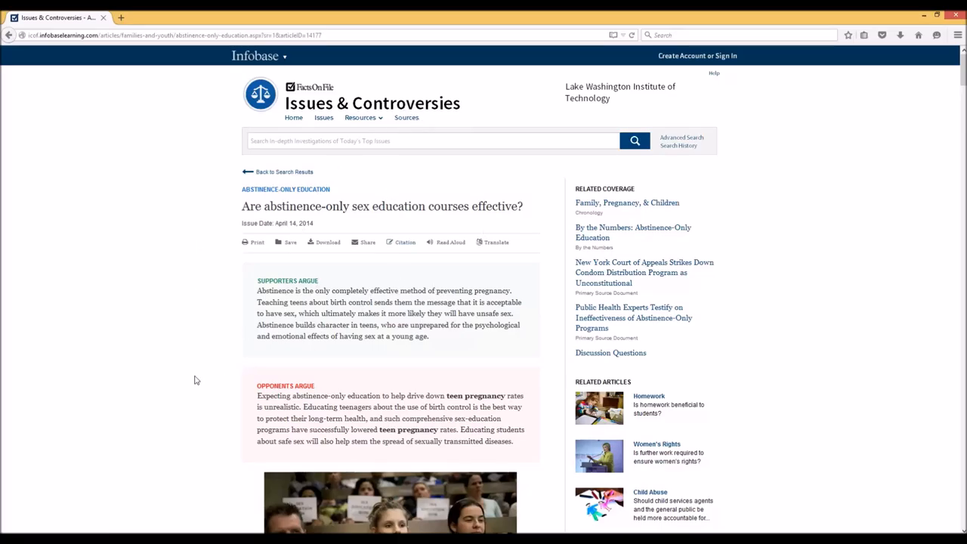
scroll("down", 3)
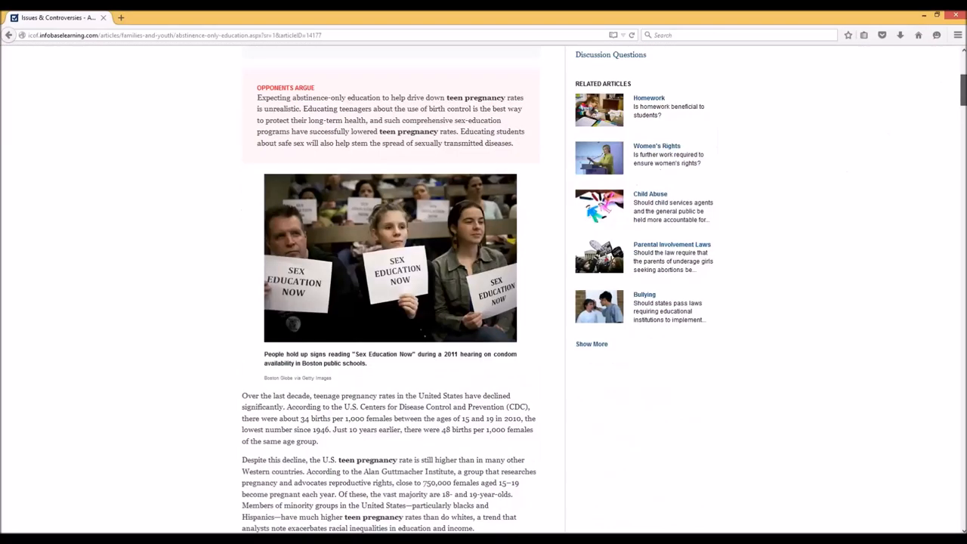
scroll("down", 3)
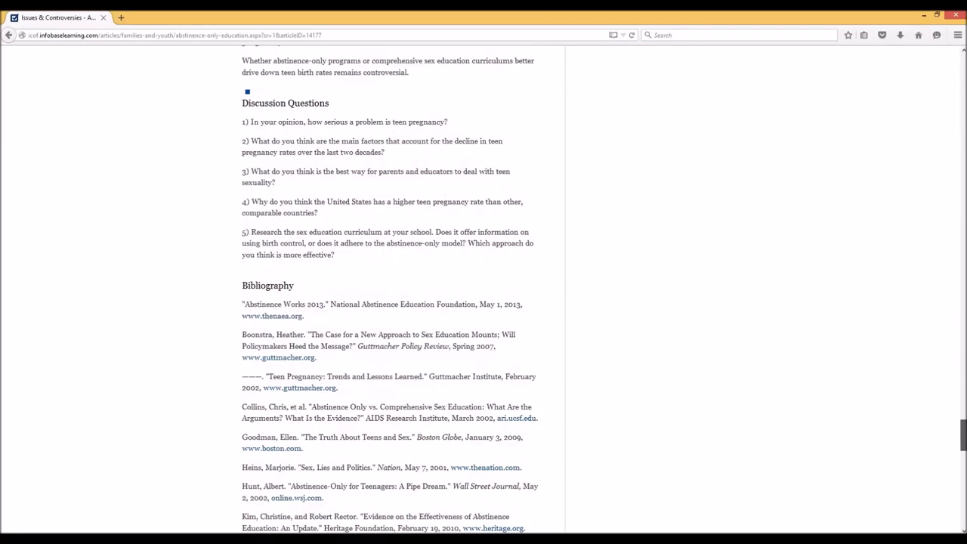
scroll("down", 3)
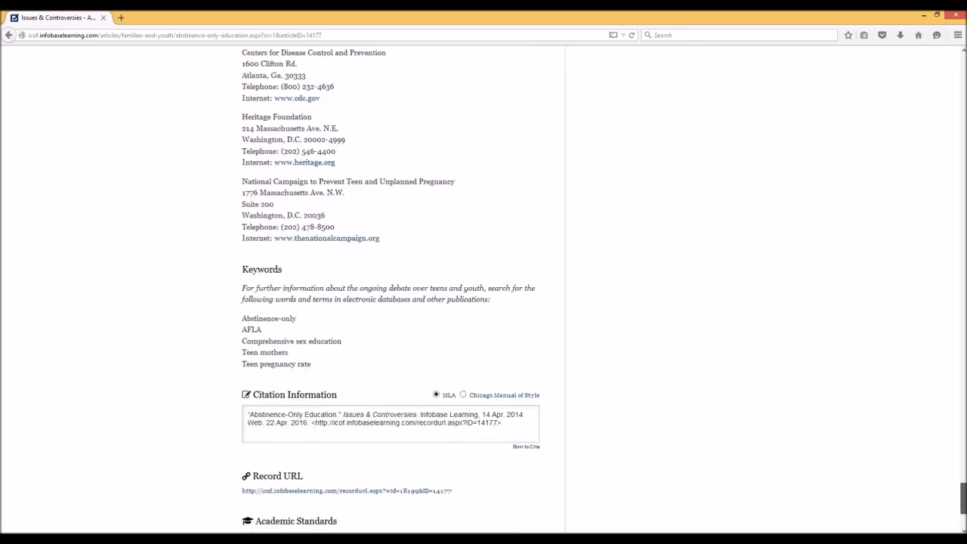
scroll("down", 3)
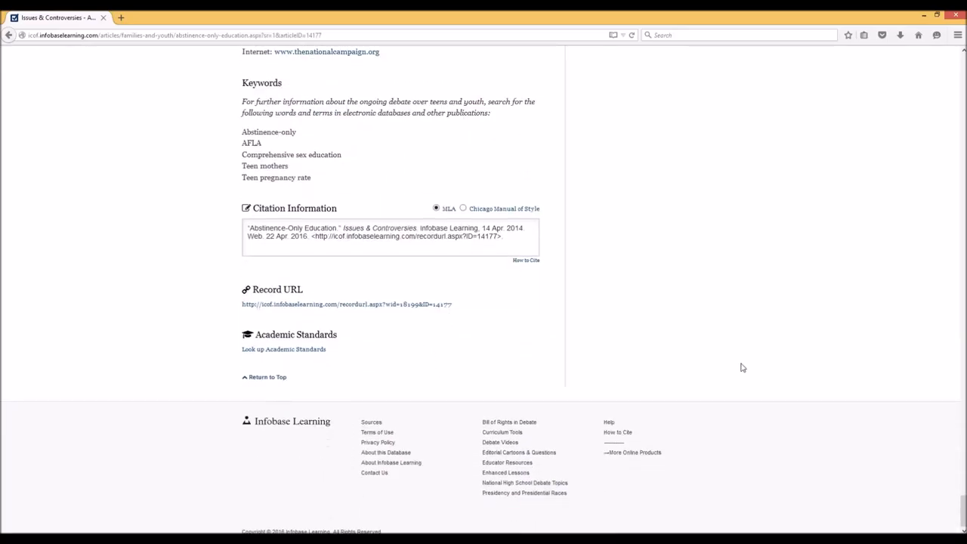
scroll("up", 3)
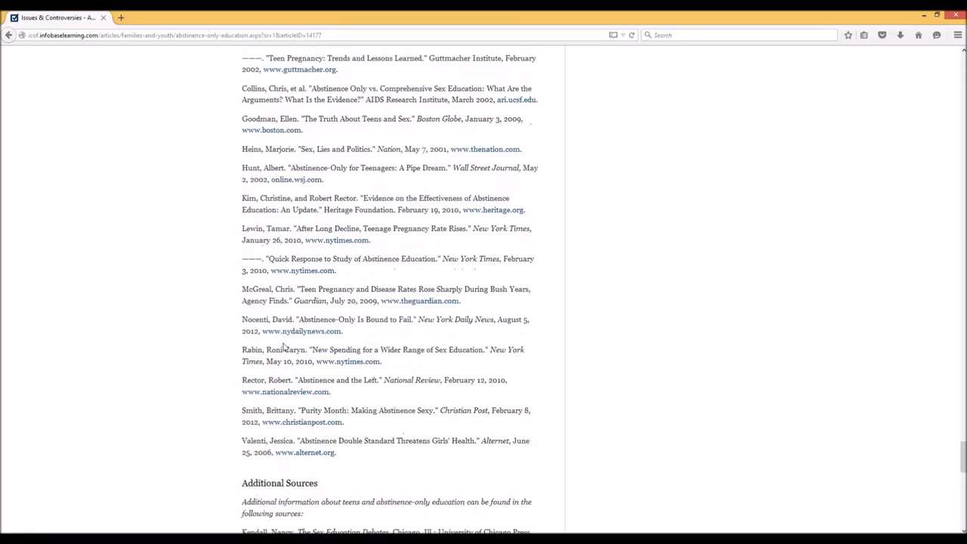
scroll("down", 3)
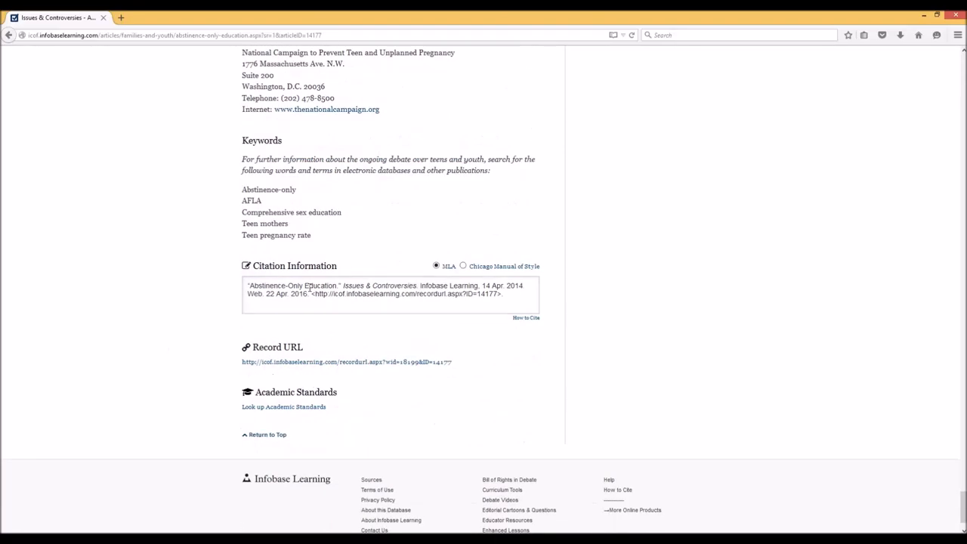
scroll("down", 3)
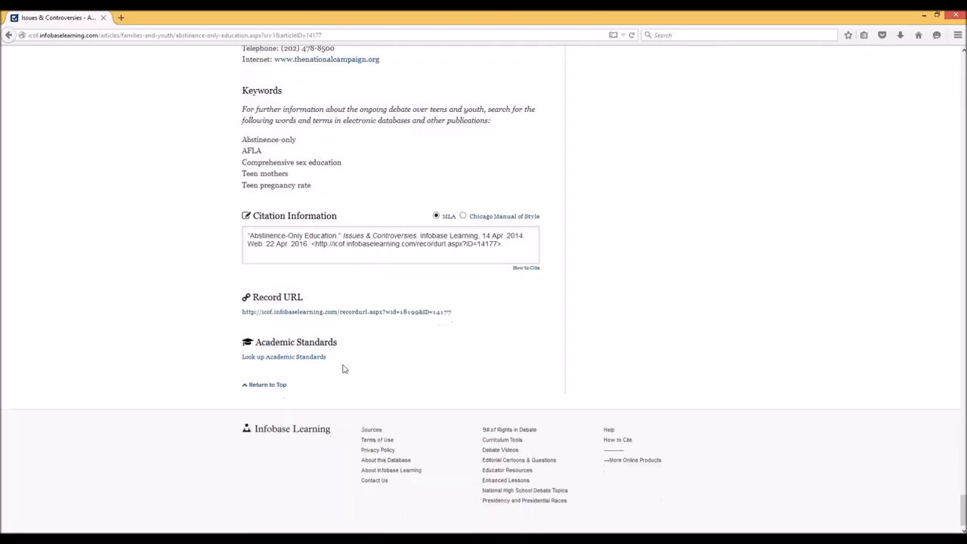
scroll("down", 3)
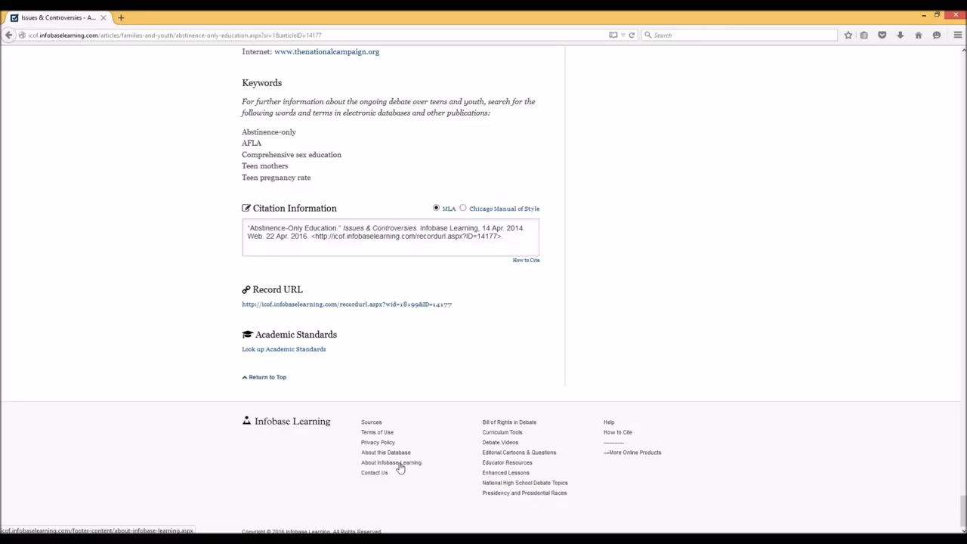
mouse_move(285, 396)
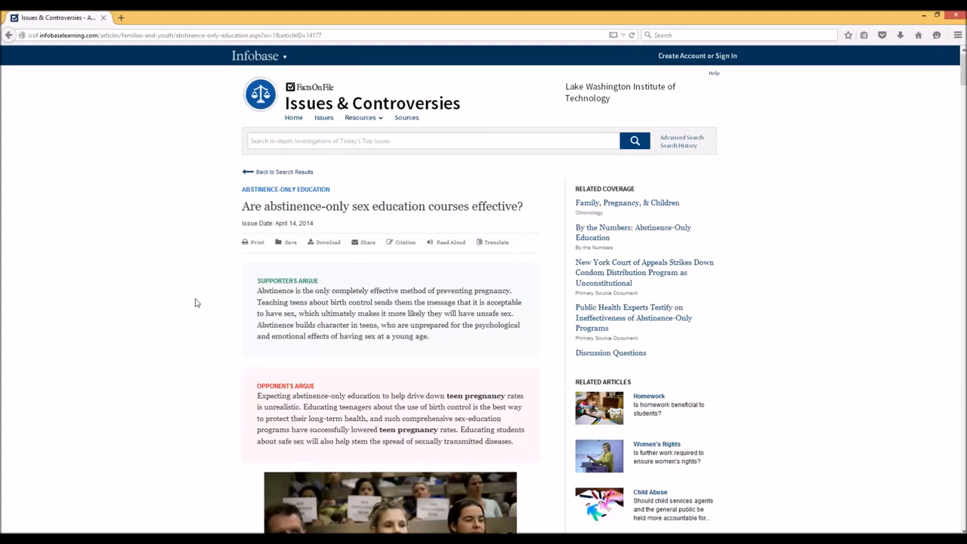
Step: Return from the article to the teen pregnancy search results
left_click(281, 173)
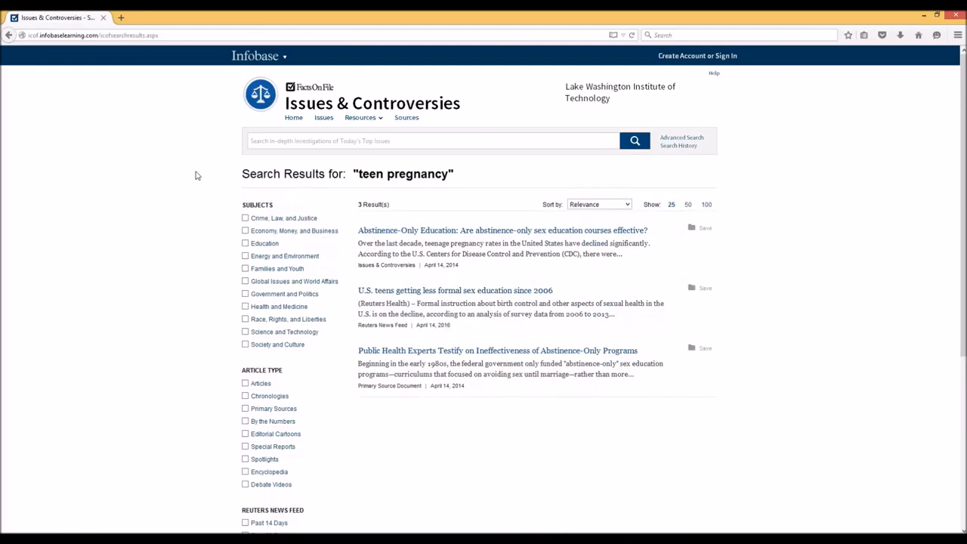
mouse_move(131, 300)
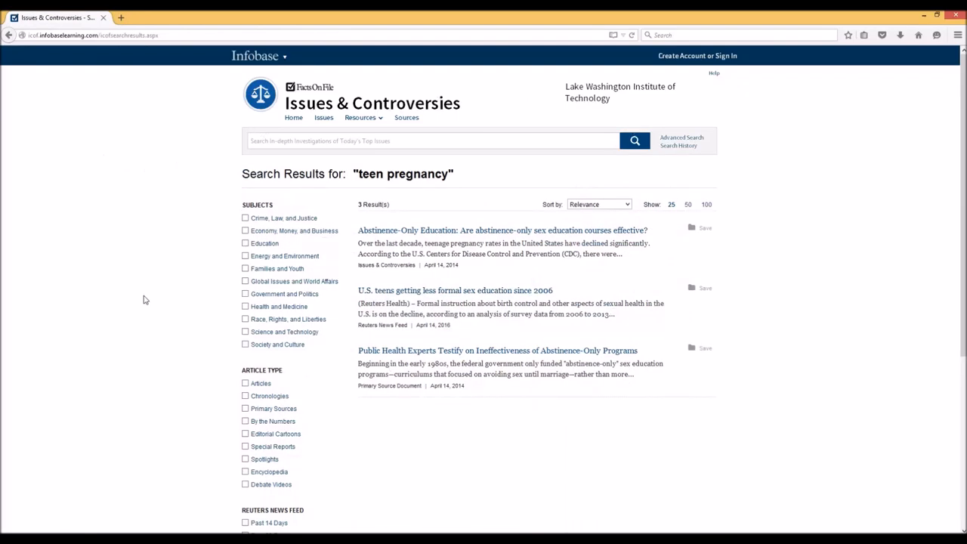
mouse_move(173, 386)
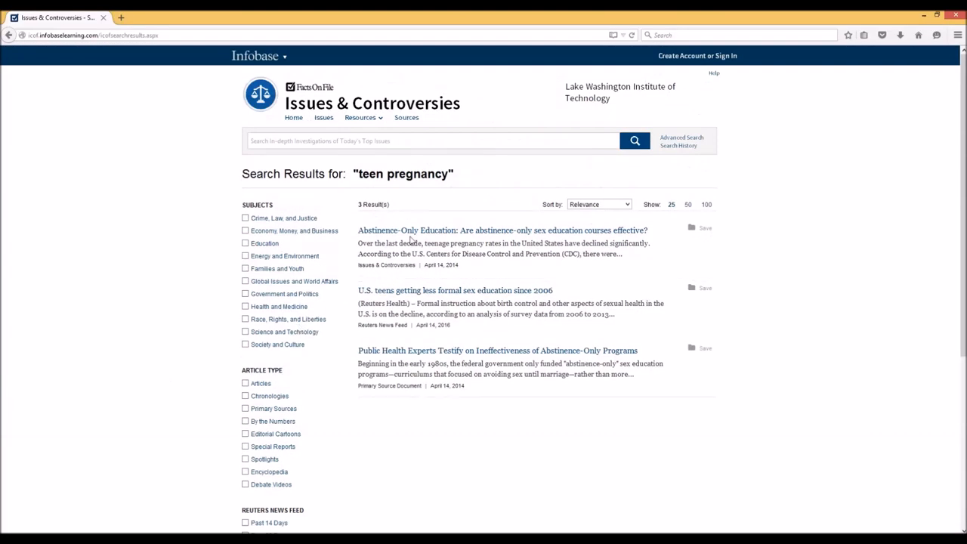
mouse_move(299, 122)
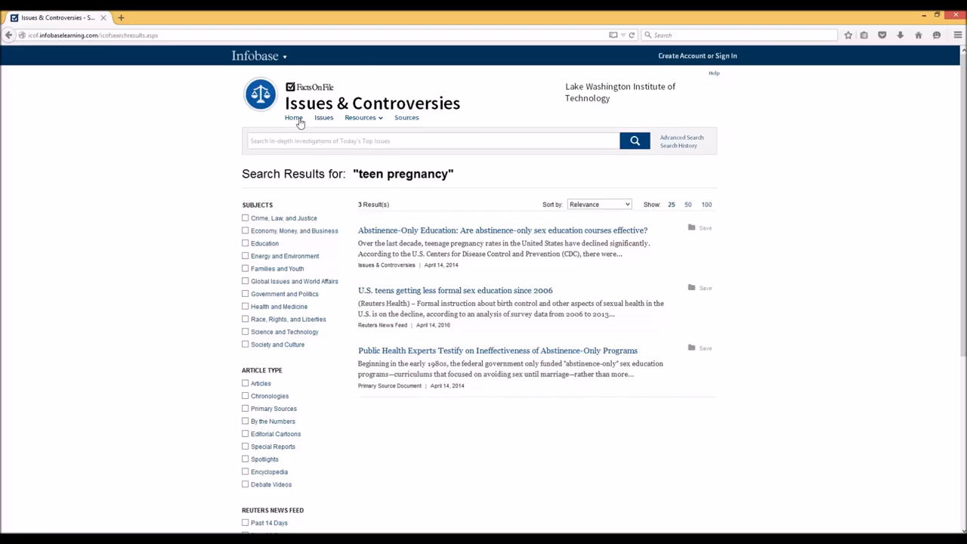
Step: Go to the home page and open Capital Punishment under Crime, Law, and Justice in Issues by Subject
left_click(293, 118)
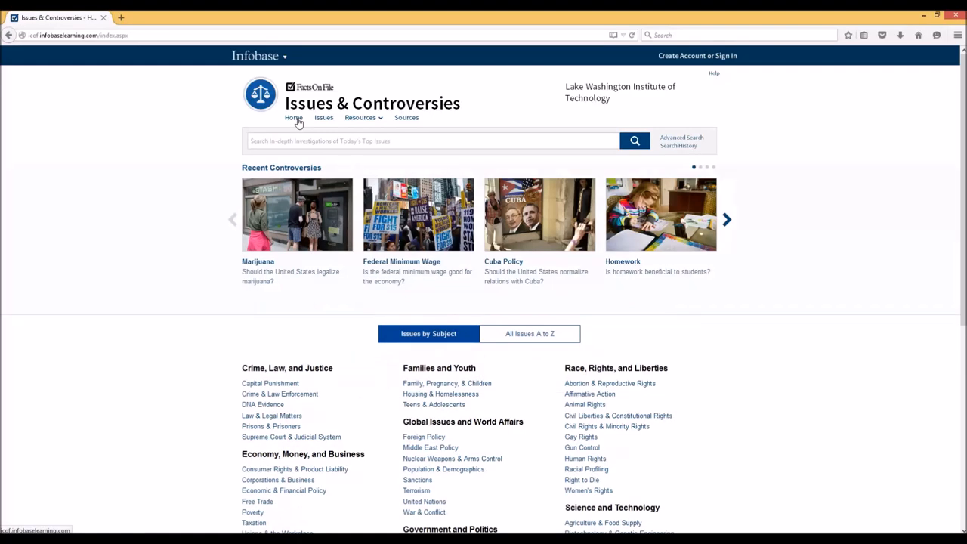
scroll("down", 3)
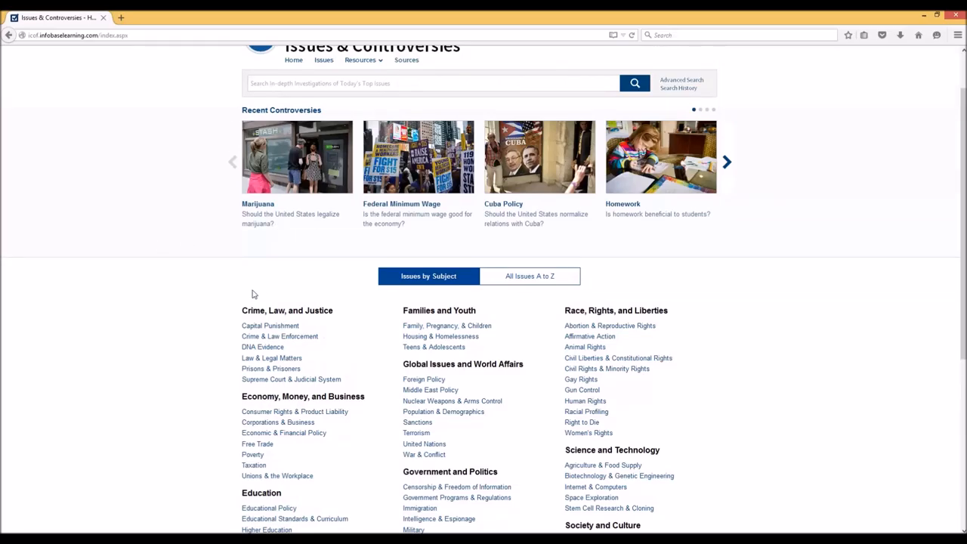
scroll("up", 3)
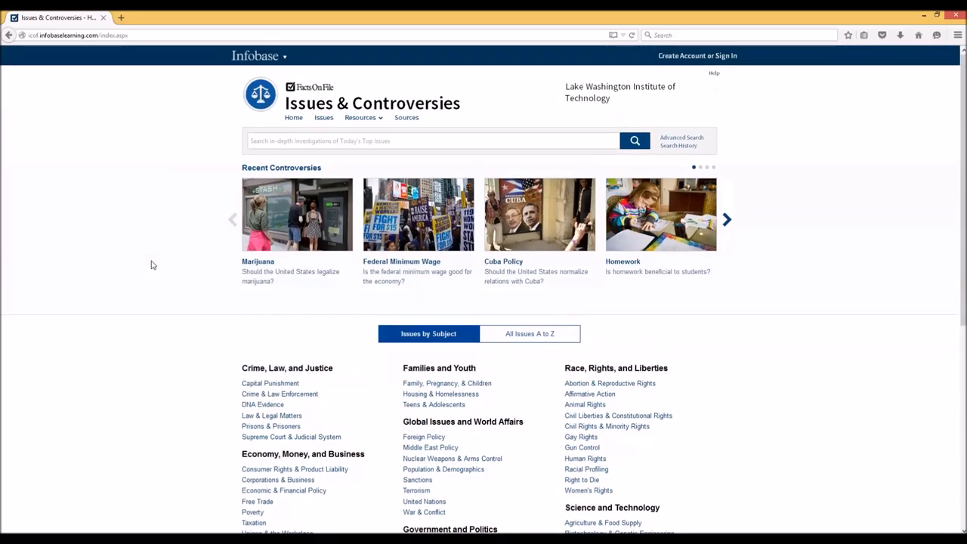
scroll("down", 3)
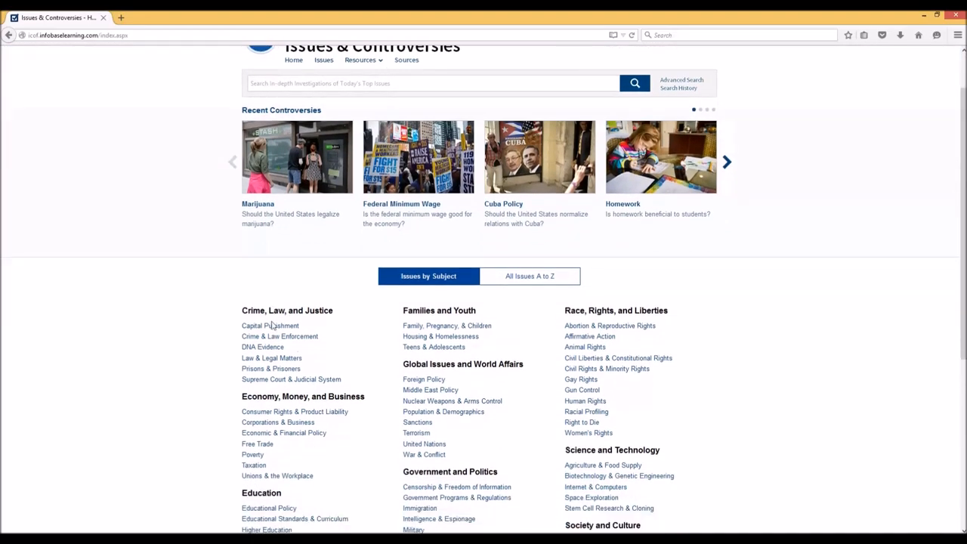
left_click(269, 325)
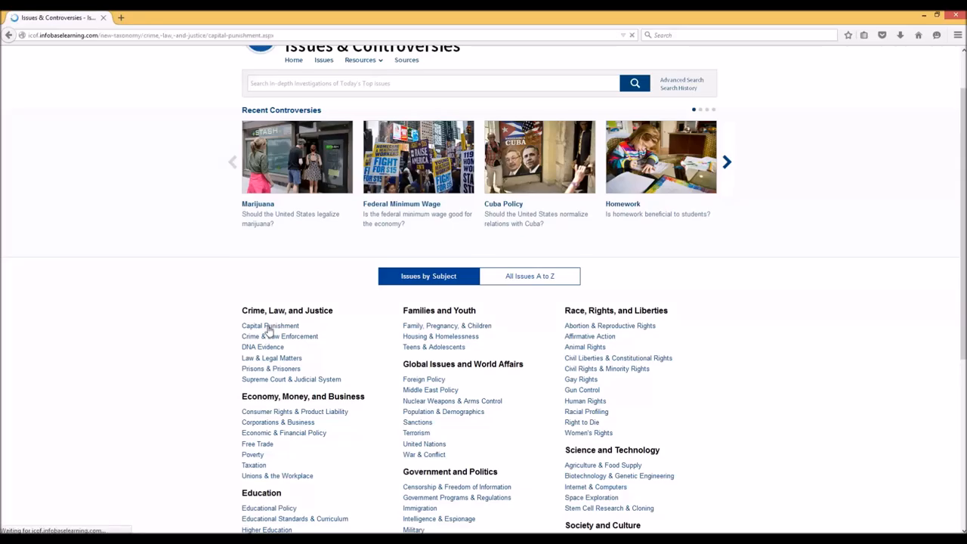
left_click(269, 325)
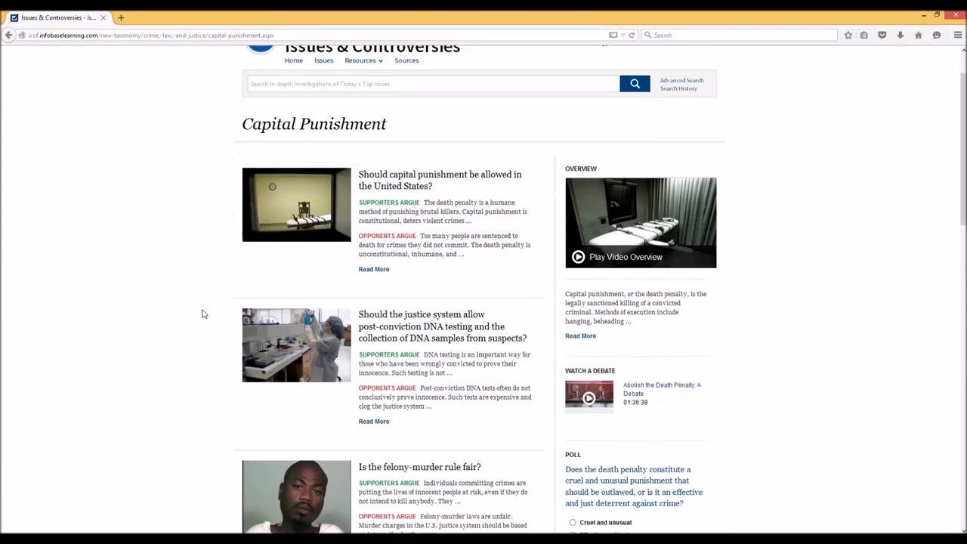
scroll("down", 3)
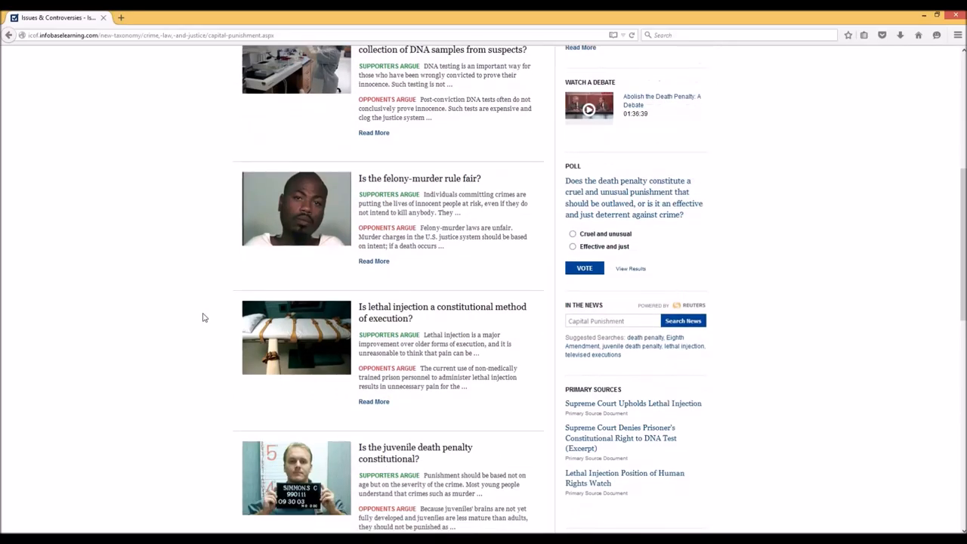
scroll("down", 3)
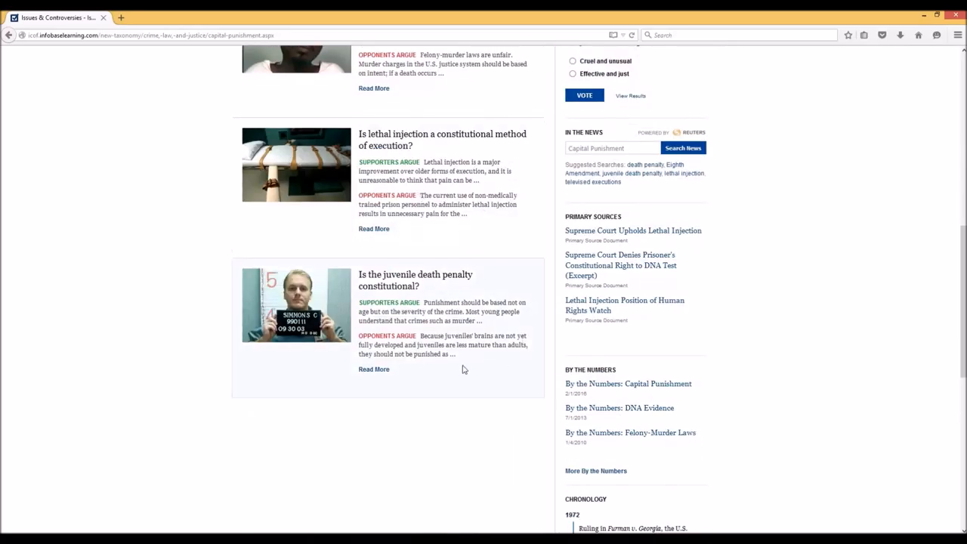
scroll("up", 3)
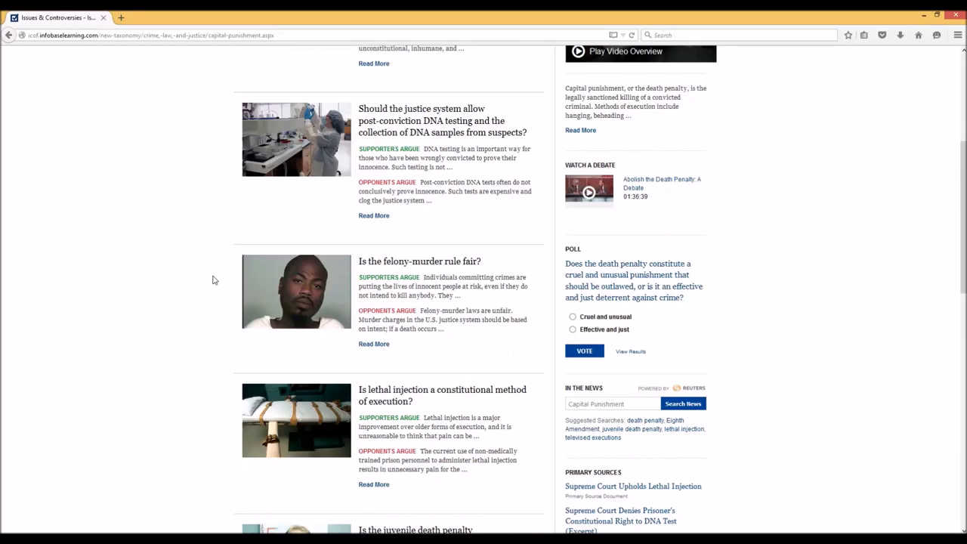
scroll("up", 3)
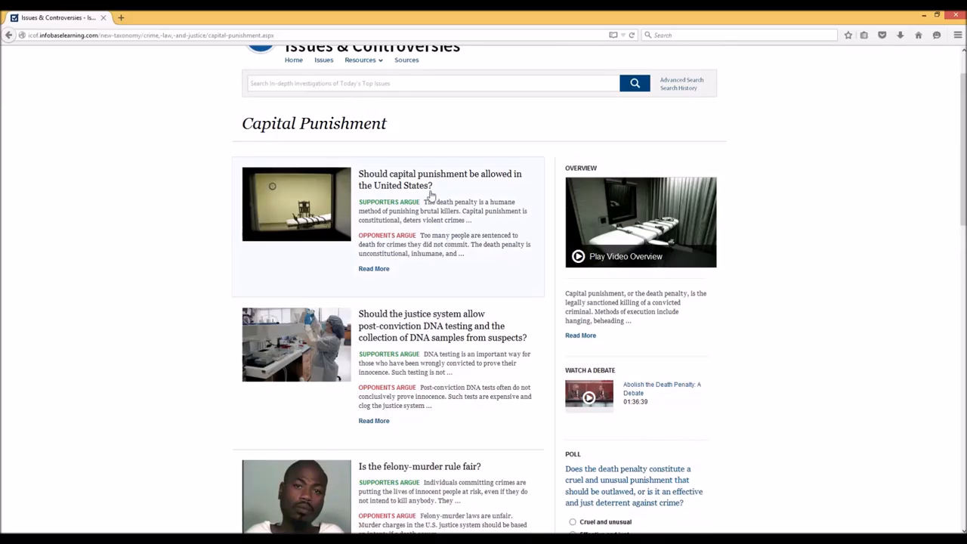
mouse_move(500, 372)
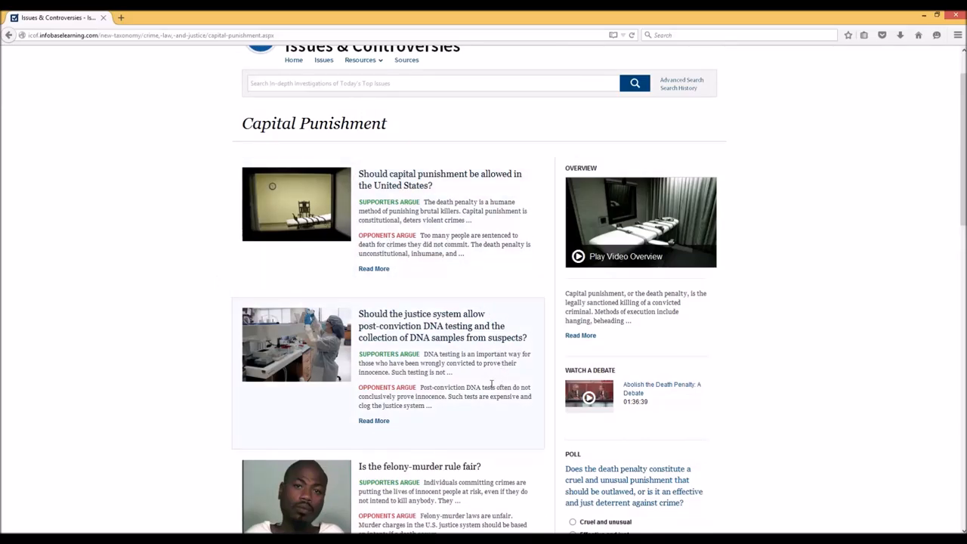
mouse_move(633, 209)
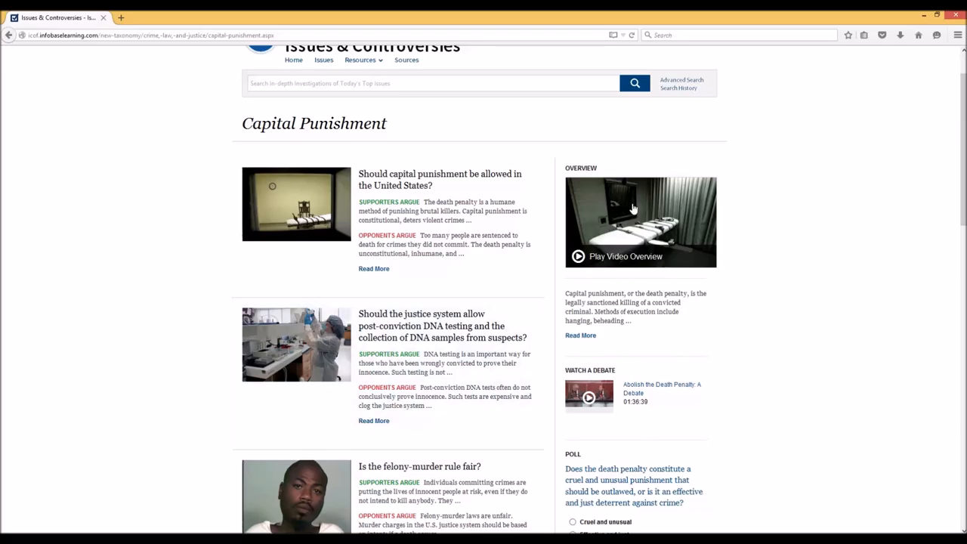
mouse_move(769, 308)
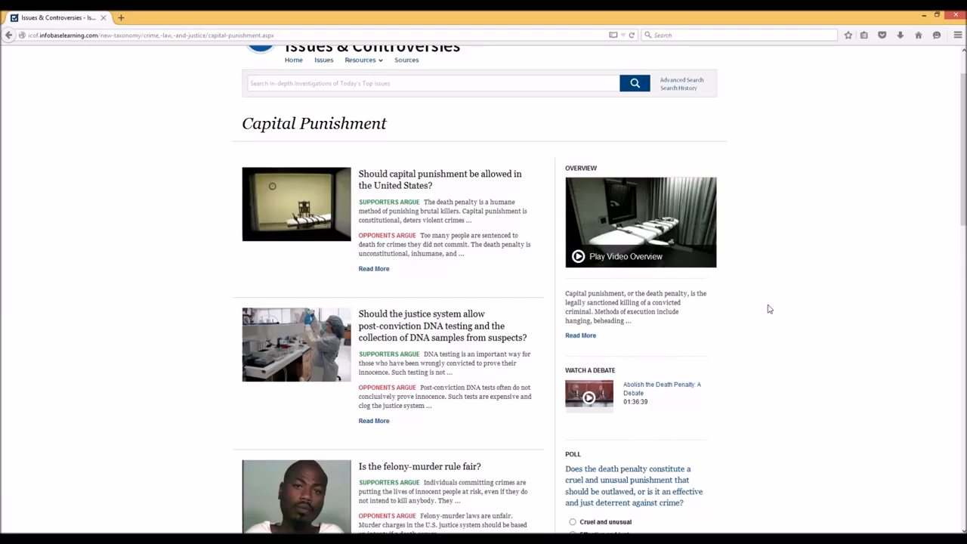
scroll("down", 3)
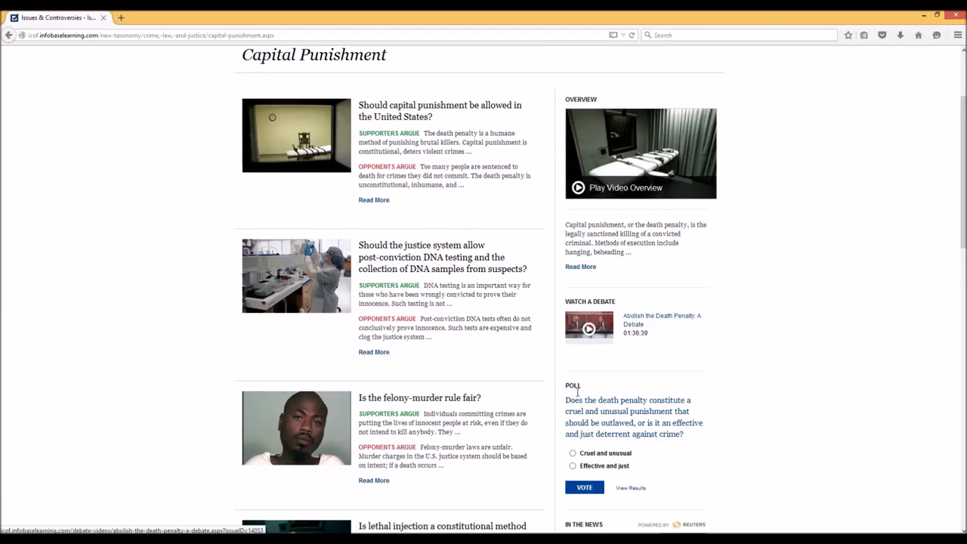
scroll("down", 3)
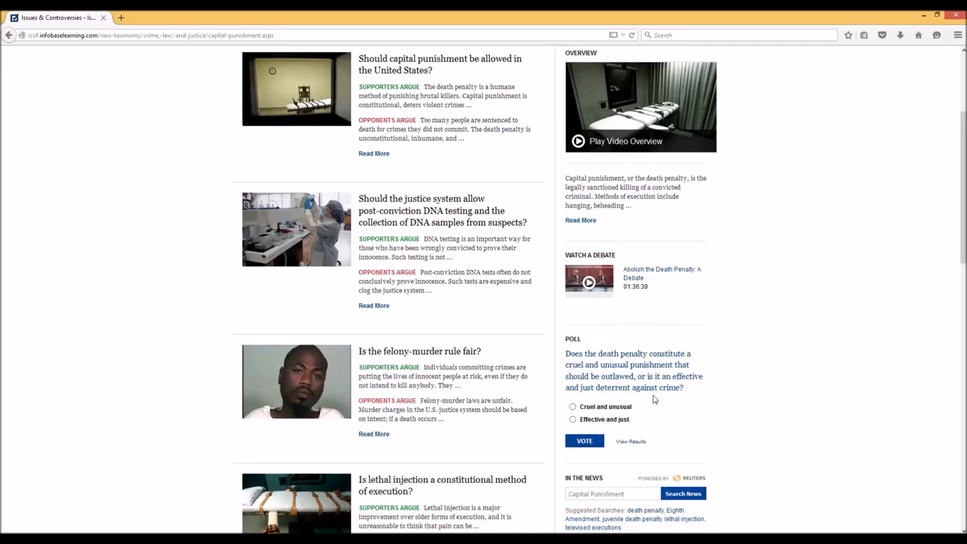
scroll("down", 3)
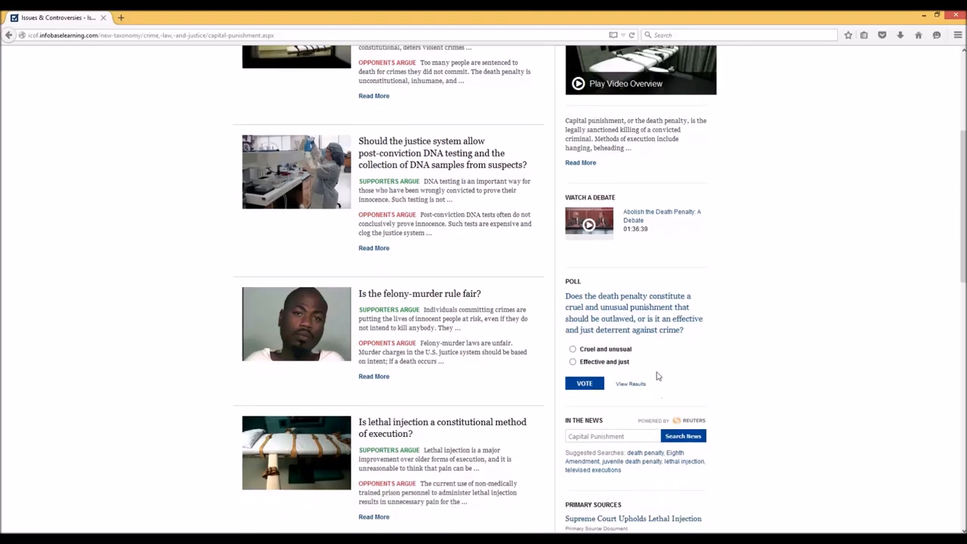
scroll("down", 3)
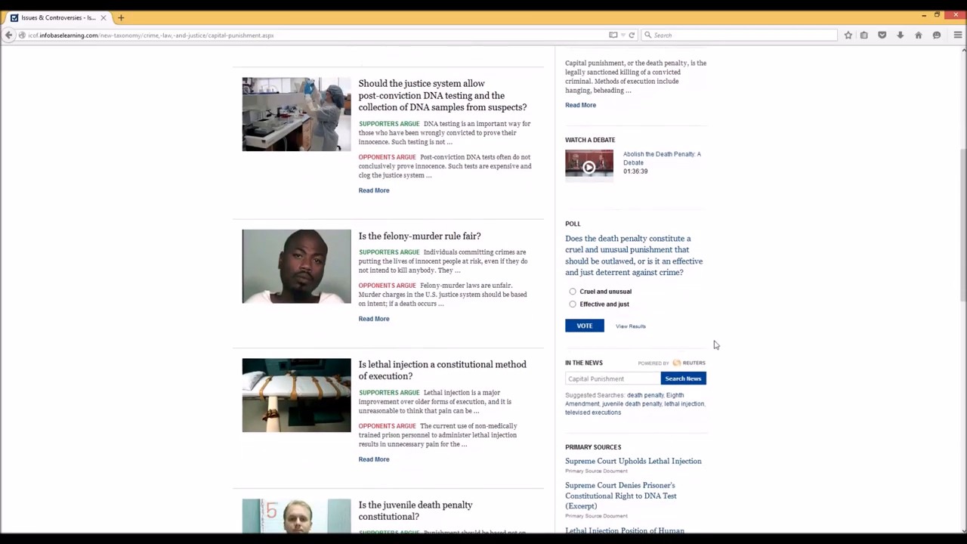
scroll("down", 3)
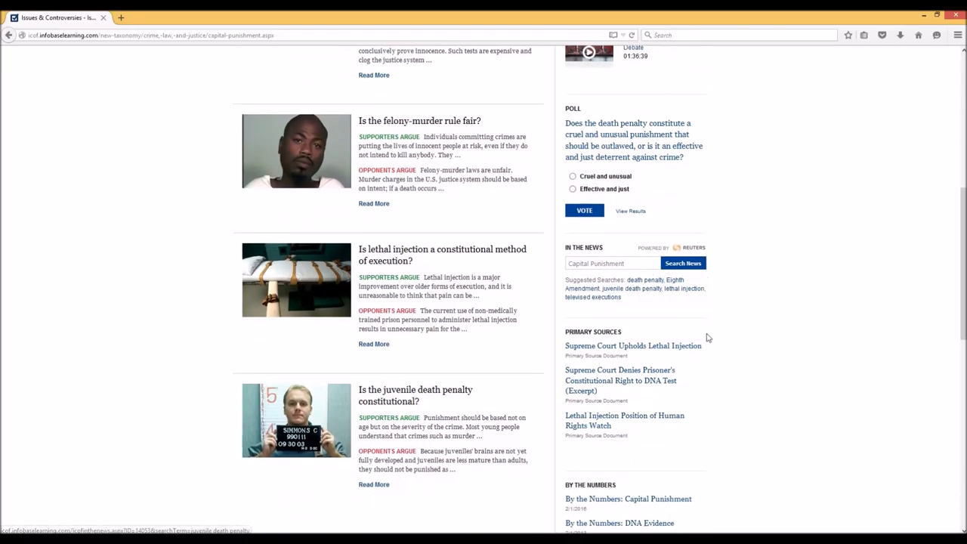
scroll("down", 3)
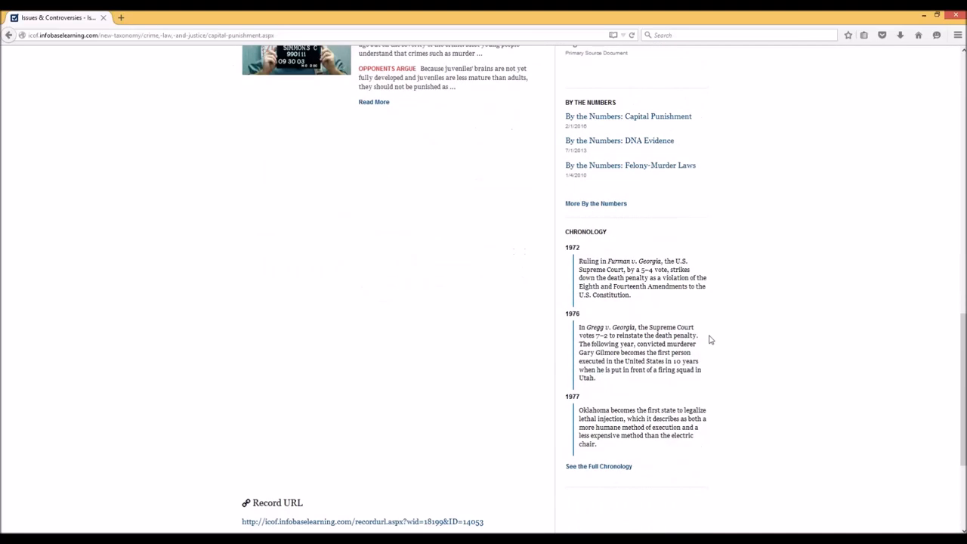
scroll("down", 3)
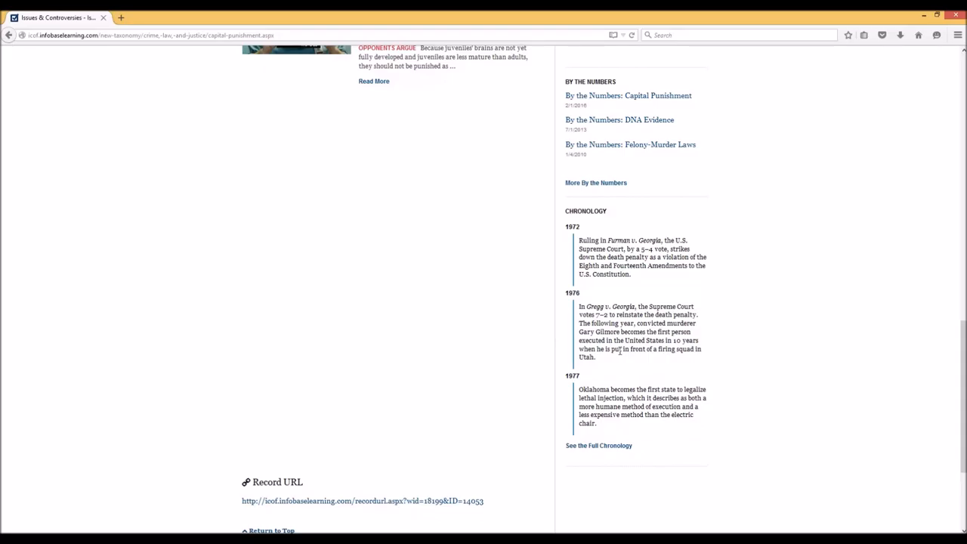
mouse_move(606, 430)
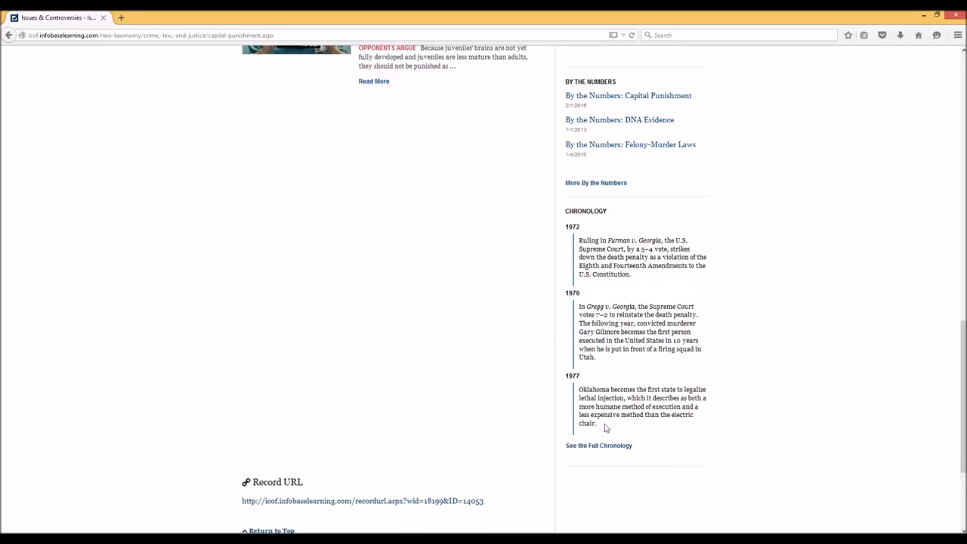
mouse_move(623, 257)
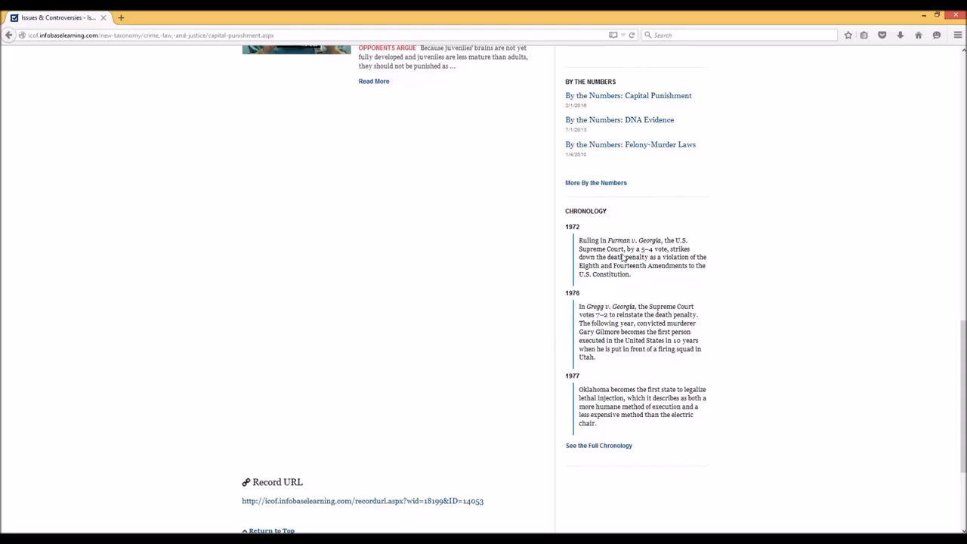
mouse_move(504, 384)
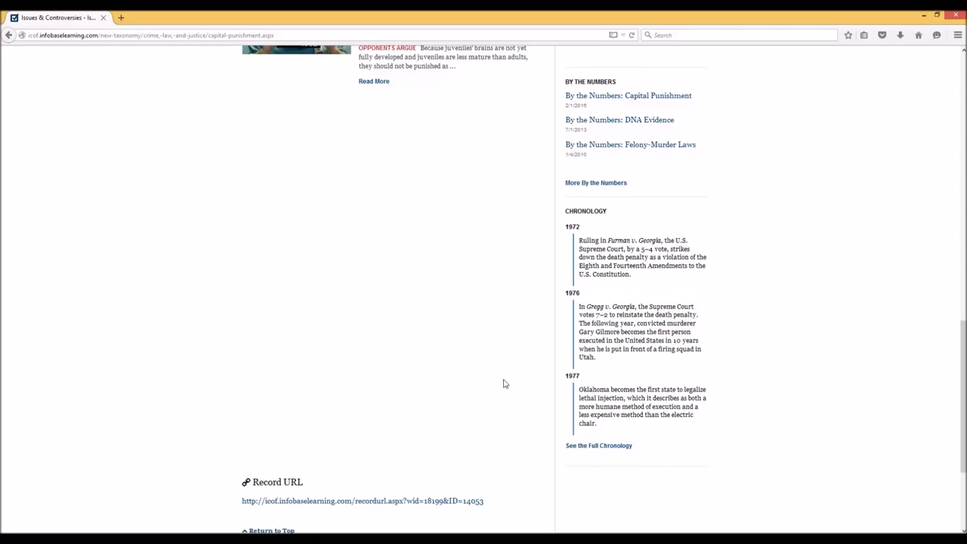
mouse_move(622, 305)
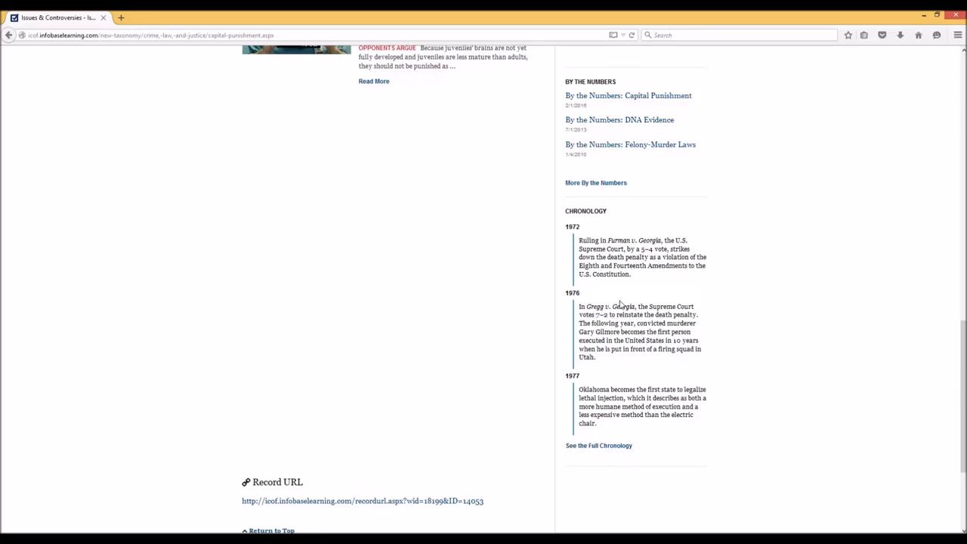
mouse_move(399, 334)
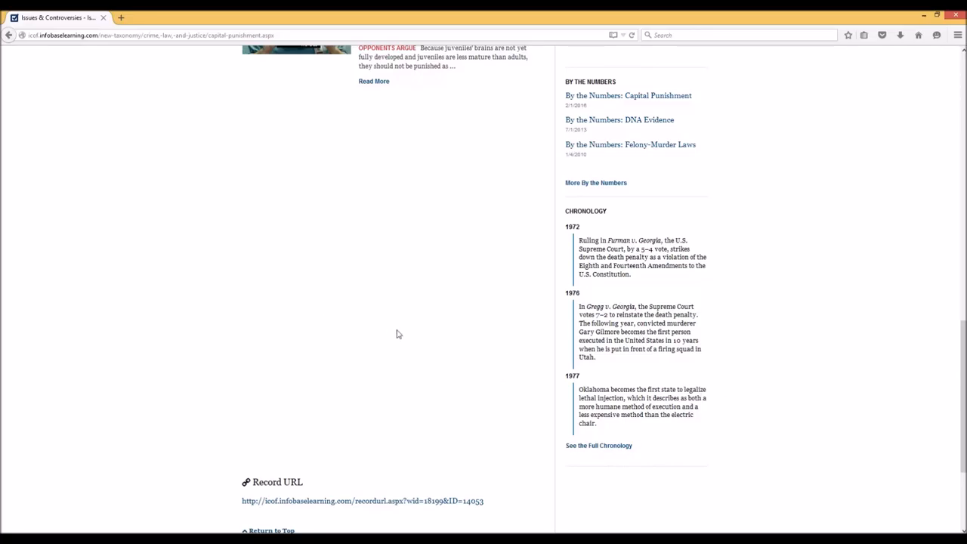
mouse_move(428, 368)
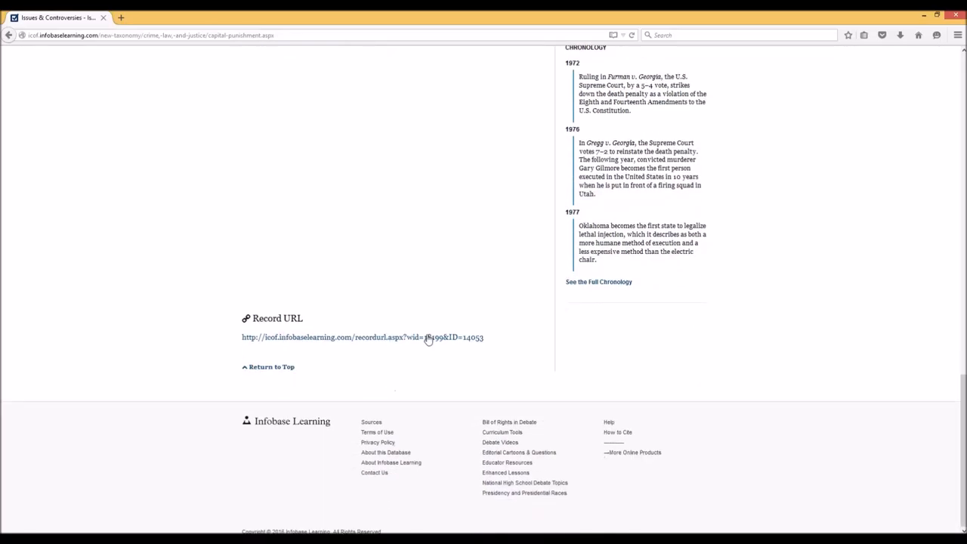
mouse_move(438, 341)
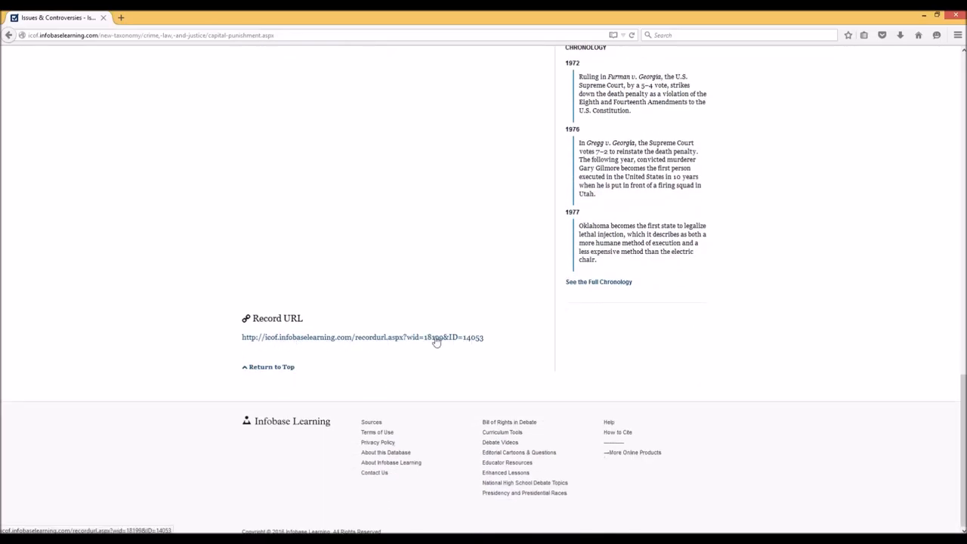
scroll("up", 3)
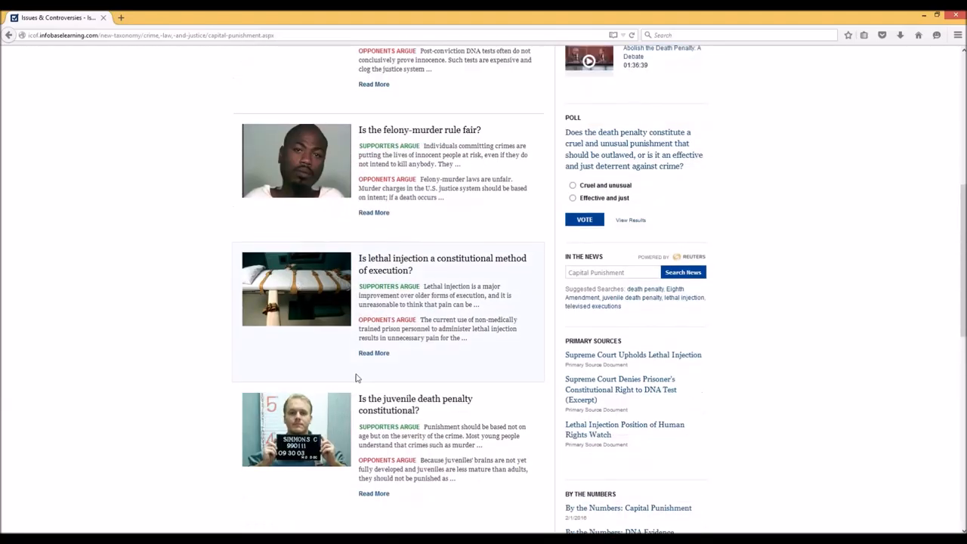
scroll("up", 3)
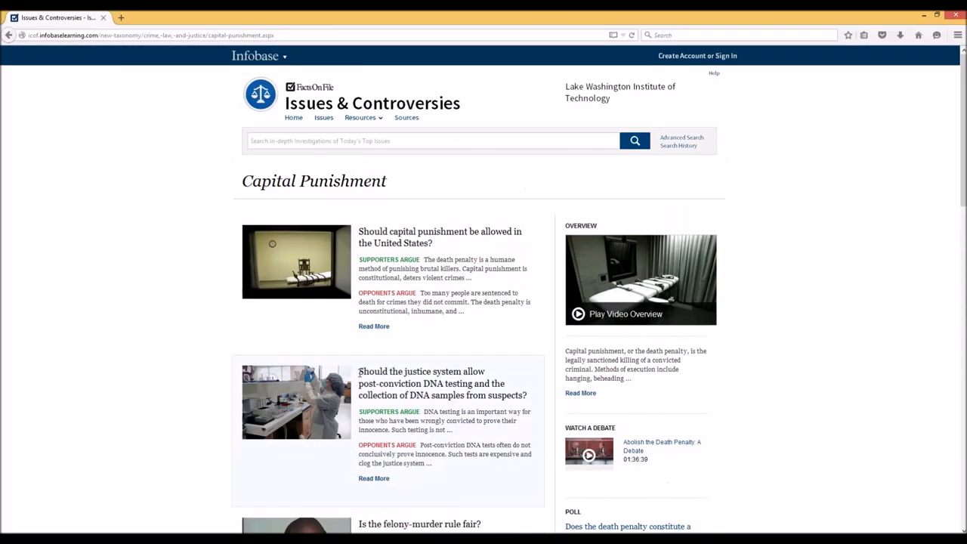
mouse_move(302, 208)
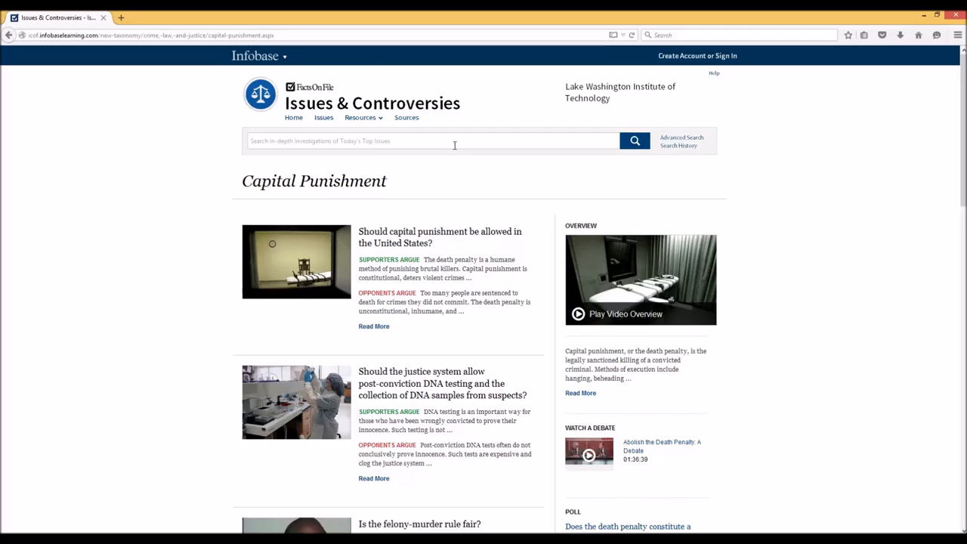
mouse_move(257, 169)
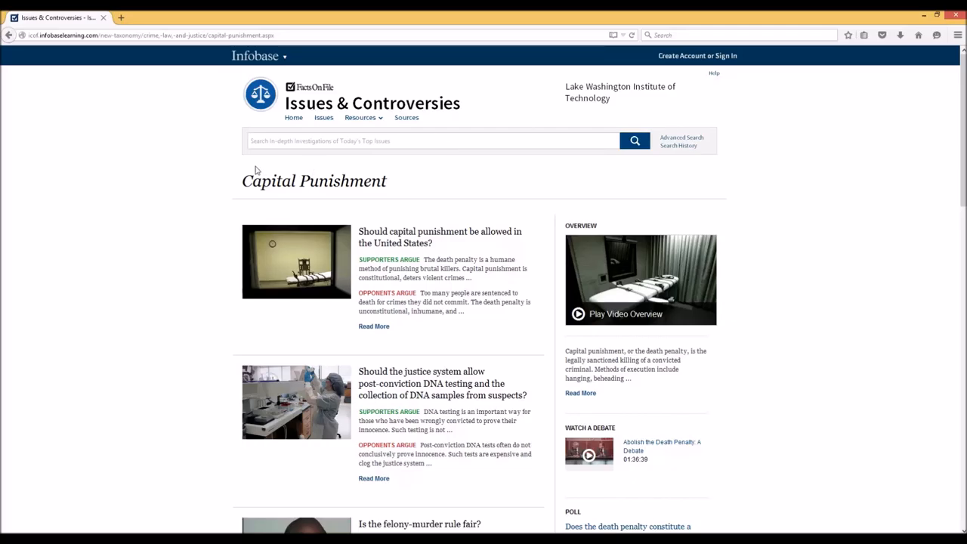
mouse_move(133, 178)
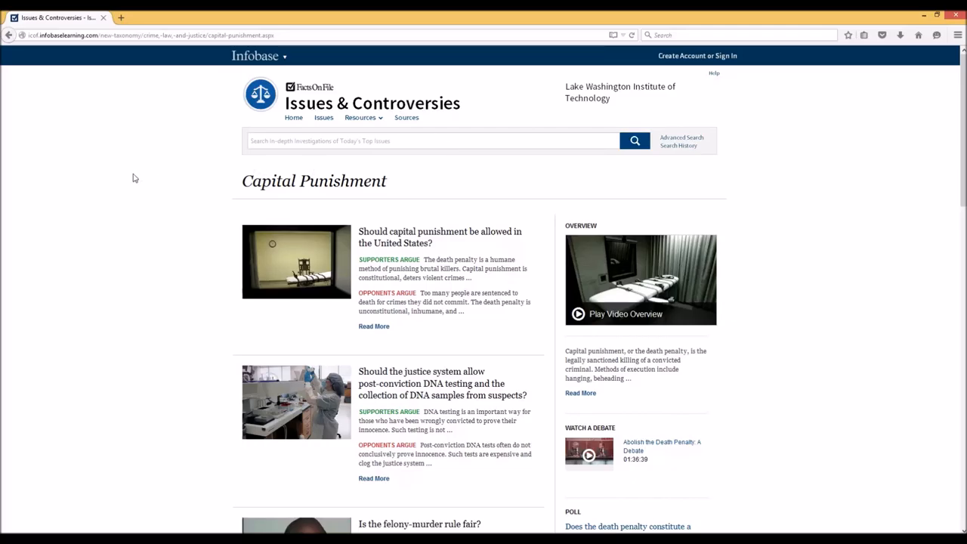
mouse_move(127, 181)
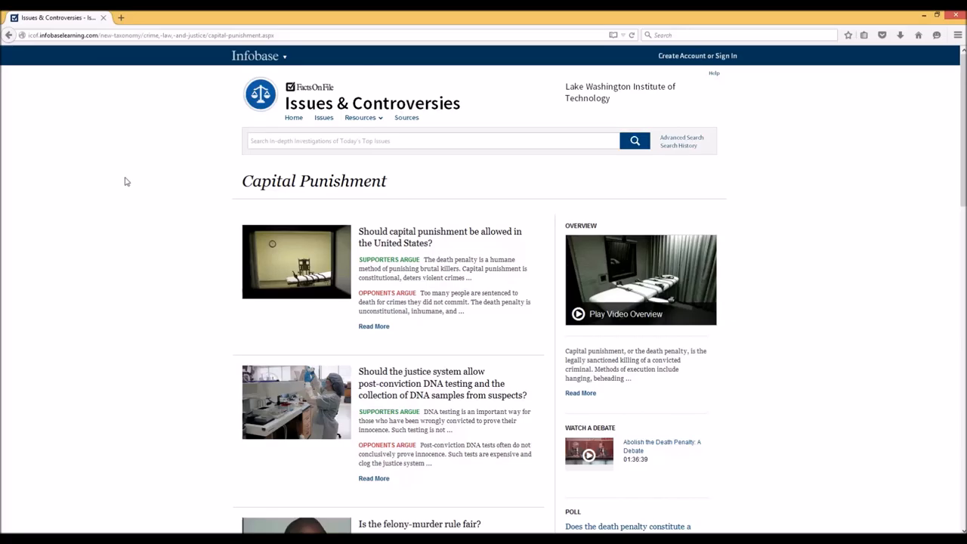
mouse_move(139, 168)
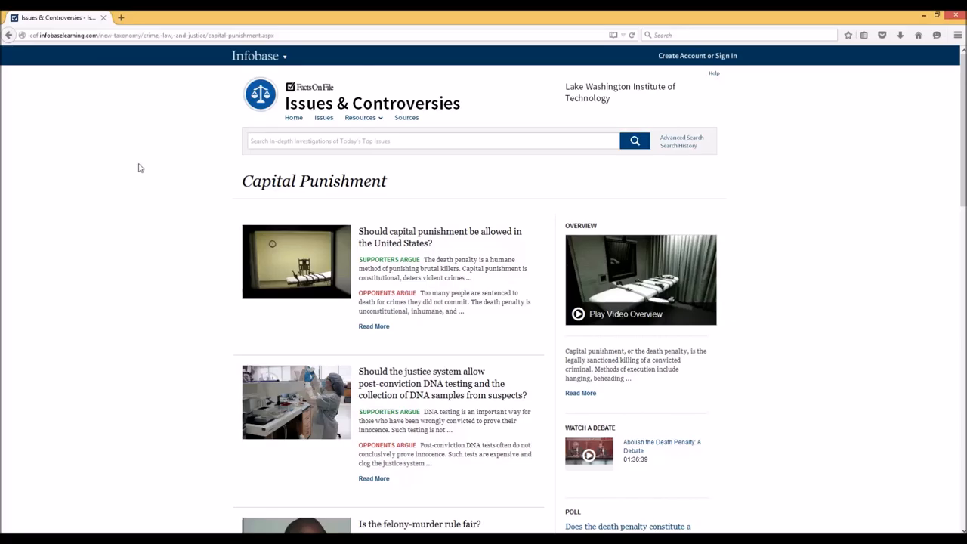
mouse_move(130, 145)
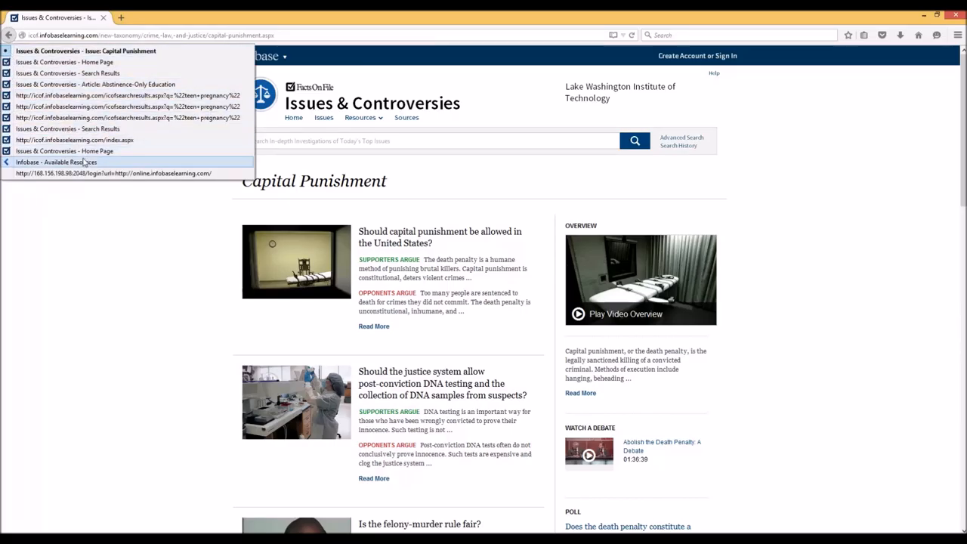
Step: Navigate back to the Infobase Available Resources page listing the two databases
left_click(56, 162)
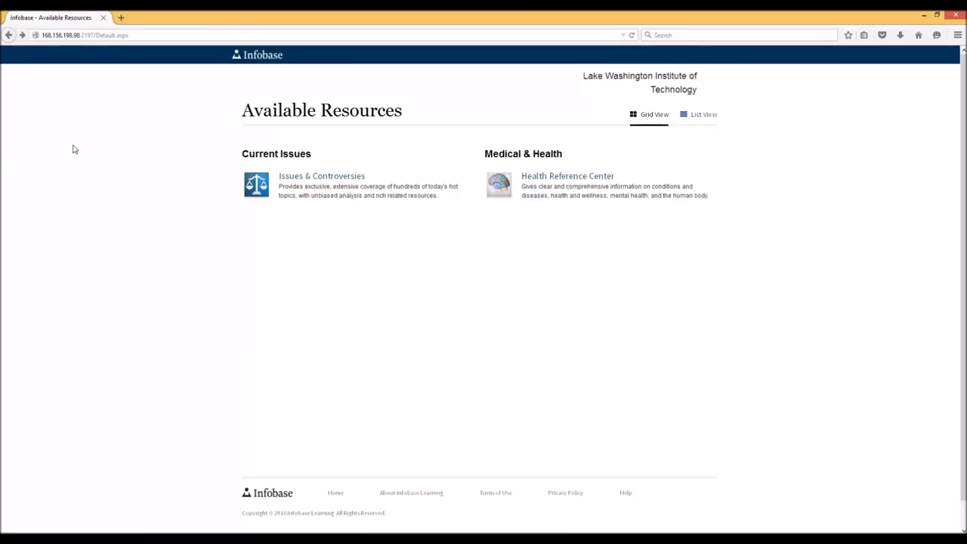